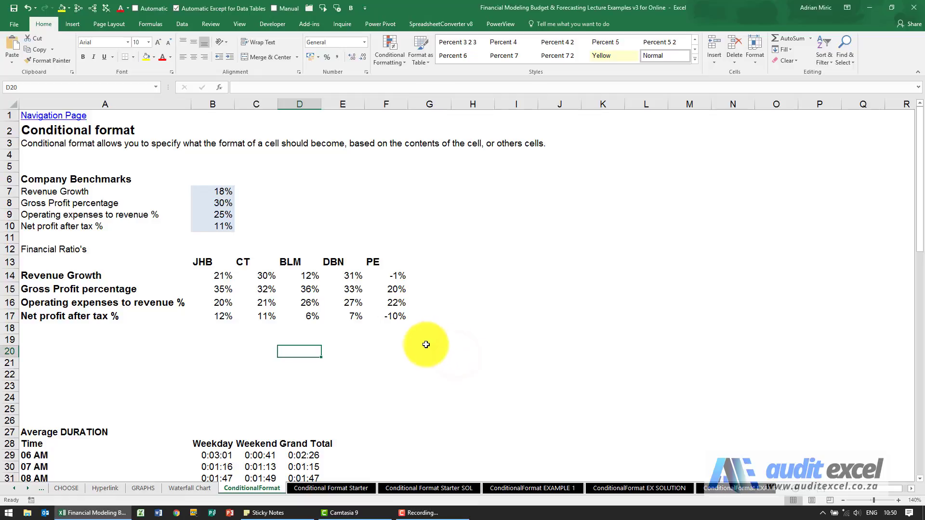
mouse_move(220, 274)
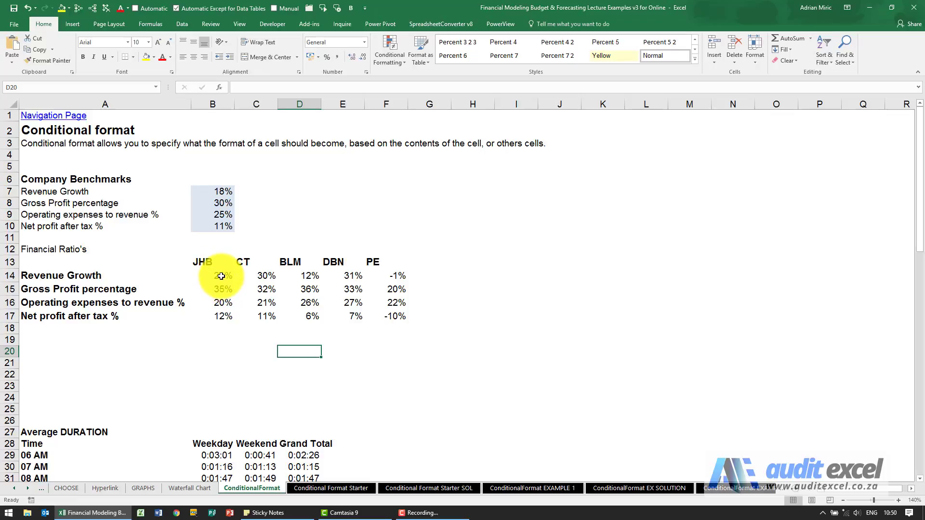
mouse_move(210, 246)
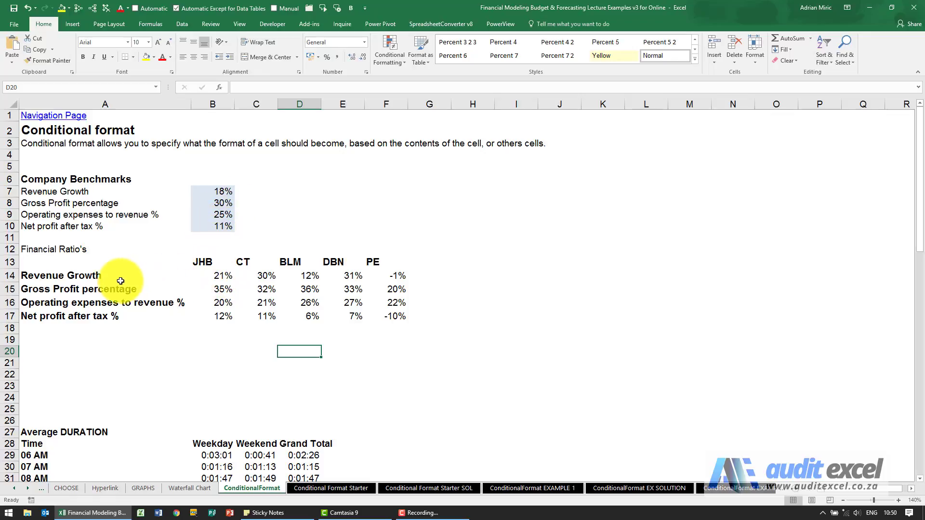
mouse_move(214, 275)
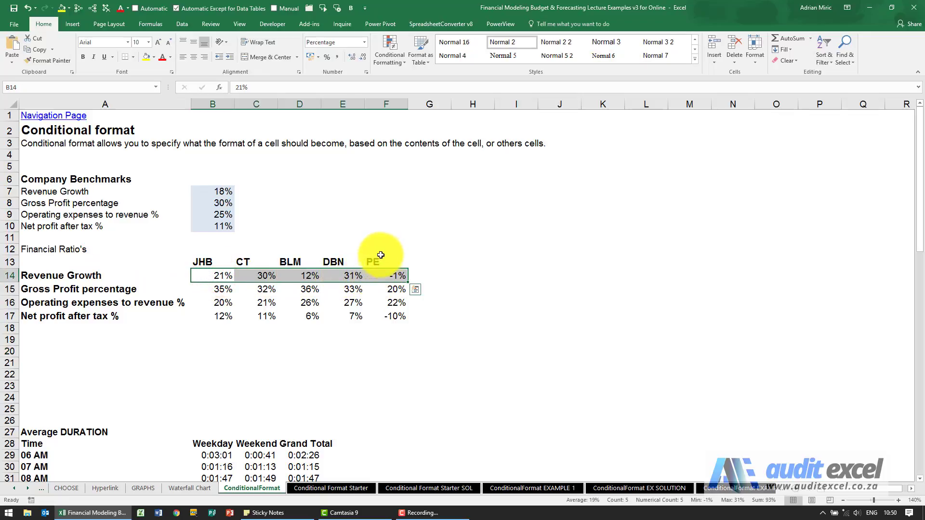
mouse_move(220, 257)
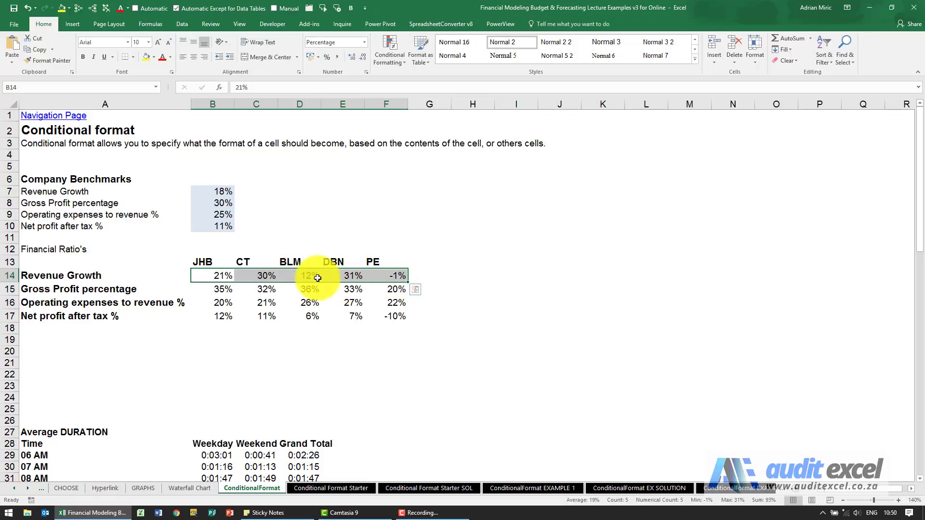
Select the Revenue Growth cells B14:F14, from JHB through PE.
left_click(342, 275)
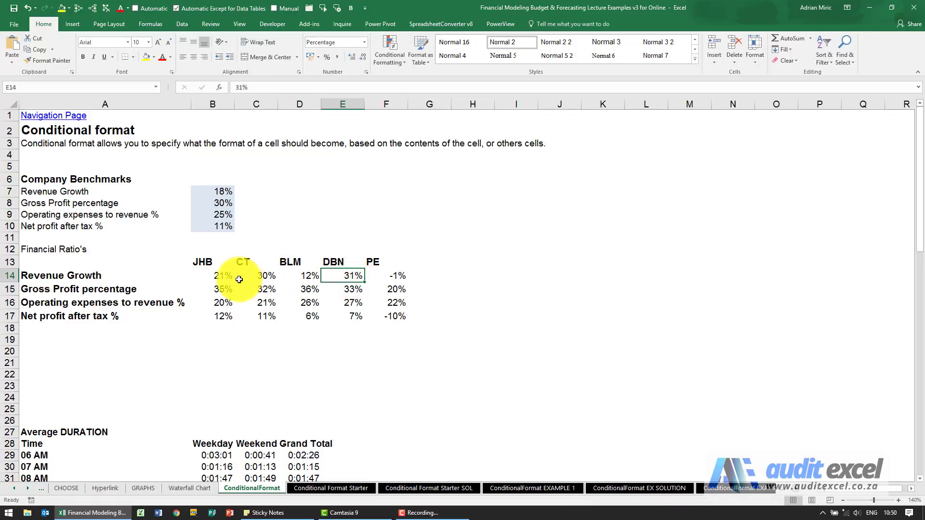
mouse_move(389, 274)
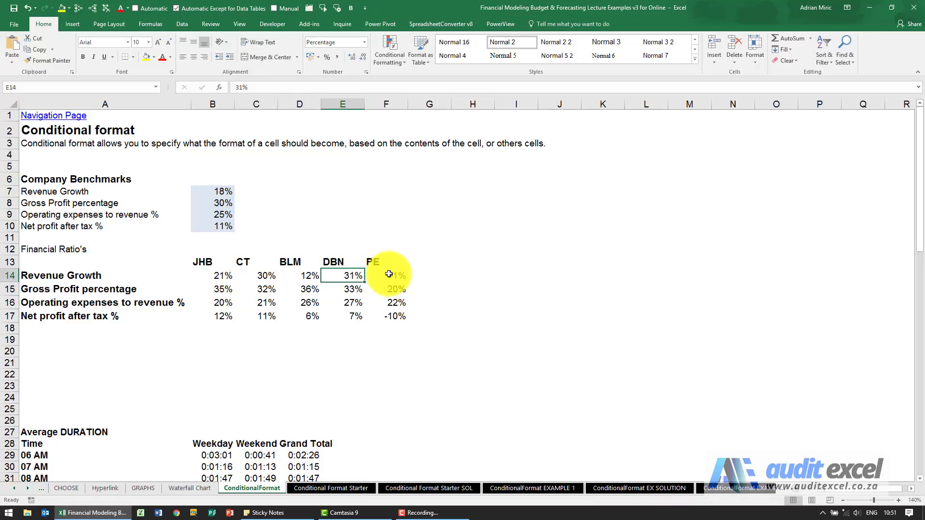
left_click(386, 276)
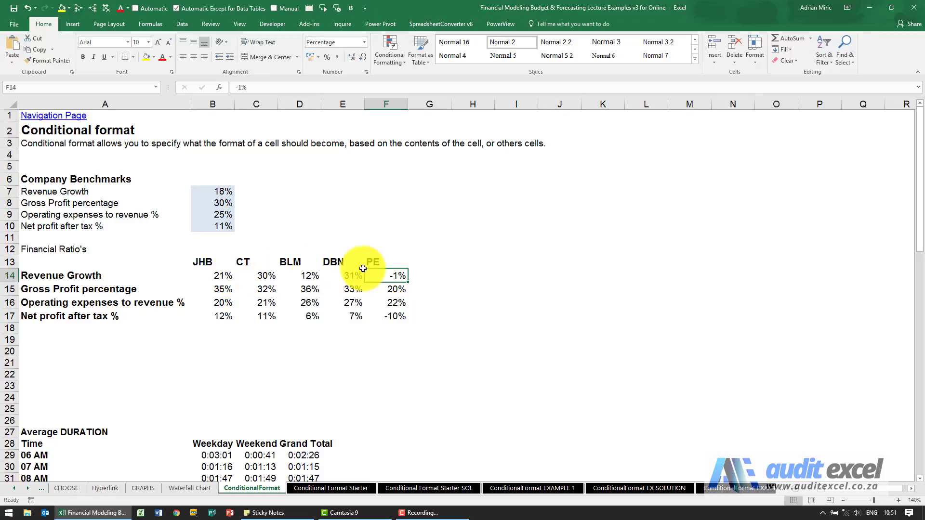
mouse_move(223, 276)
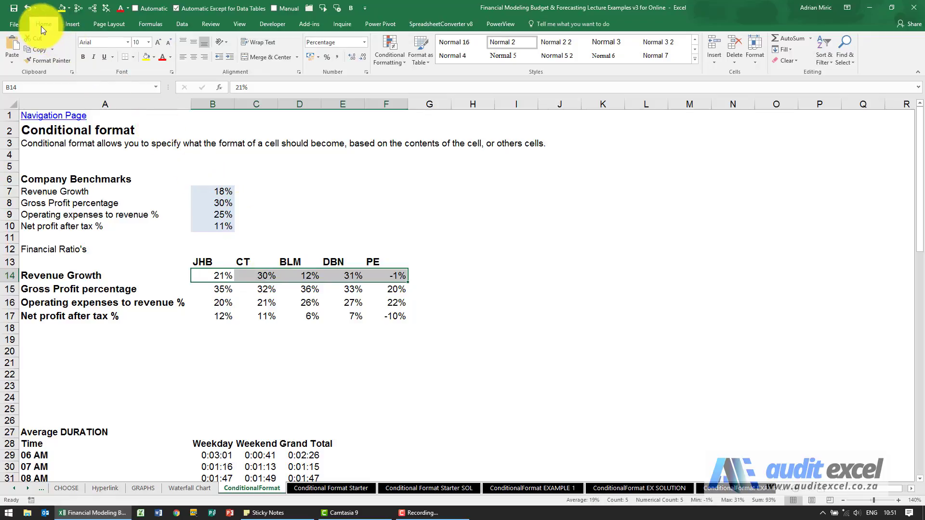
Create a Greater Than 30% rule with a custom green fill, highlighting DBN's 31%.
left_click(388, 50)
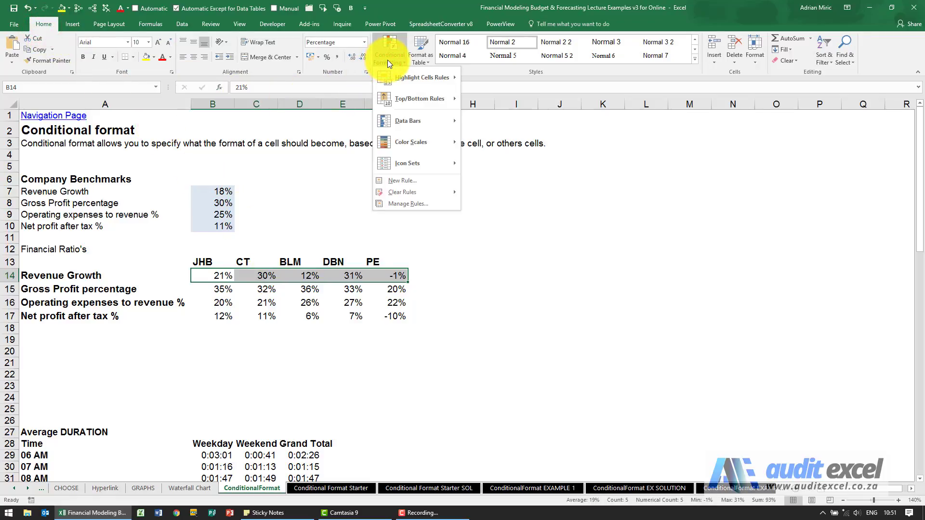
mouse_move(413, 192)
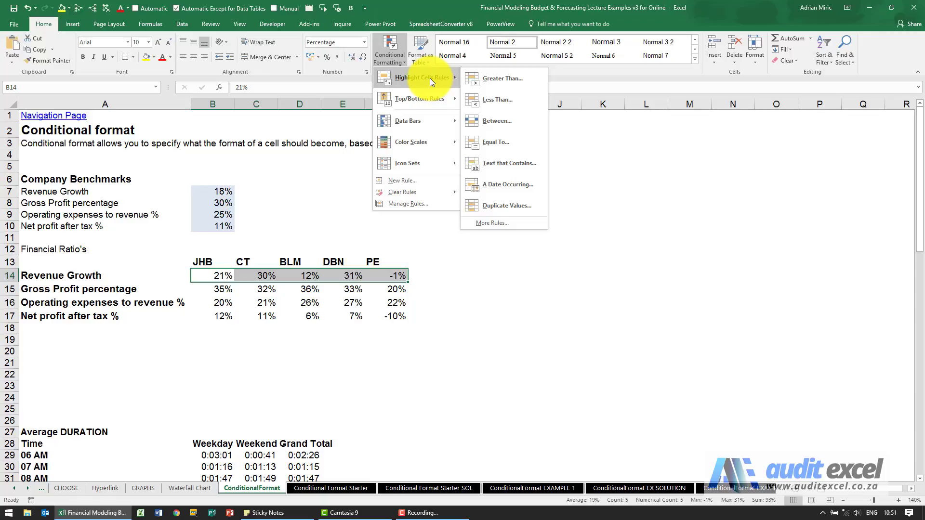
mouse_move(518, 79)
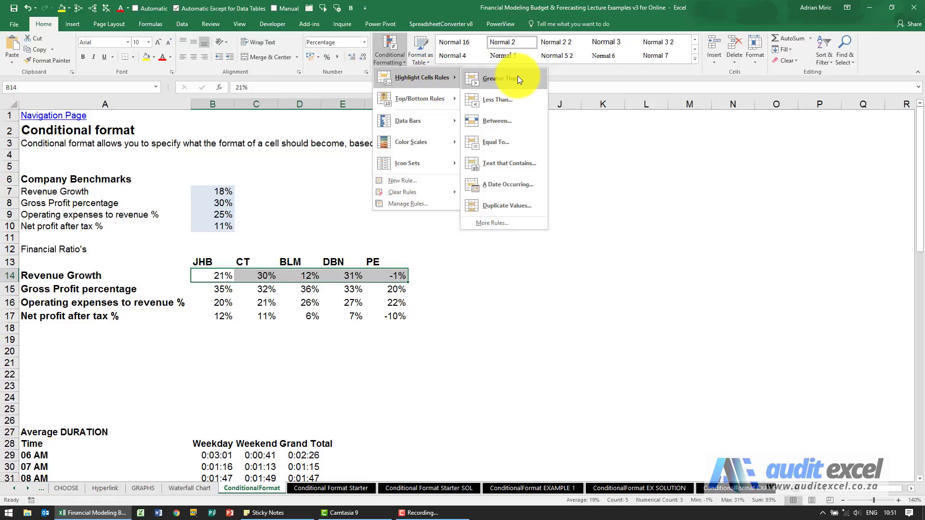
left_click(501, 78)
type("30")
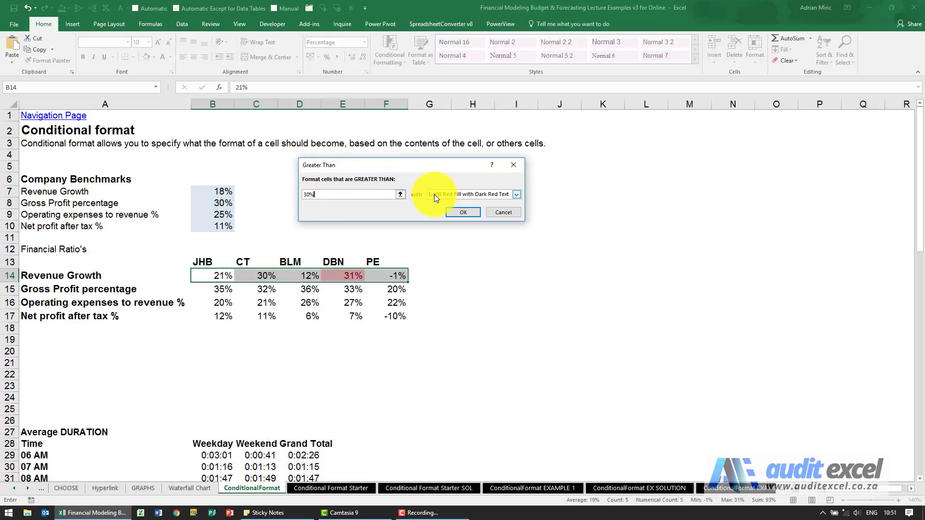
mouse_move(498, 197)
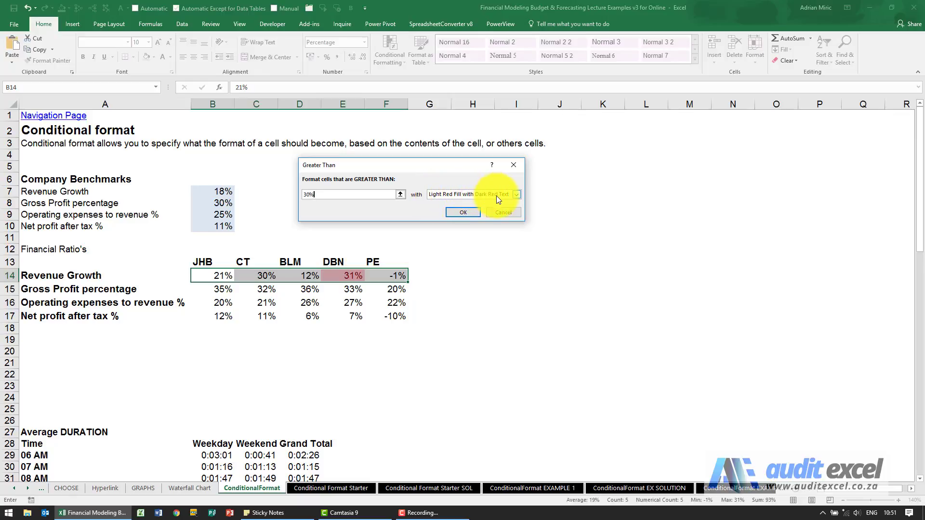
left_click(516, 194)
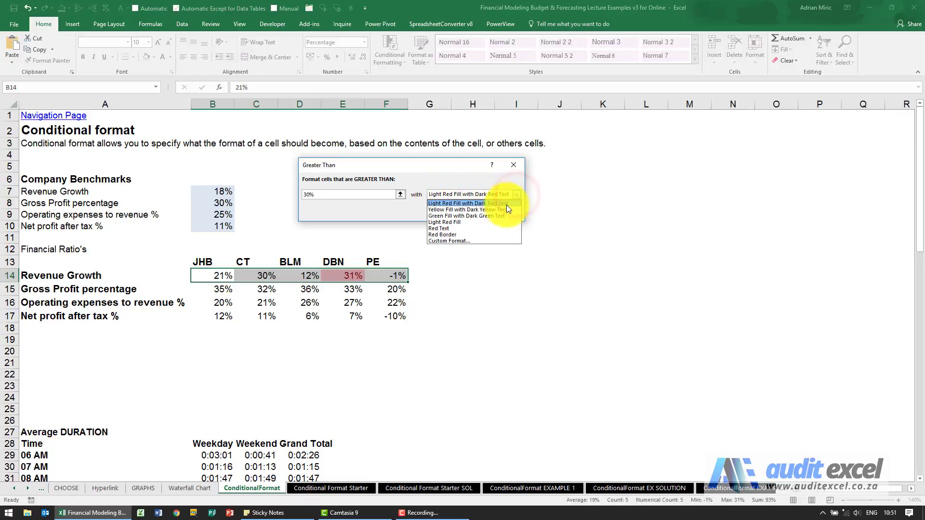
mouse_move(482, 234)
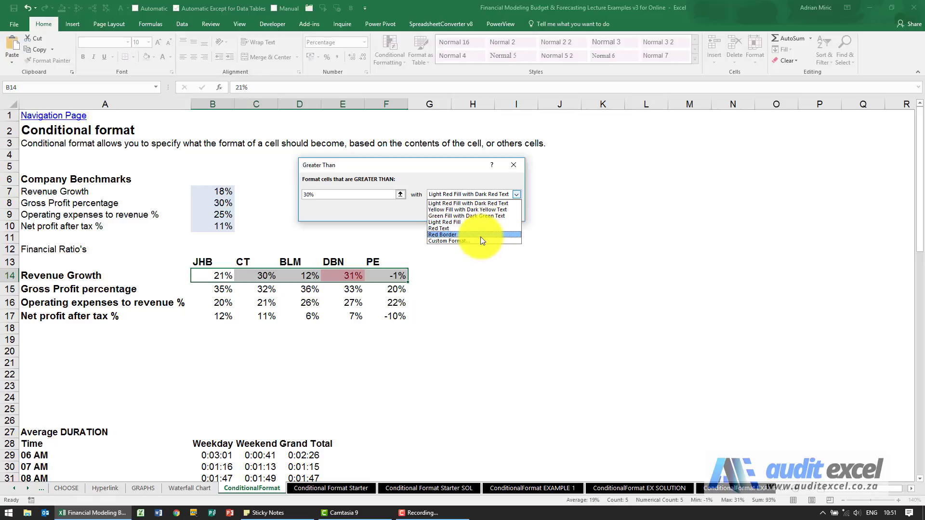
left_click(449, 241)
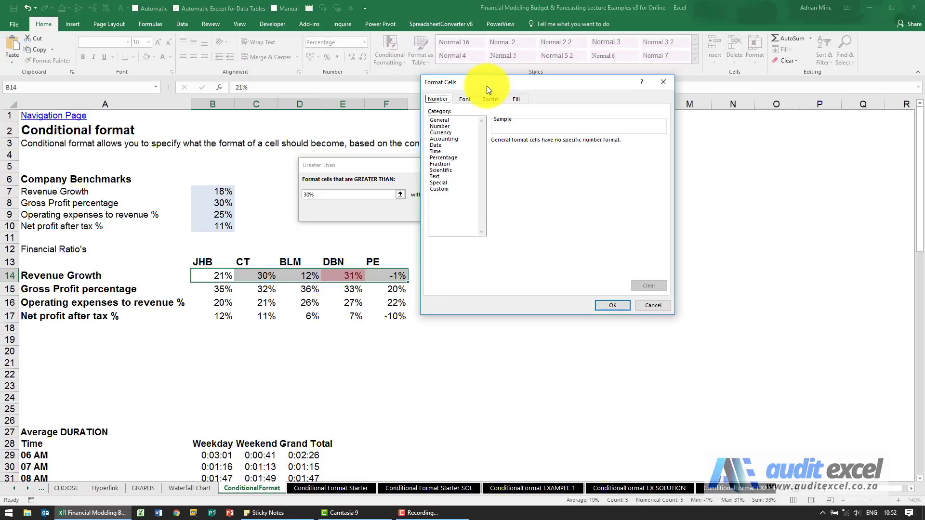
mouse_move(437, 98)
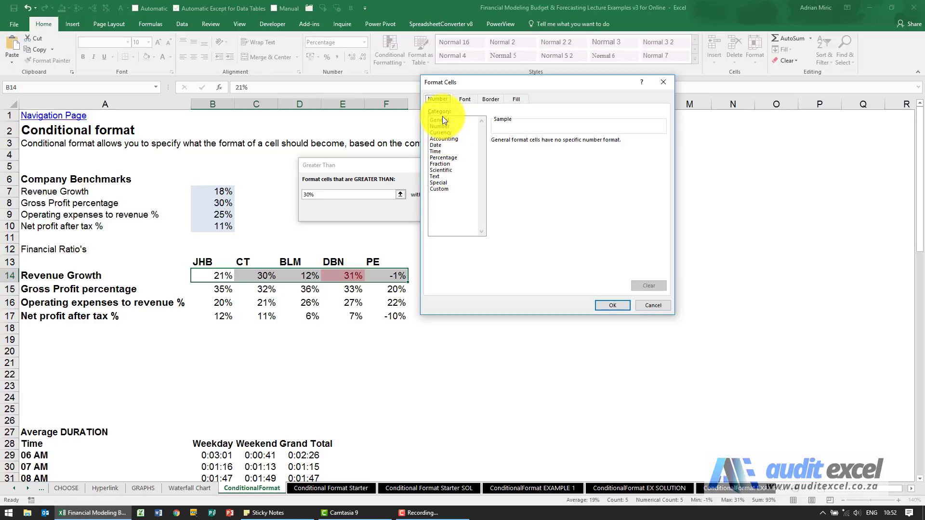
left_click(465, 98)
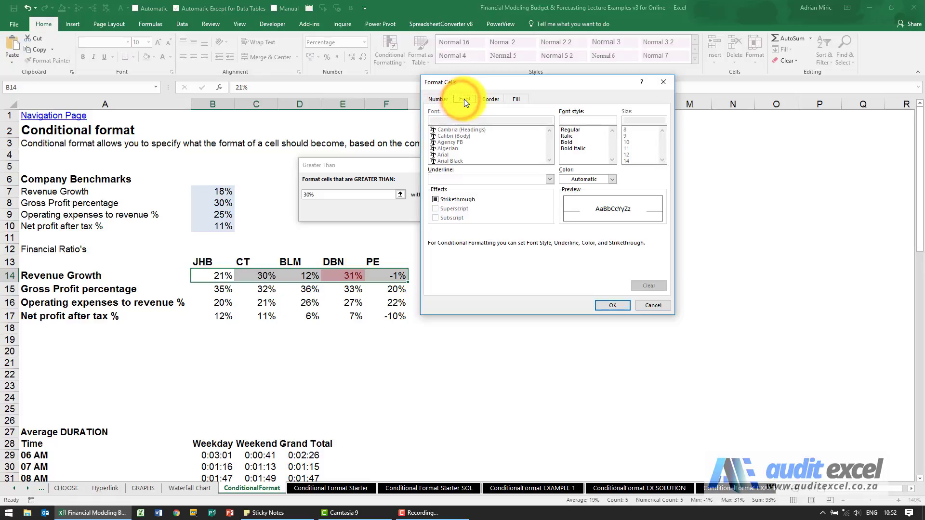
left_click(491, 98)
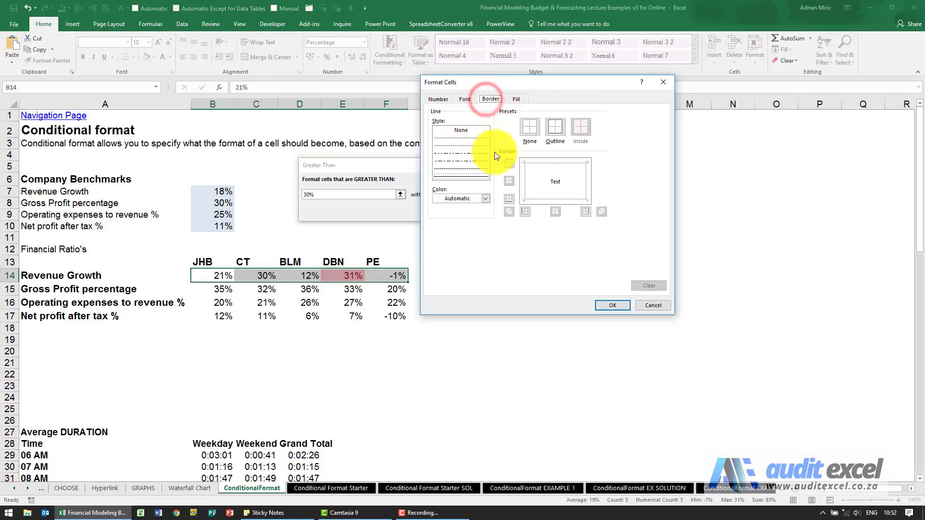
left_click(515, 98)
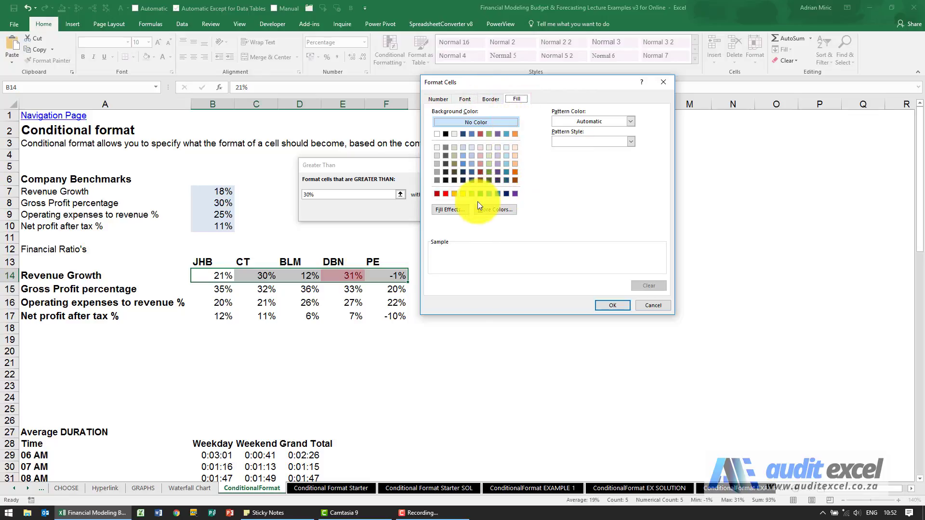
left_click(471, 194)
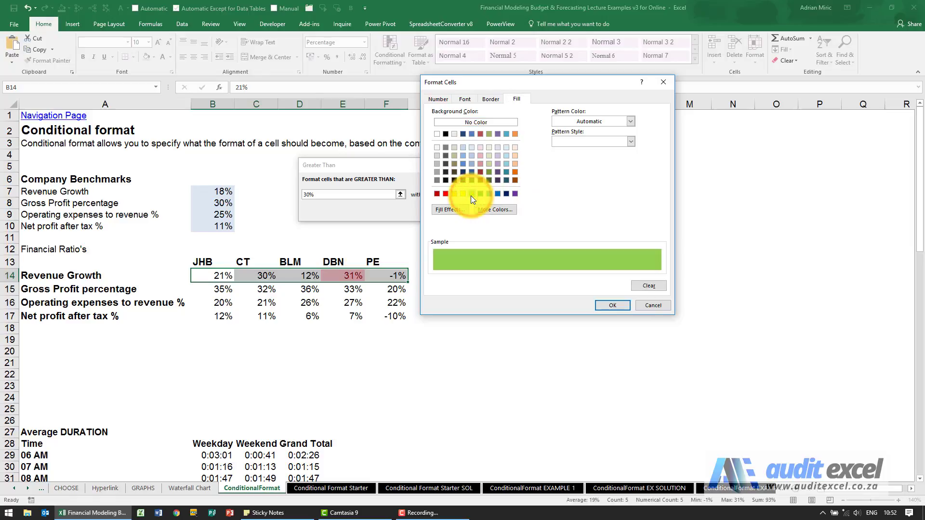
left_click(612, 305)
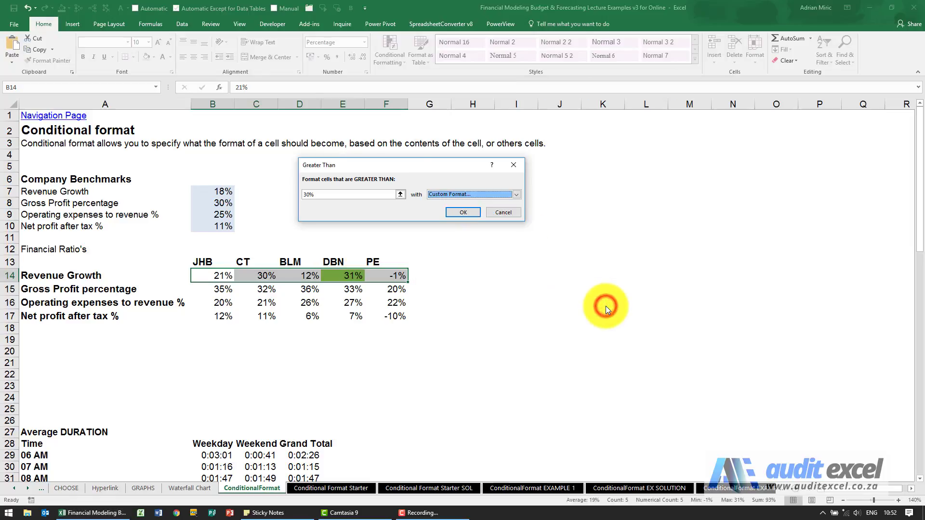
mouse_move(348, 281)
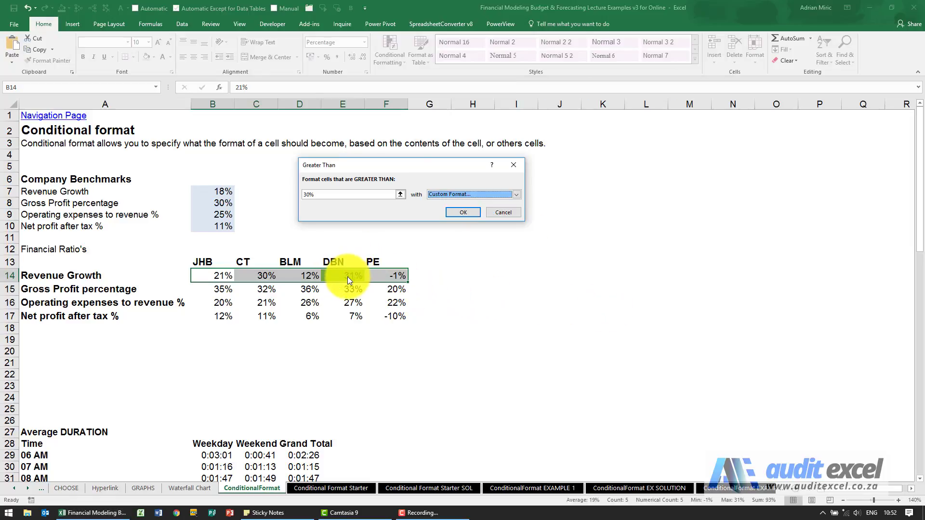
left_click(462, 212)
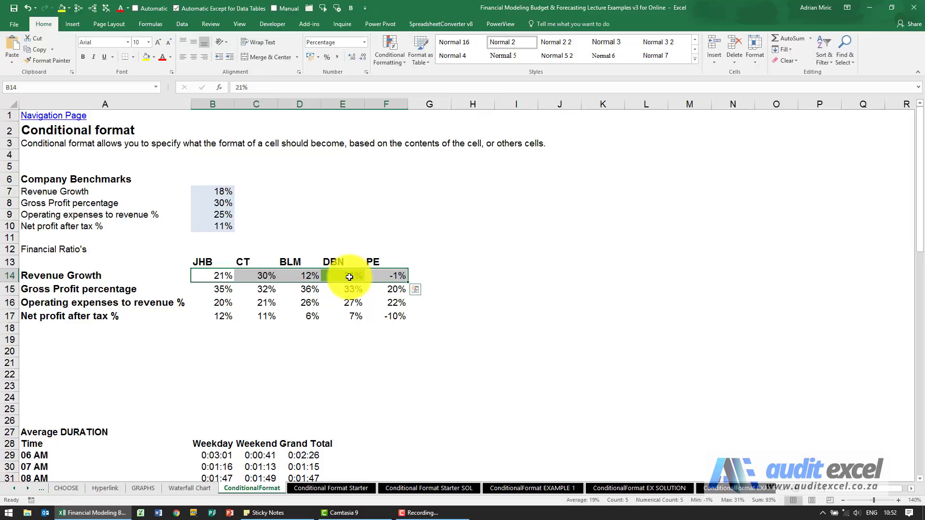
Add a Between 10% and 30% rule with custom yellow fill, covering JHB, CT and BLM.
left_click(212, 276)
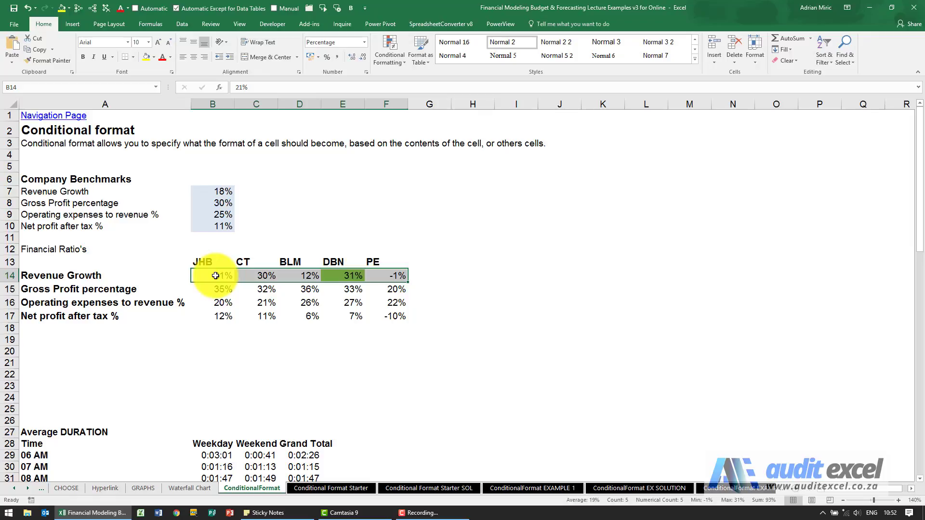
mouse_move(265, 261)
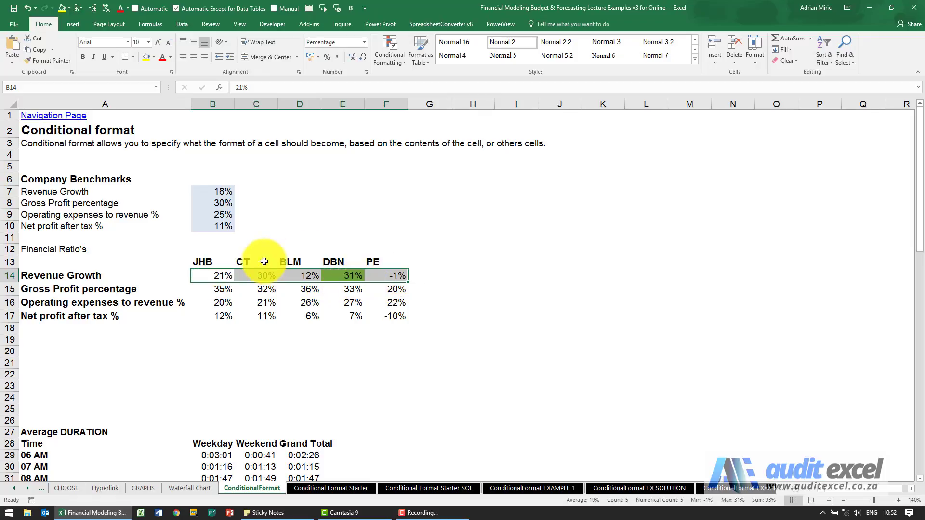
left_click(389, 50)
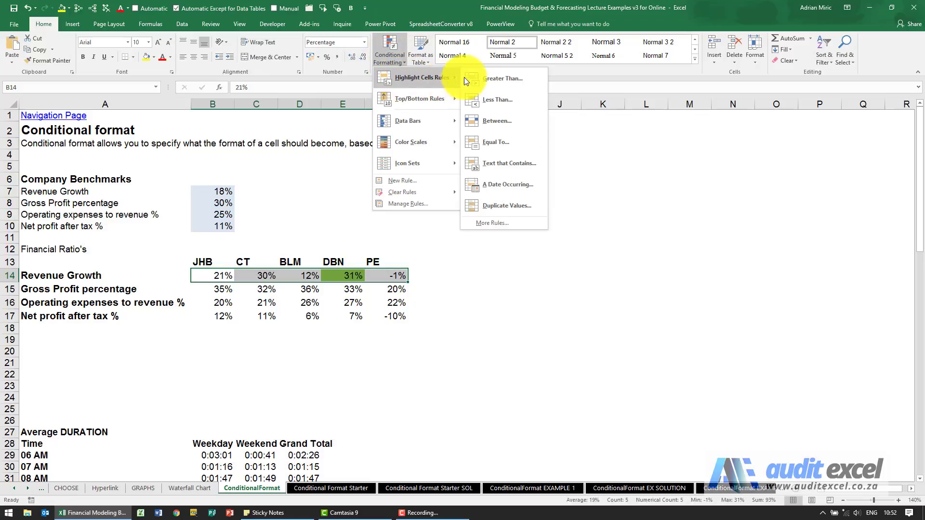
mouse_move(504, 120)
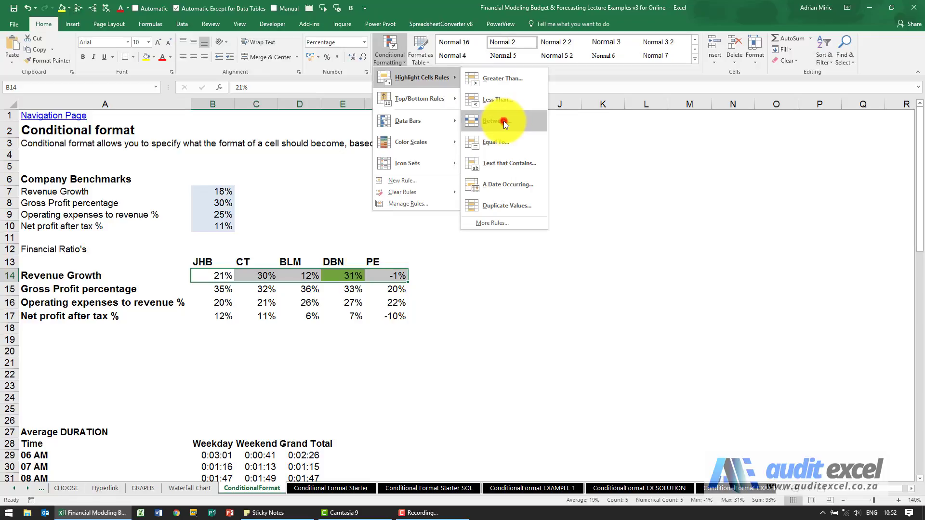
left_click(497, 120)
type("30")
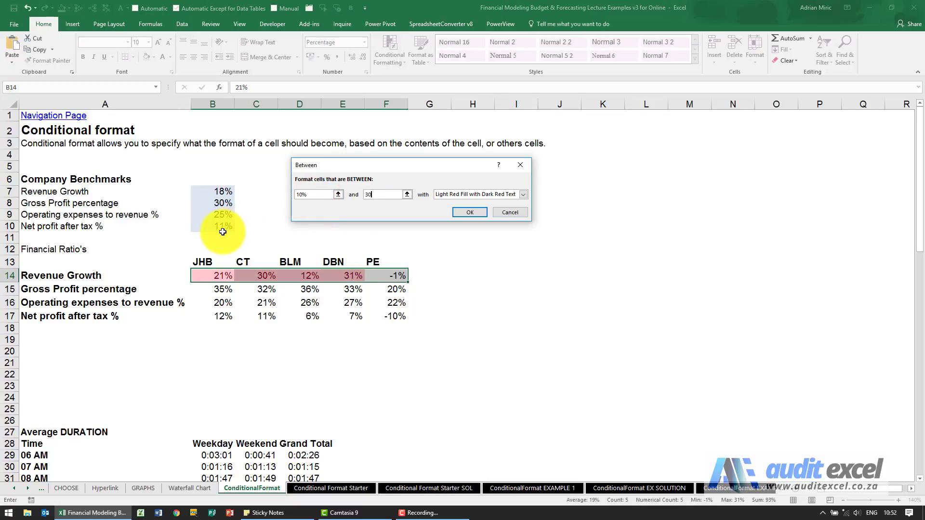
type("%")
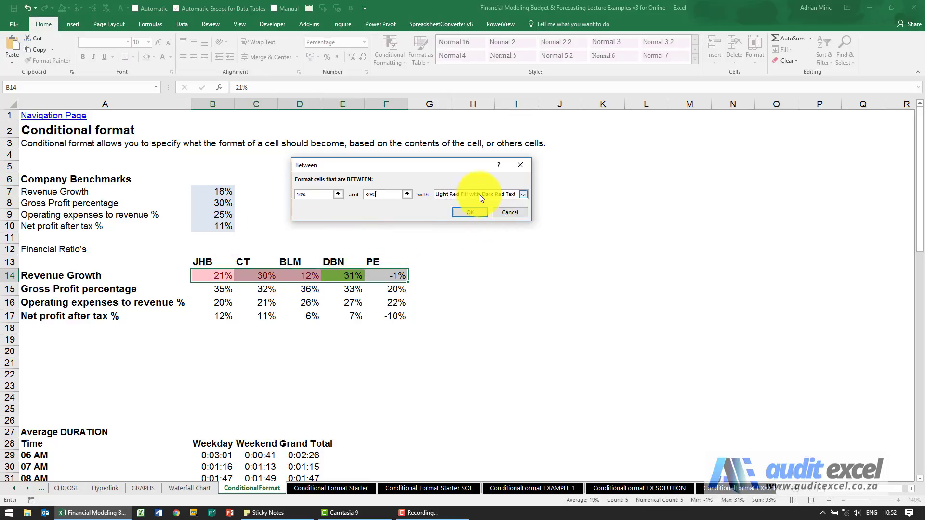
left_click(522, 194)
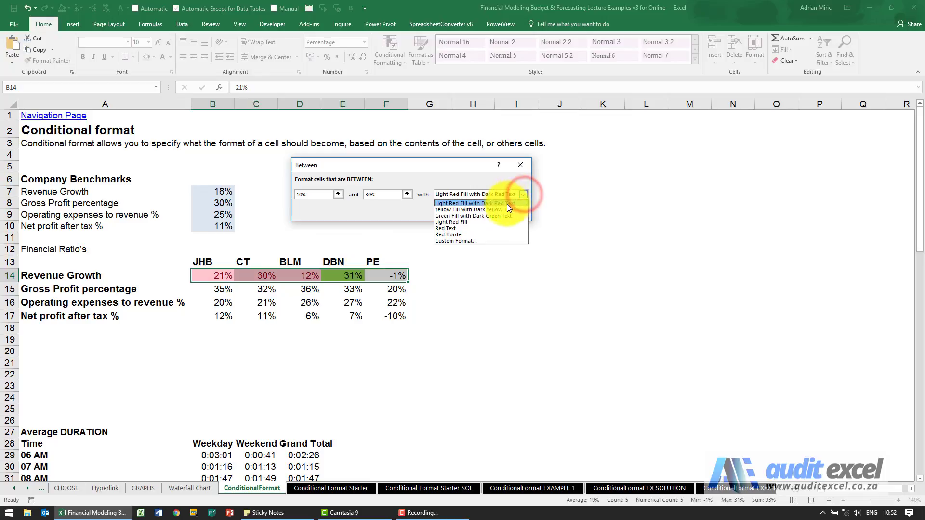
left_click(475, 209)
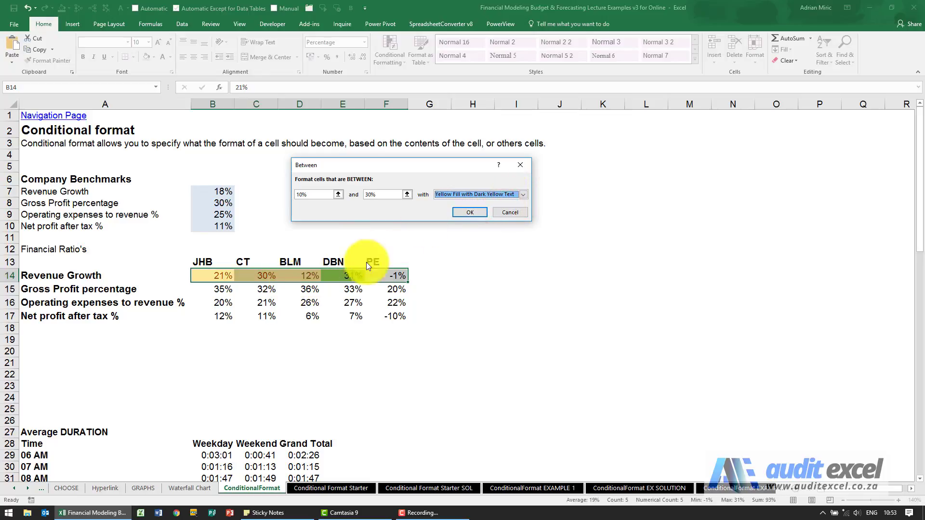
left_click(522, 195)
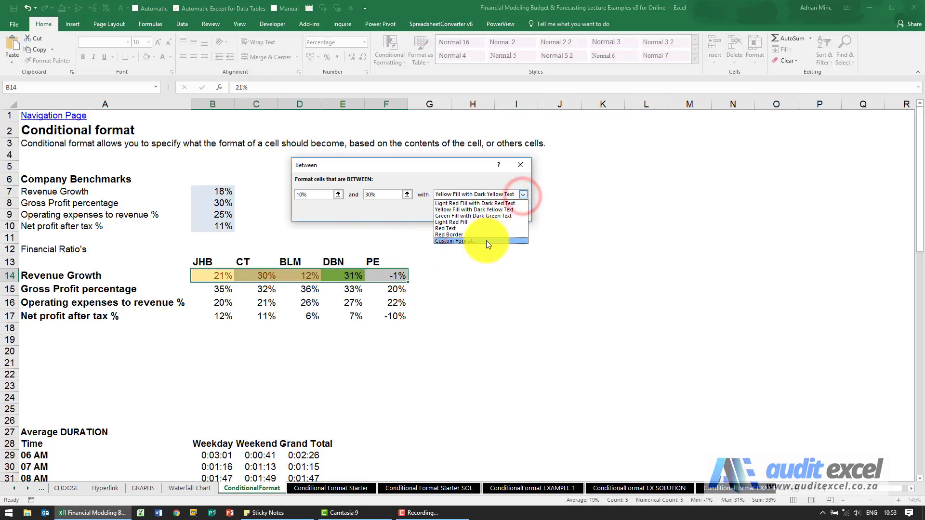
left_click(455, 241)
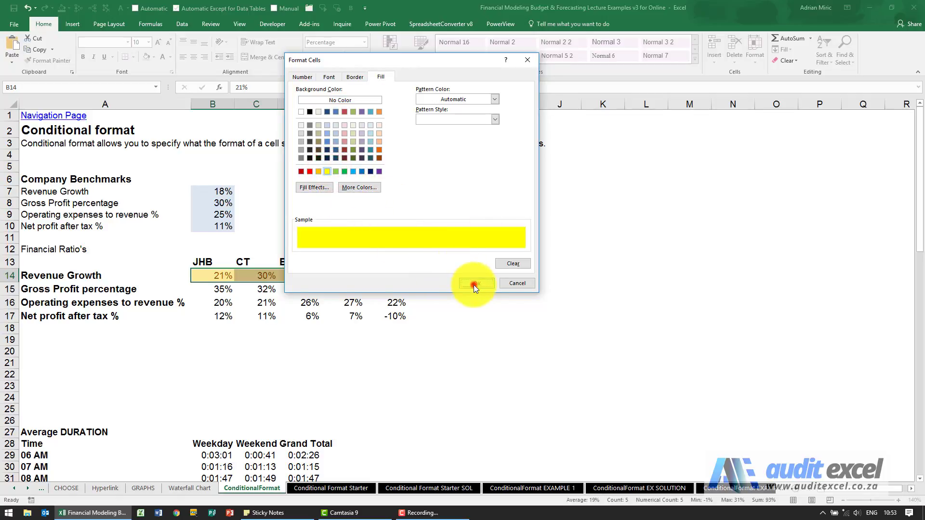
left_click(476, 283)
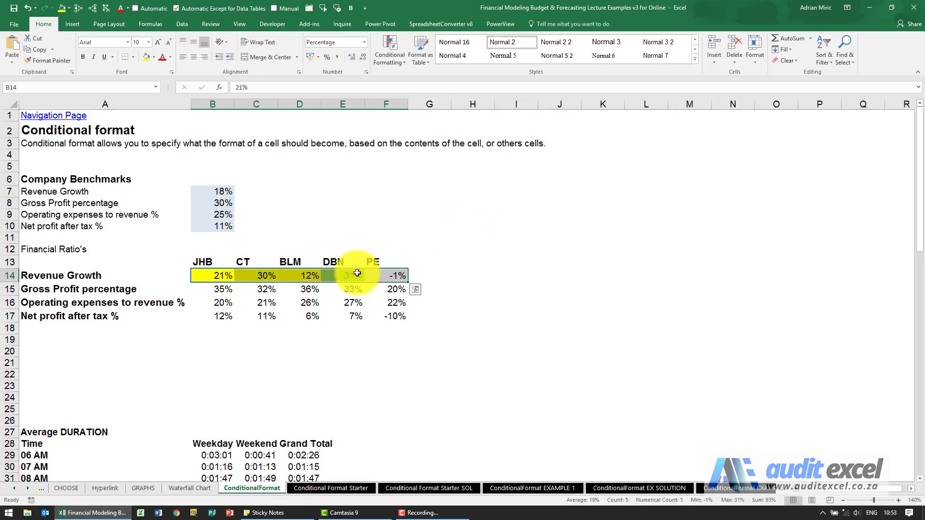
mouse_move(354, 140)
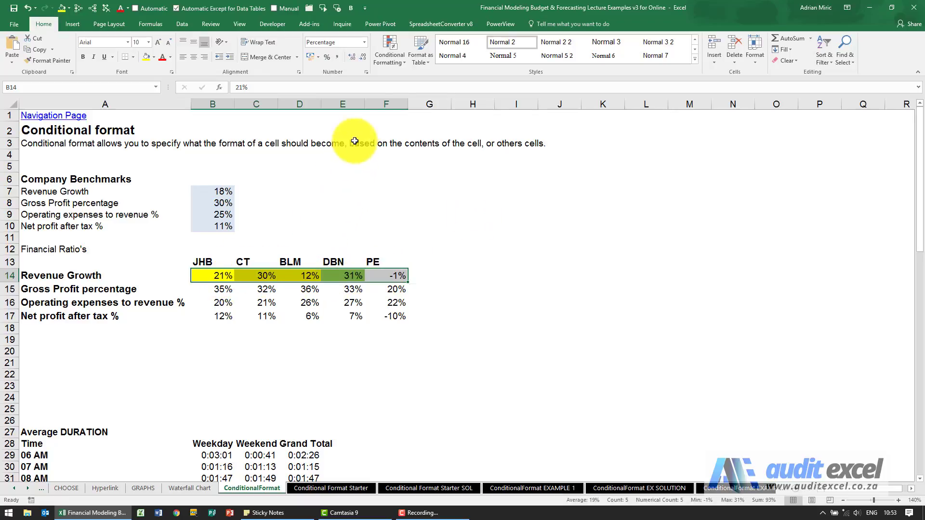
Add a Less Than 10% rule with a custom solid red fill, highlighting PE's -1%.
left_click(389, 50)
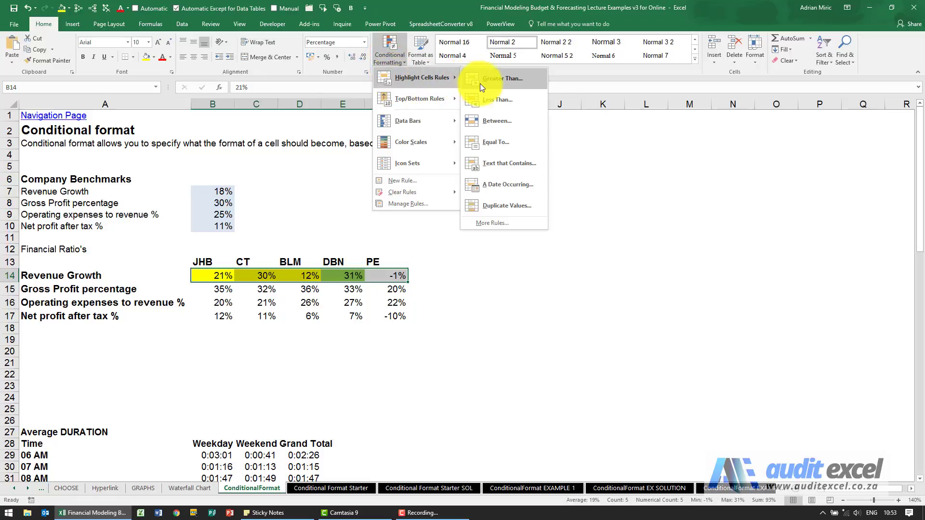
mouse_move(516, 105)
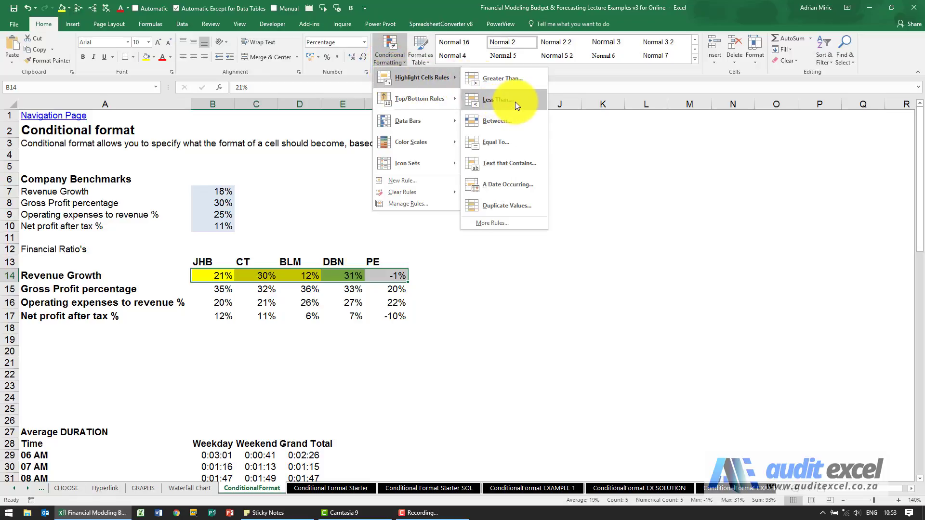
left_click(496, 99)
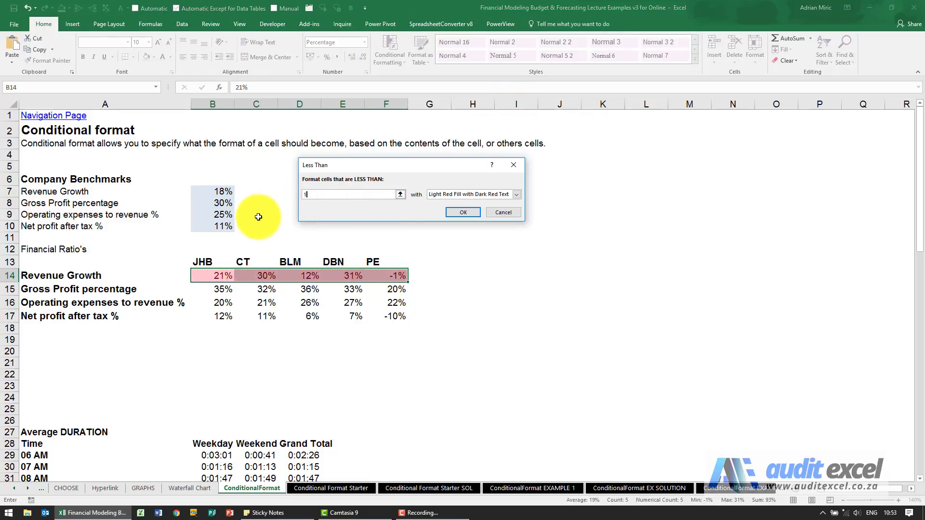
type("10%")
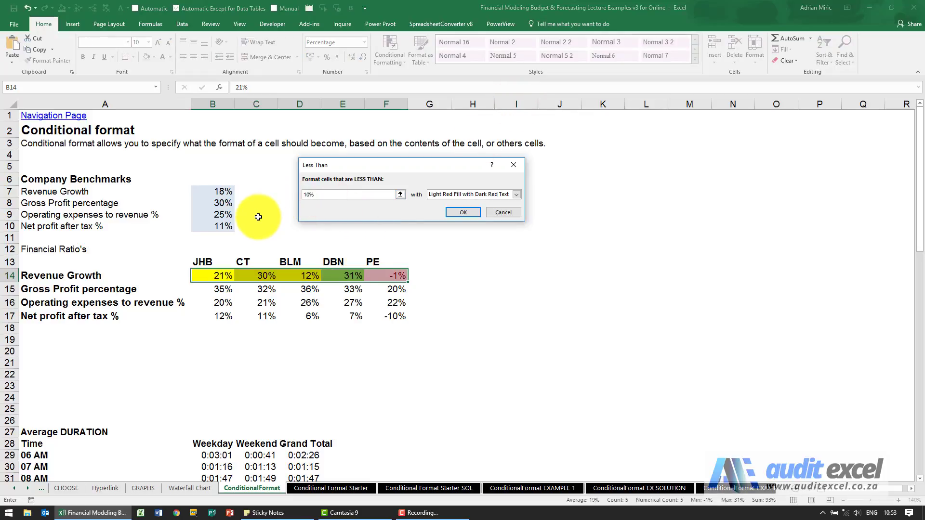
left_click(516, 194)
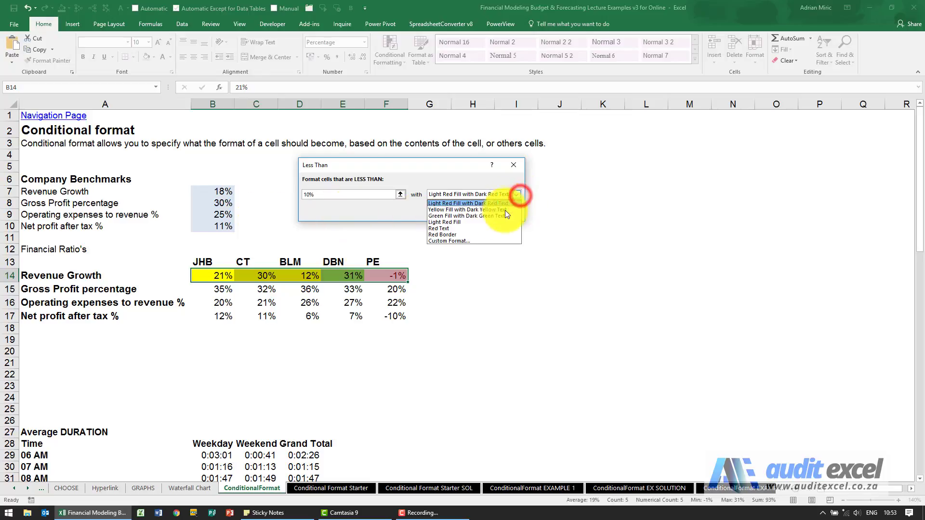
left_click(449, 241)
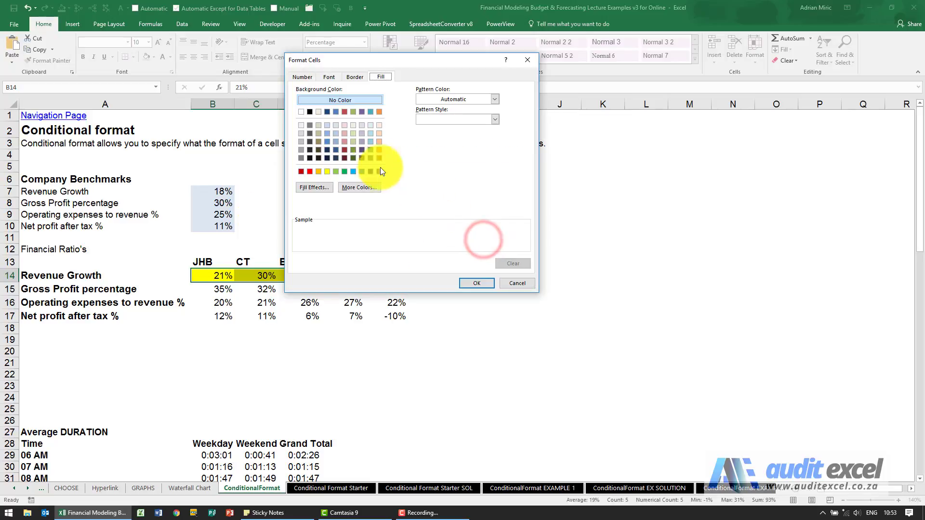
left_click(300, 172)
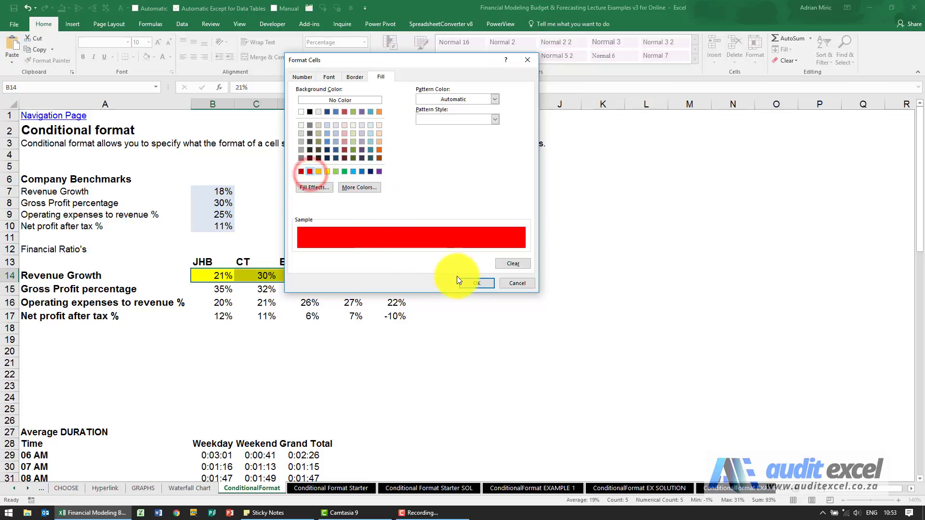
left_click(475, 283)
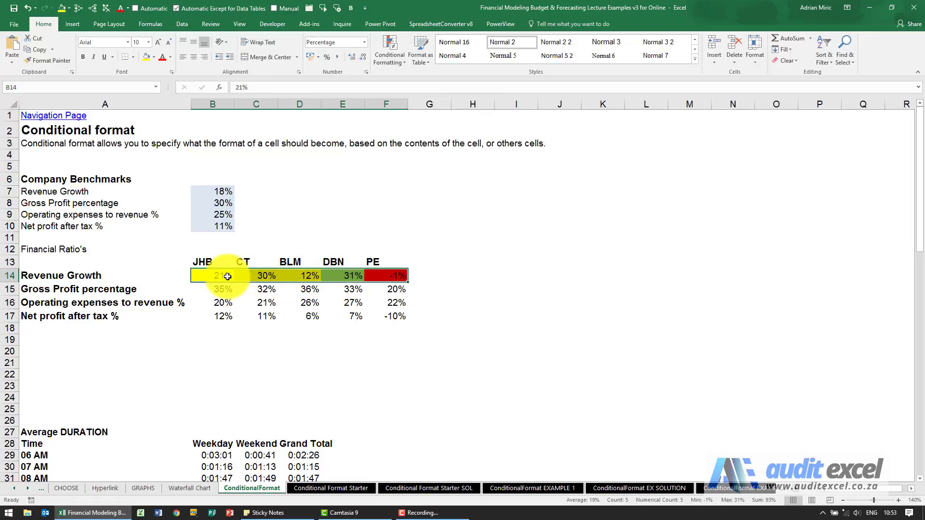
mouse_move(356, 263)
type("2.1")
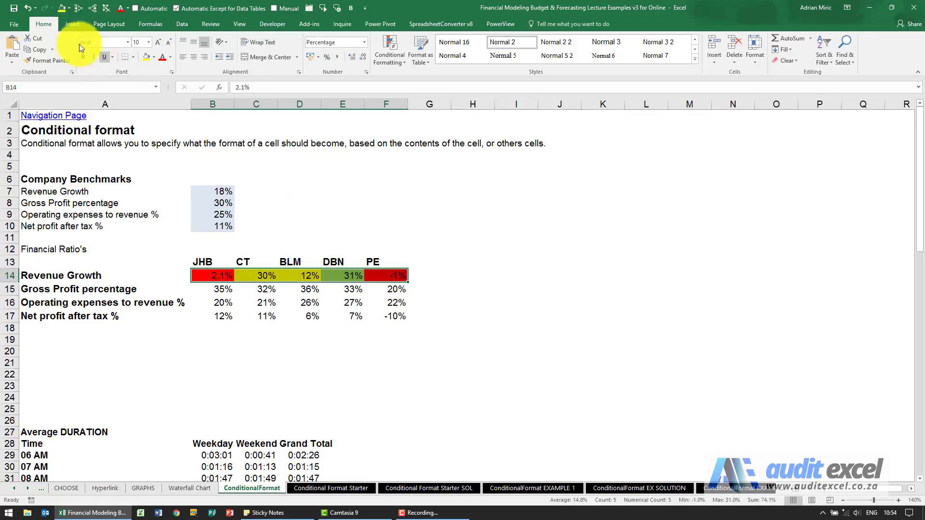
left_click(389, 51)
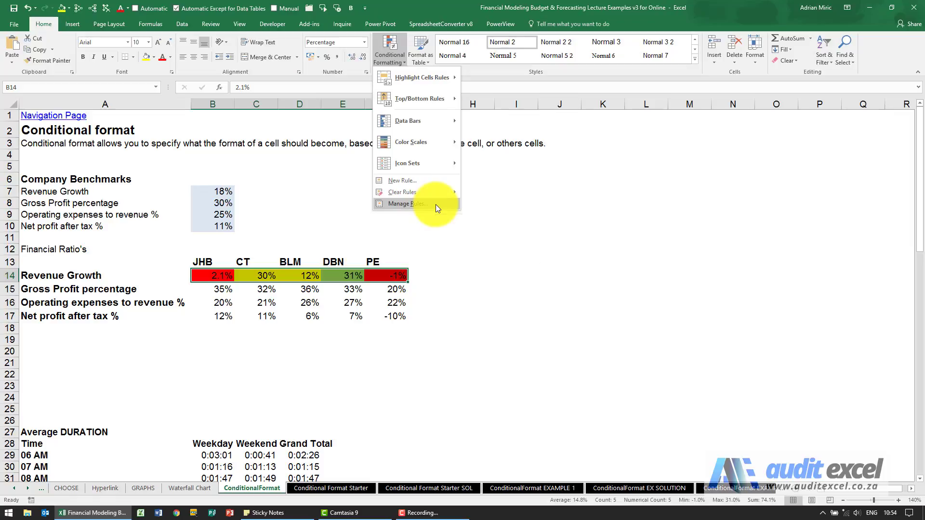
left_click(404, 203)
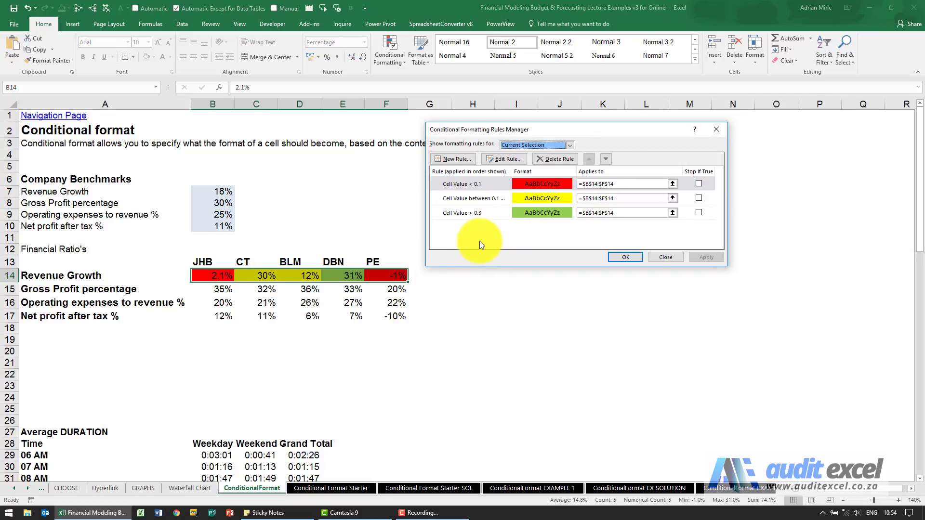
mouse_move(454, 194)
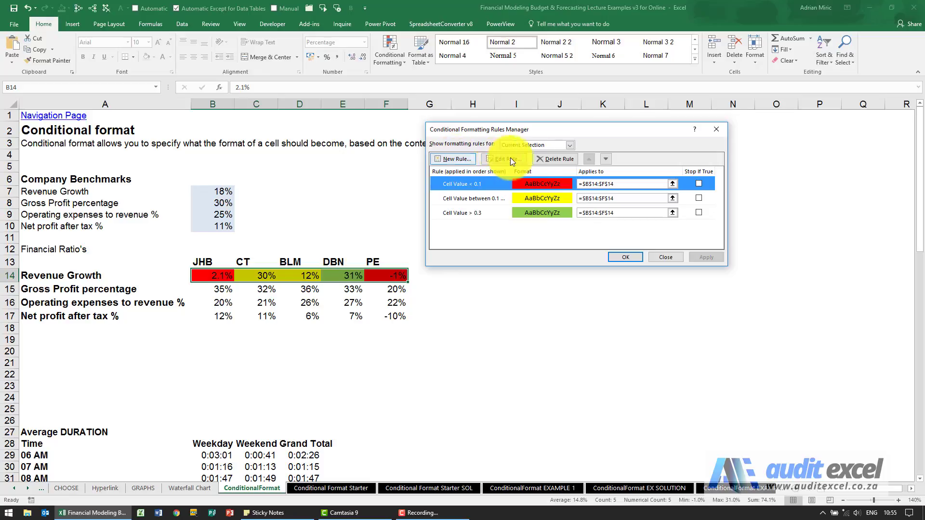
mouse_move(588, 158)
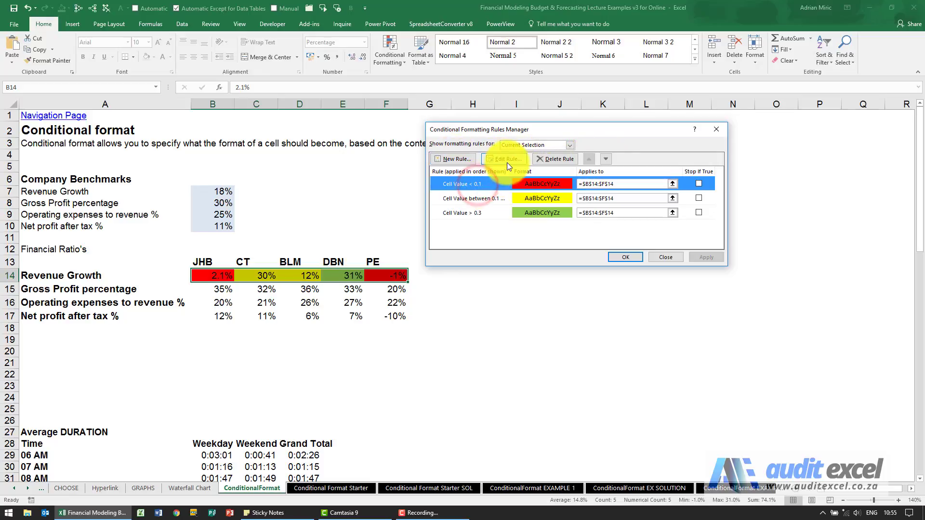
left_click(504, 159)
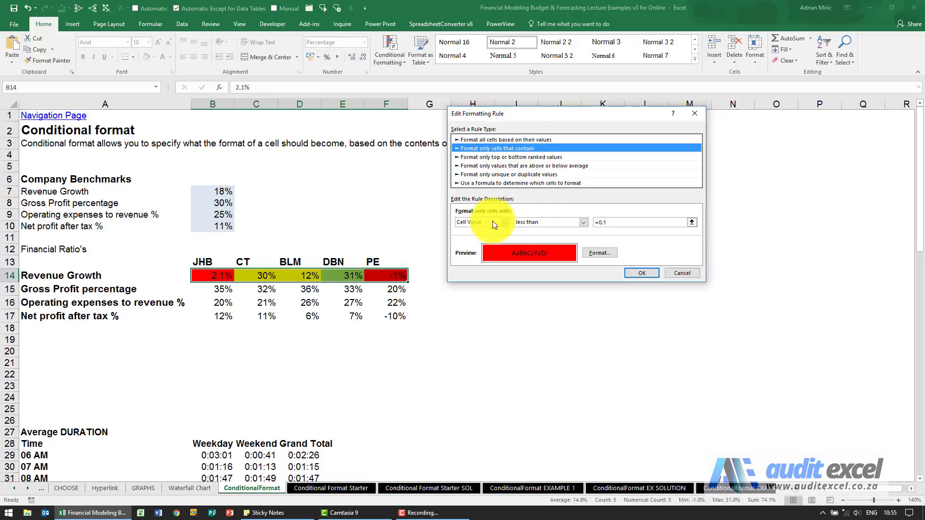
mouse_move(510, 239)
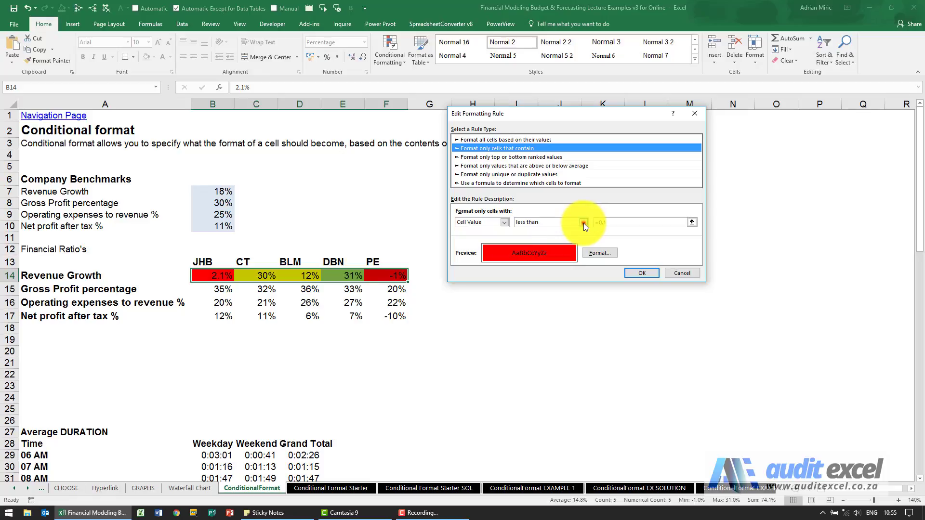
left_click(504, 223)
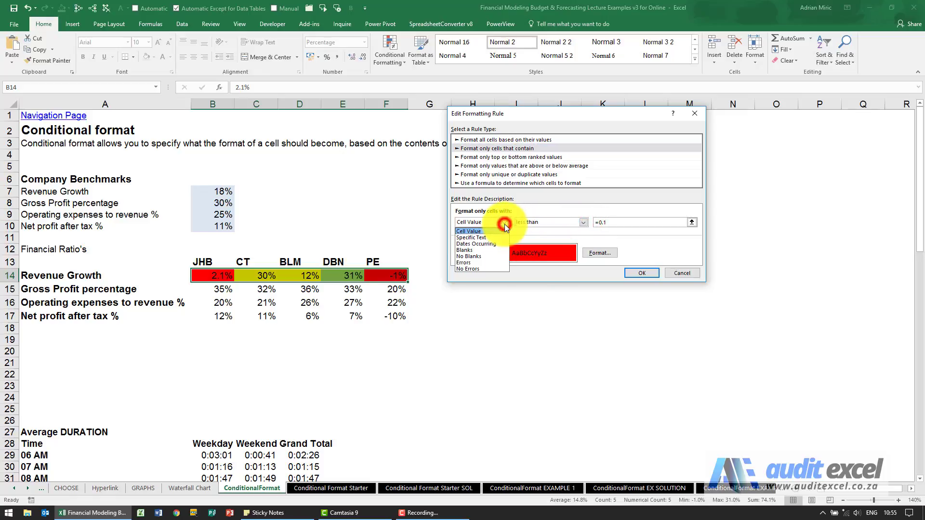
left_click(469, 230)
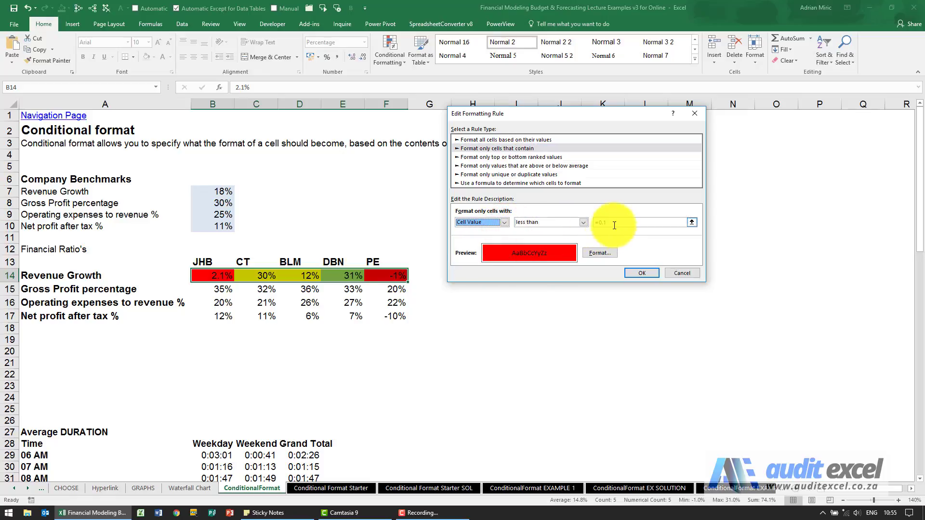
left_click(641, 273)
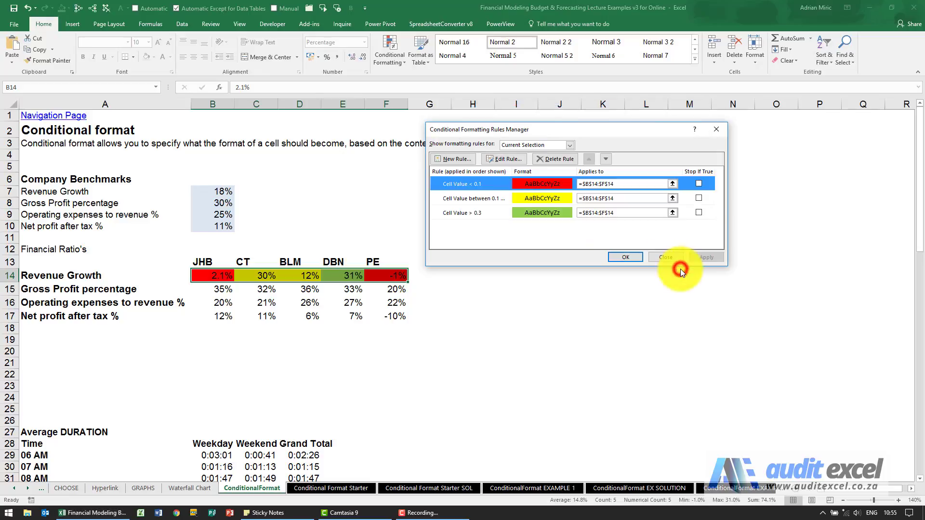
left_click(663, 257)
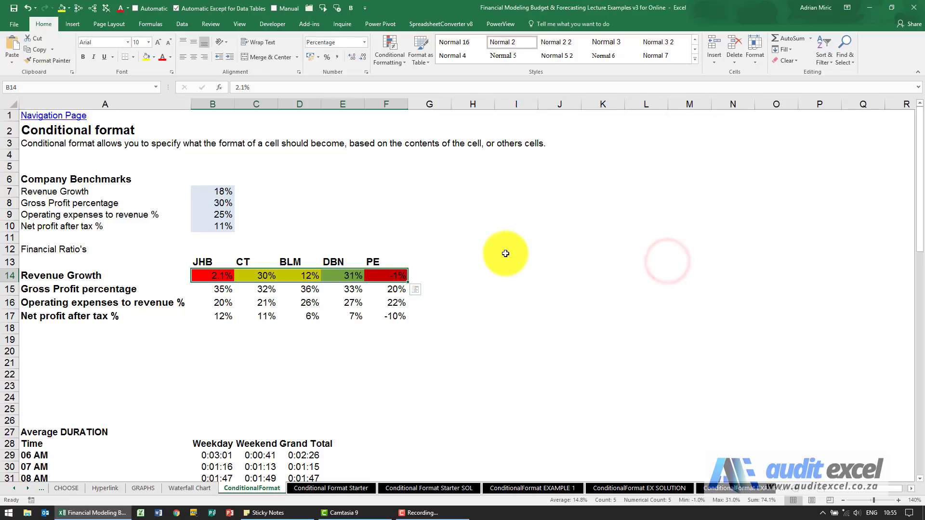
mouse_move(308, 306)
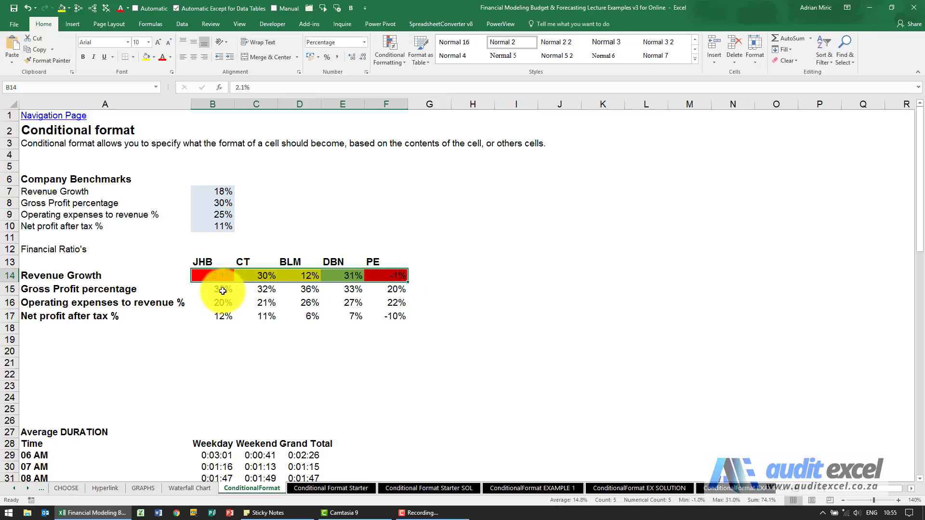
Select the Gross Profit row B15:F15 and open Conditional Formatting's highlight rules.
left_click(213, 289)
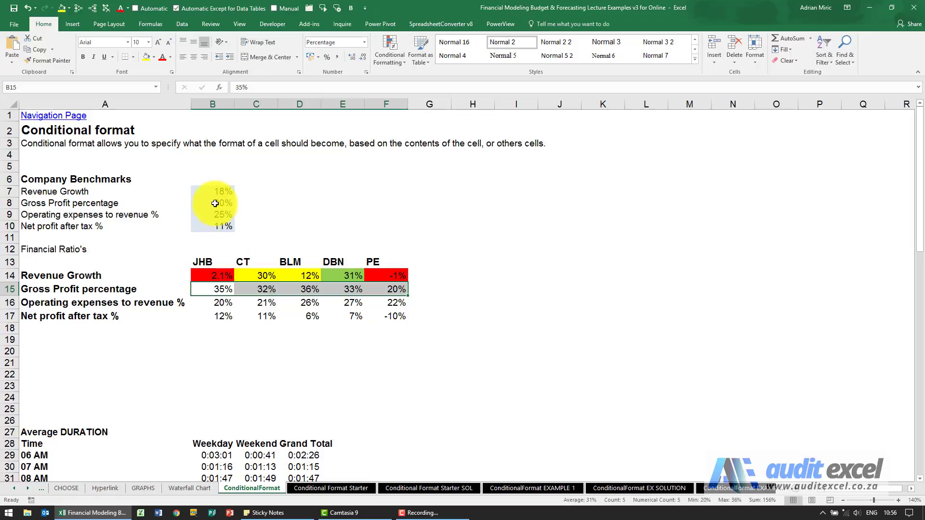
mouse_move(161, 192)
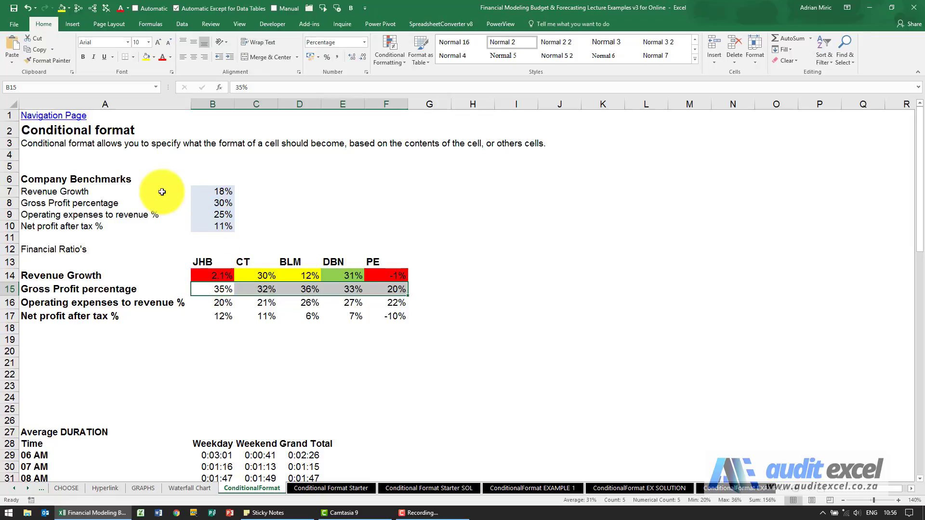
left_click(389, 51)
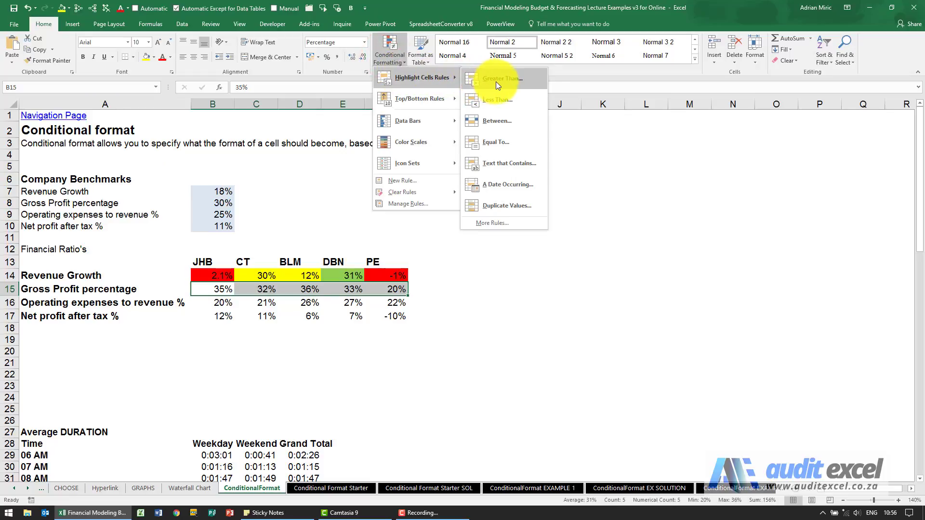
Add a Greater Than =$B$8 rule with green fill and dark green text.
left_click(501, 78)
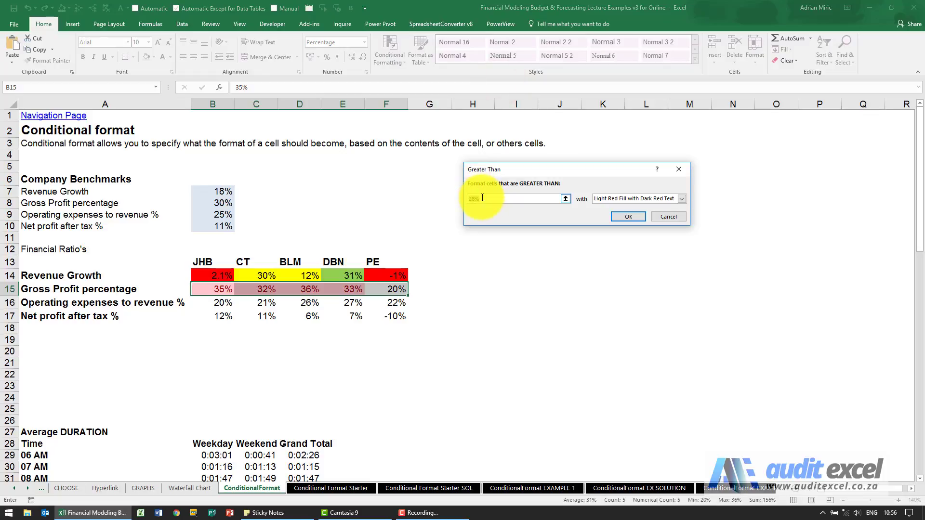
left_click(212, 202)
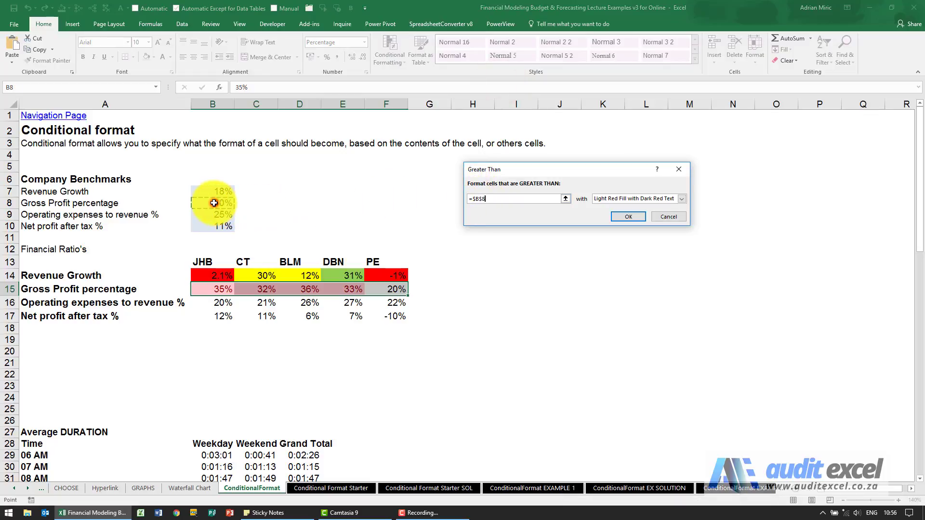
mouse_move(396, 206)
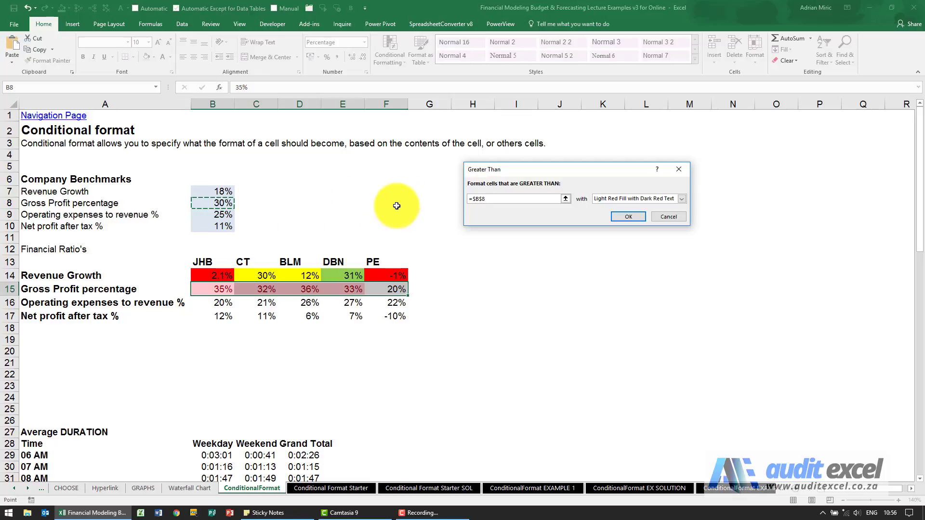
mouse_move(276, 297)
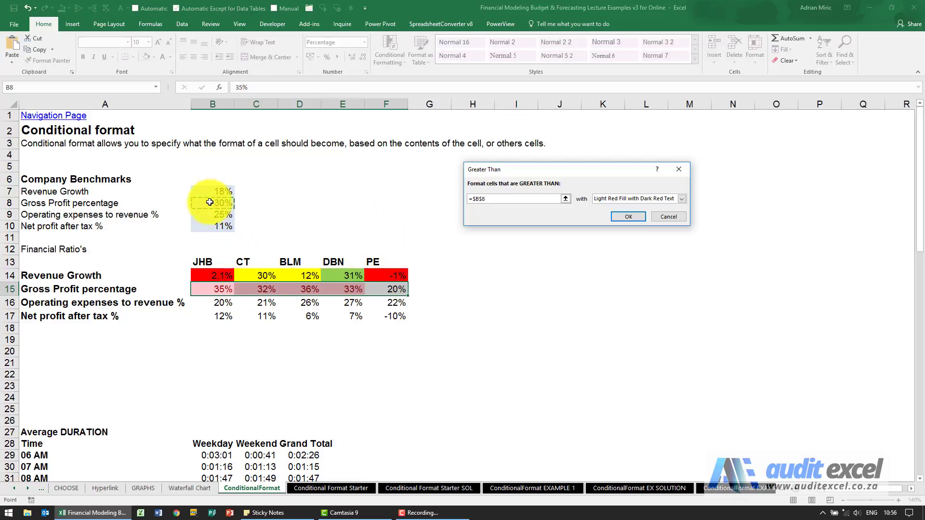
mouse_move(655, 210)
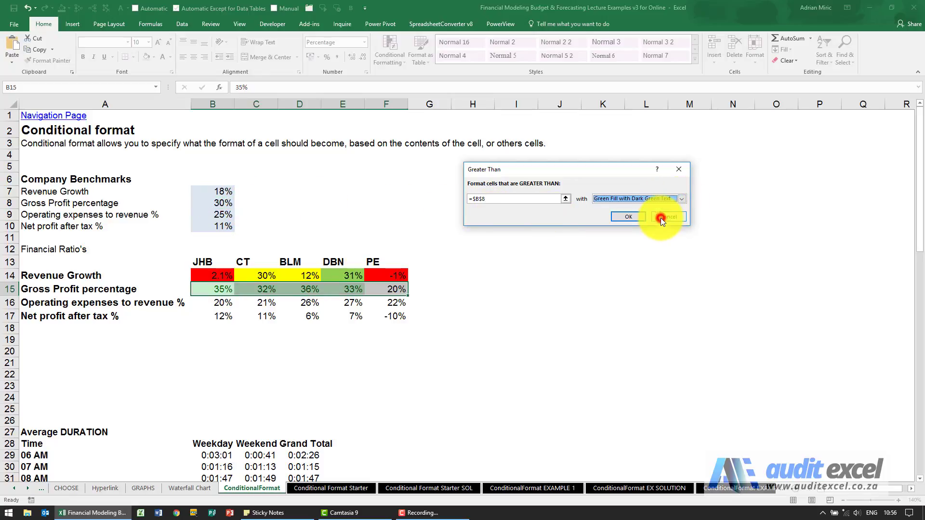
left_click(627, 217)
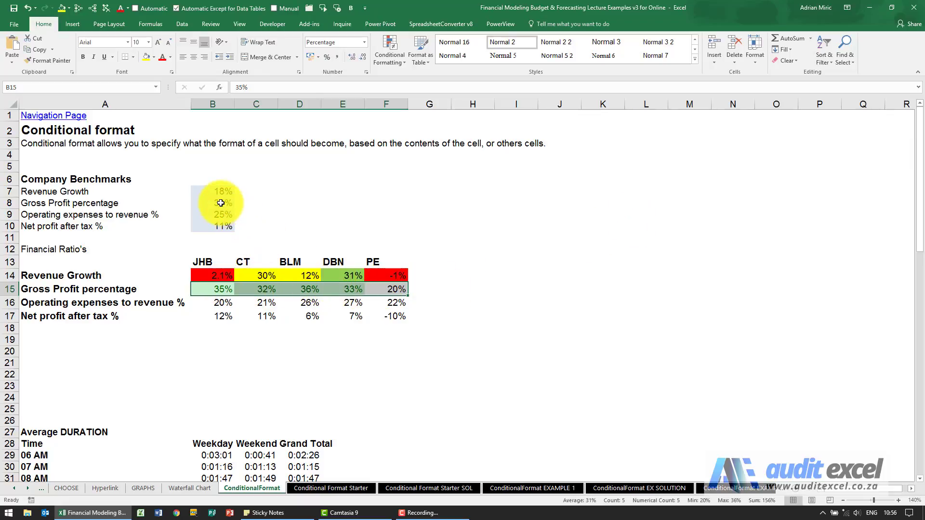
left_click(223, 203)
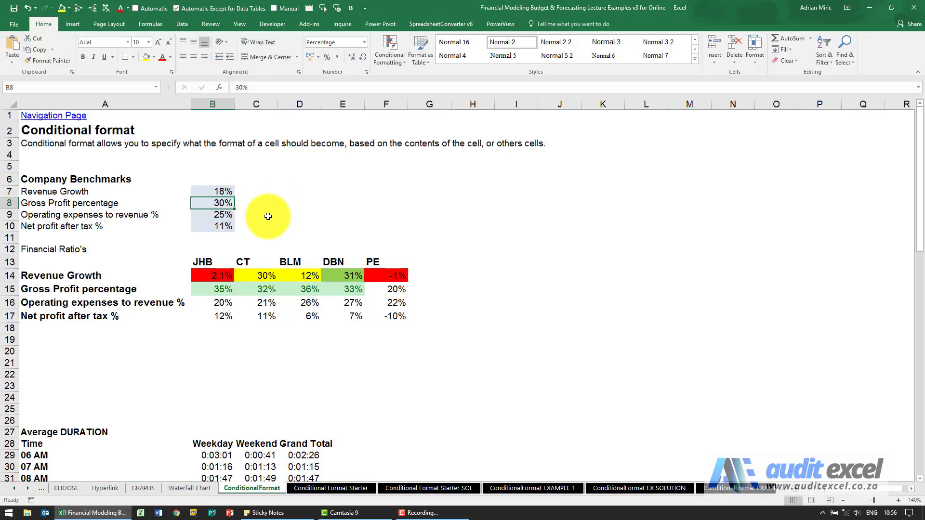
type("34%")
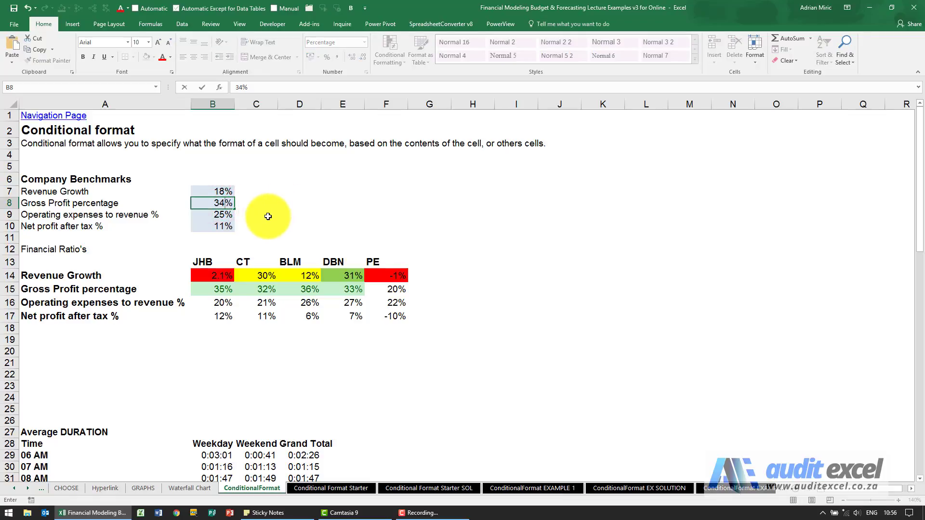
left_click(212, 214)
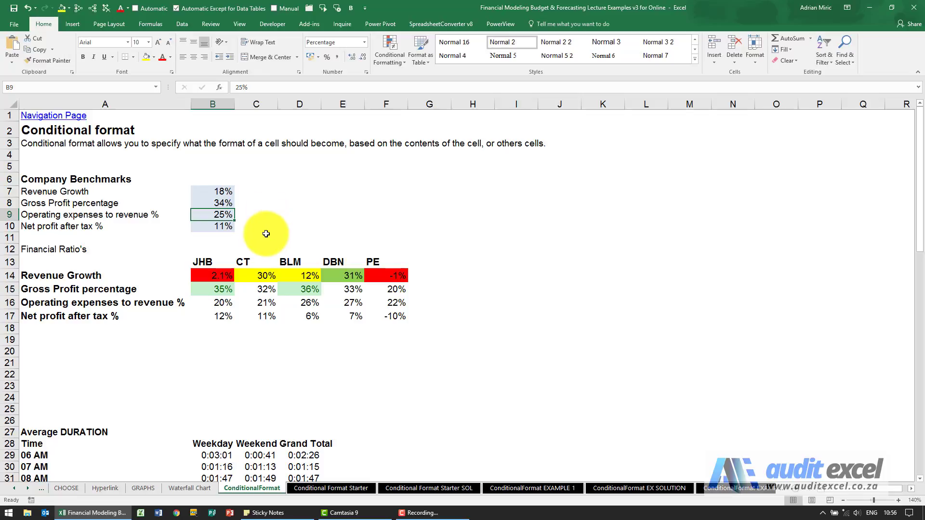
mouse_move(355, 288)
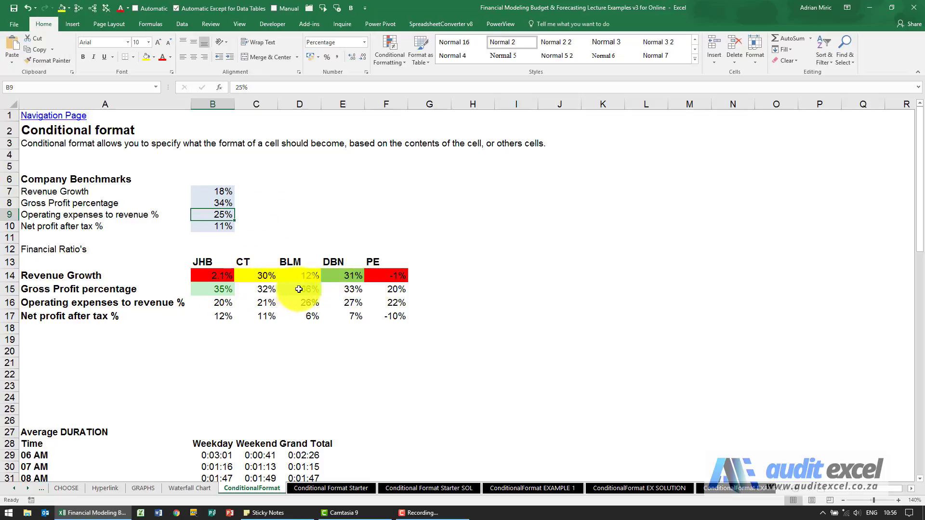
mouse_move(239, 211)
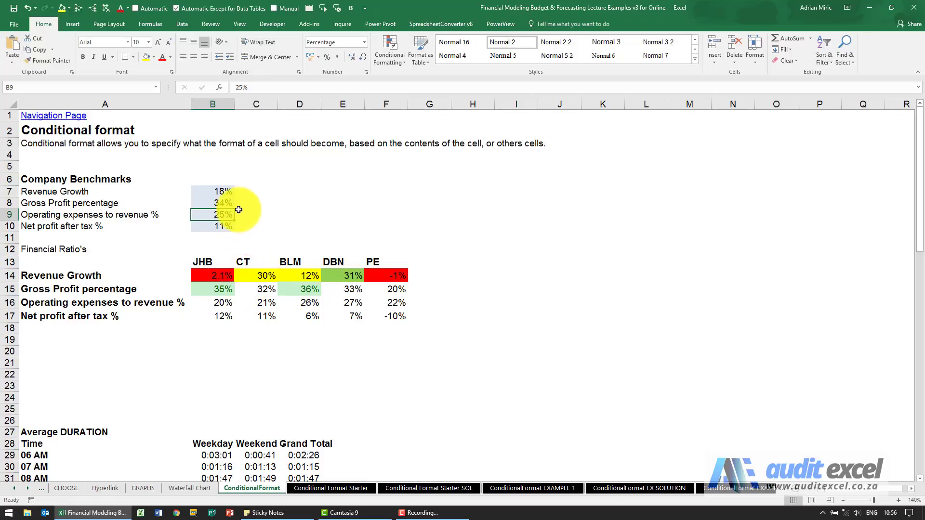
left_click(212, 202)
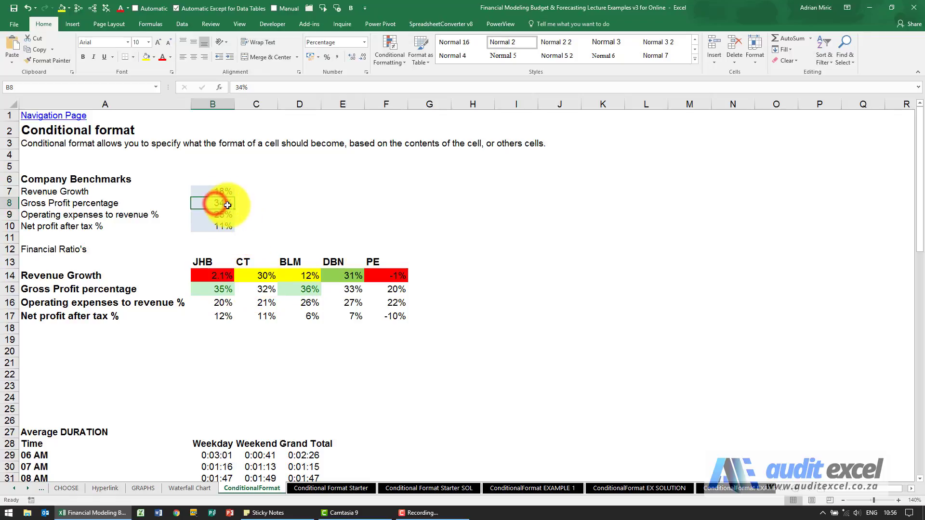
left_click(212, 214)
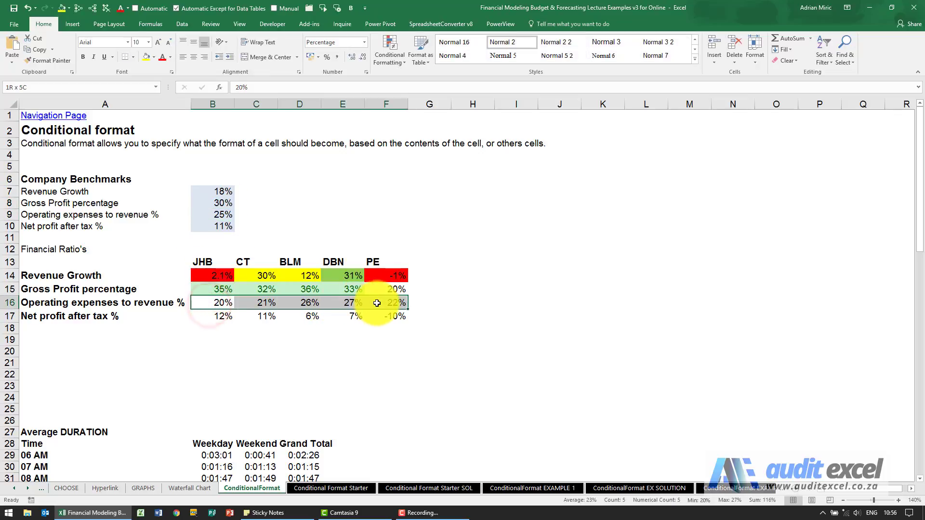
Open Conditional Formatting for the operating expenses row to browse Top/Bottom Rules.
left_click(388, 49)
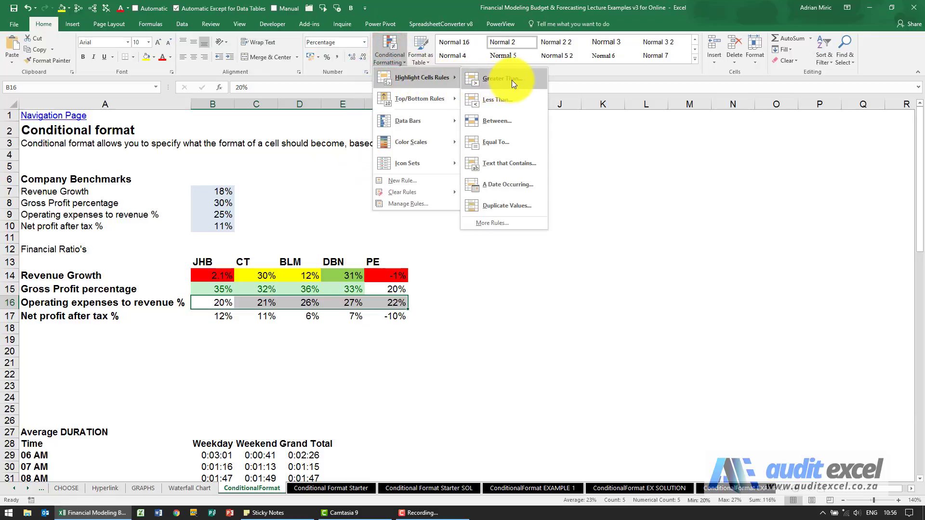
mouse_move(506, 121)
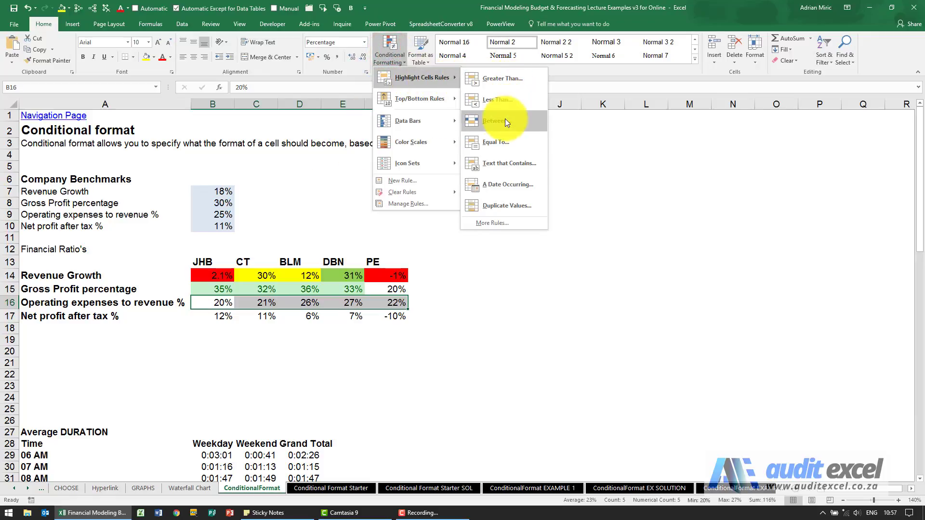
mouse_move(509, 164)
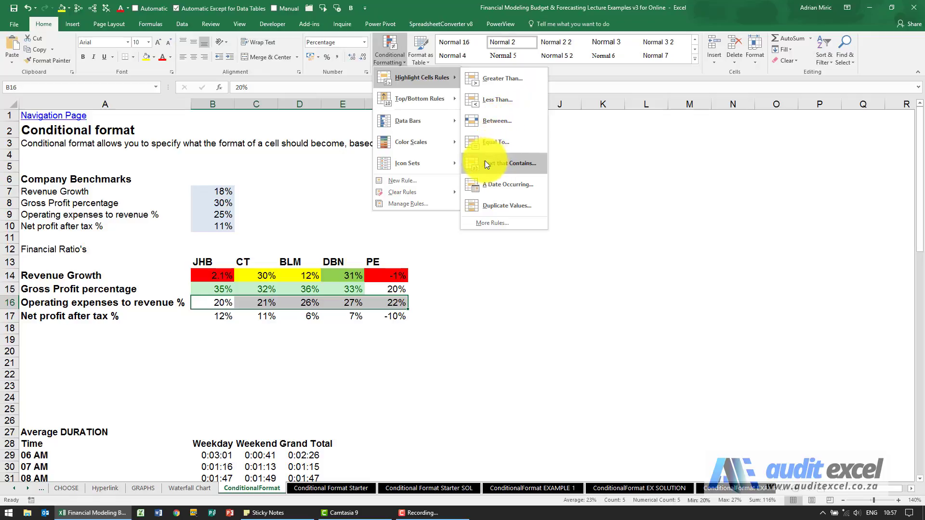
mouse_move(520, 164)
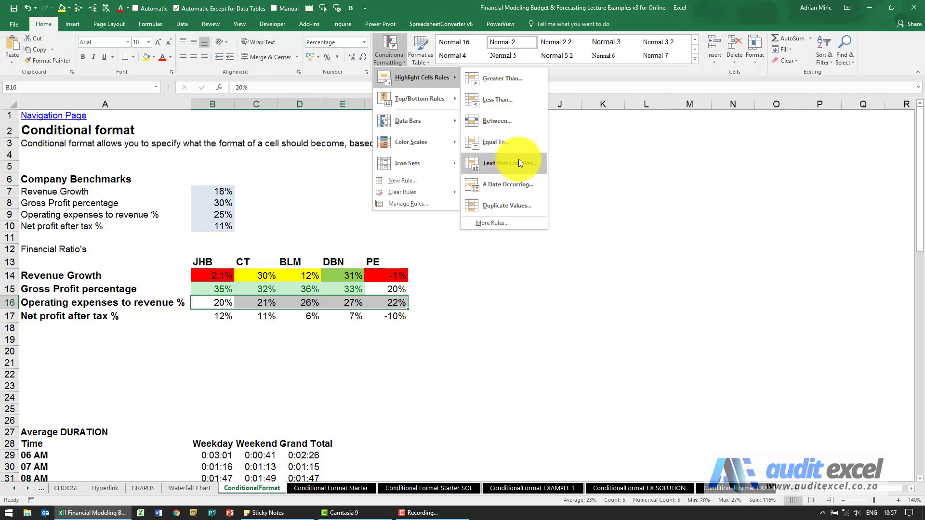
mouse_move(518, 206)
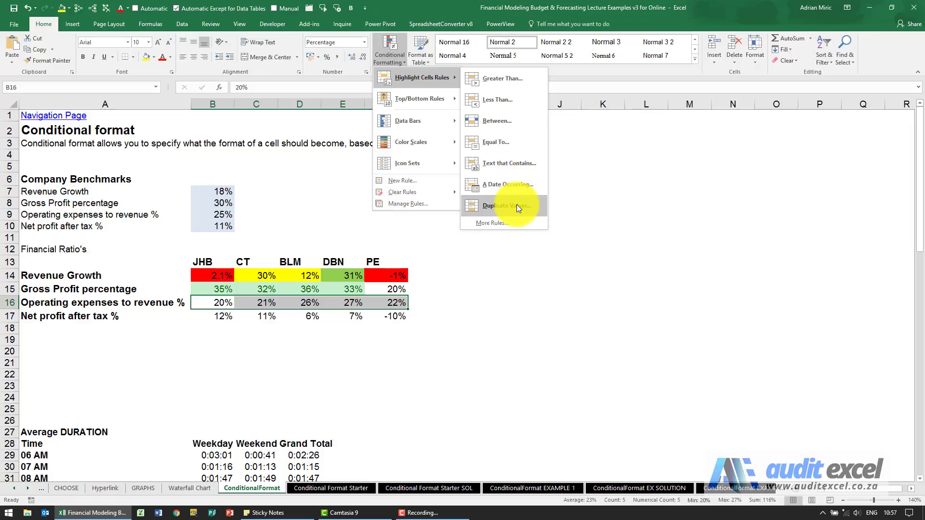
mouse_move(497, 121)
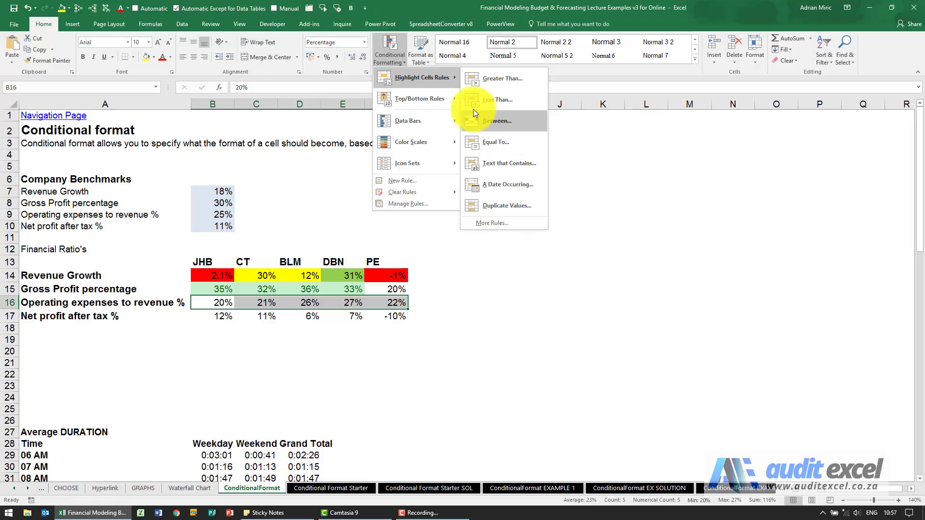
mouse_move(420, 98)
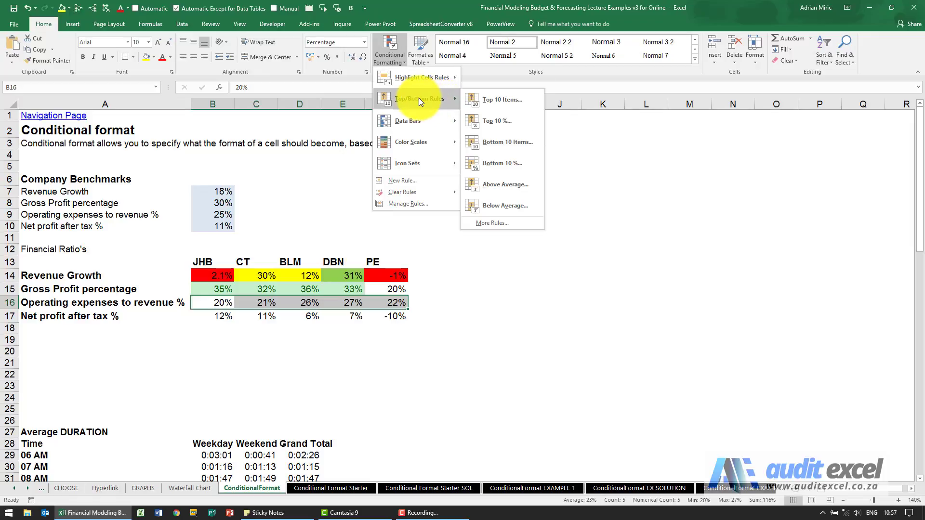
mouse_move(502, 99)
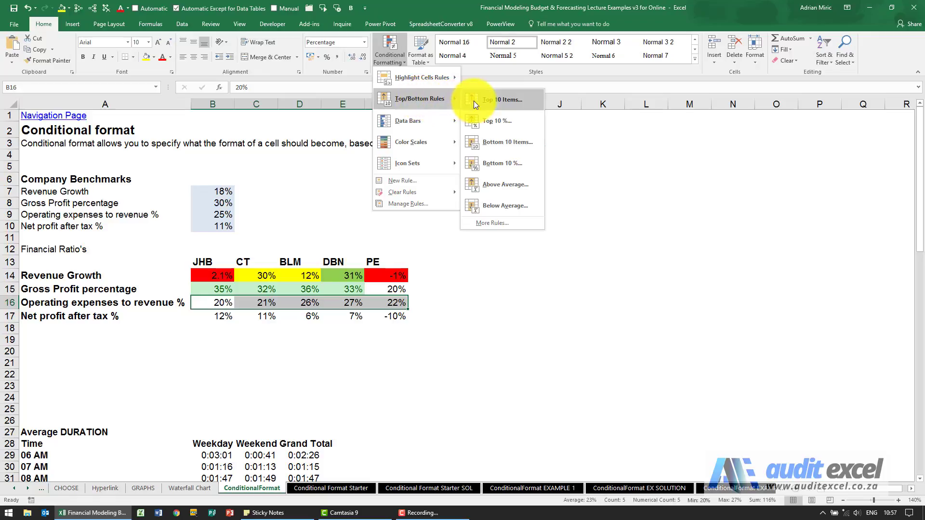
mouse_move(513, 116)
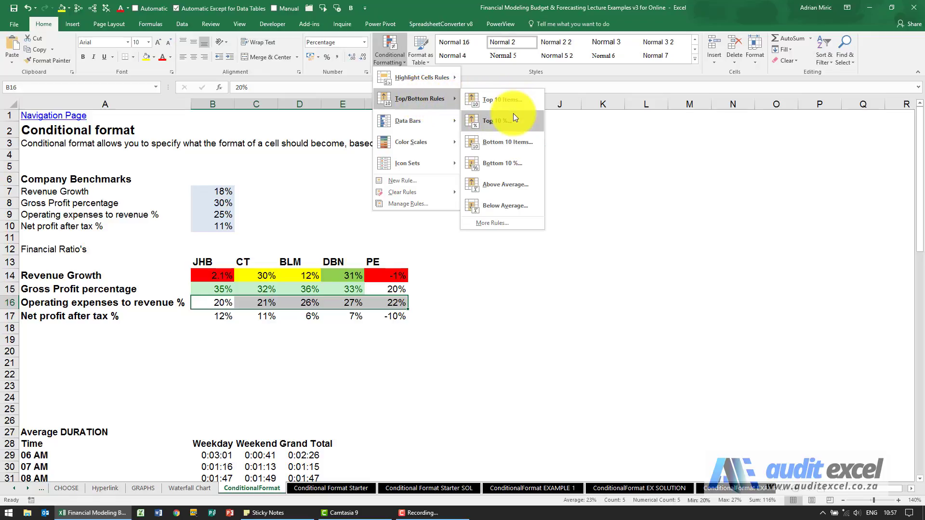
mouse_move(514, 163)
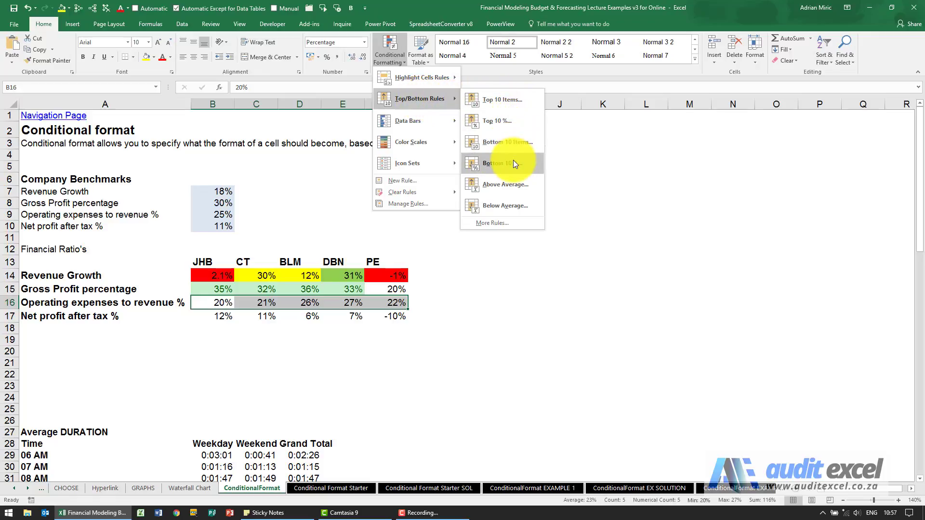
mouse_move(509, 185)
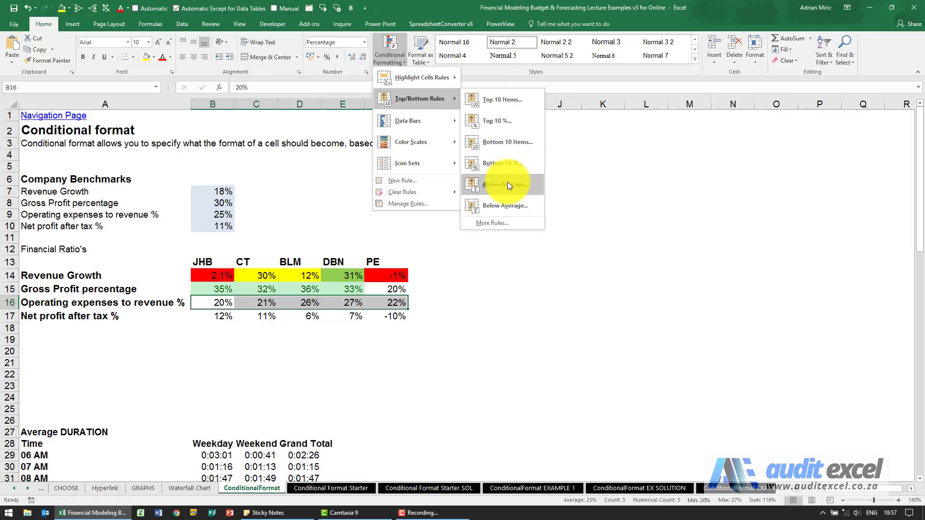
Apply an Above Average light red highlight to operating expenses and enter JHB's 29%.
left_click(502, 184)
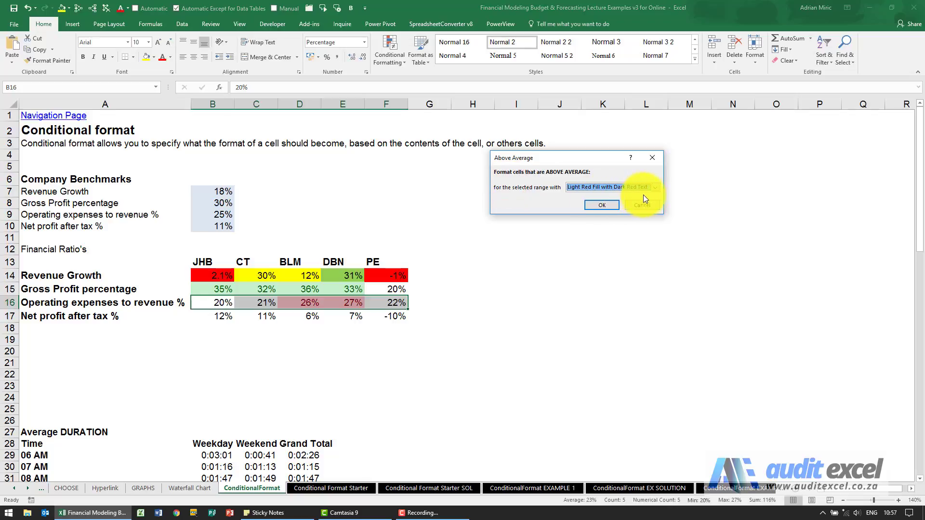
left_click(655, 187)
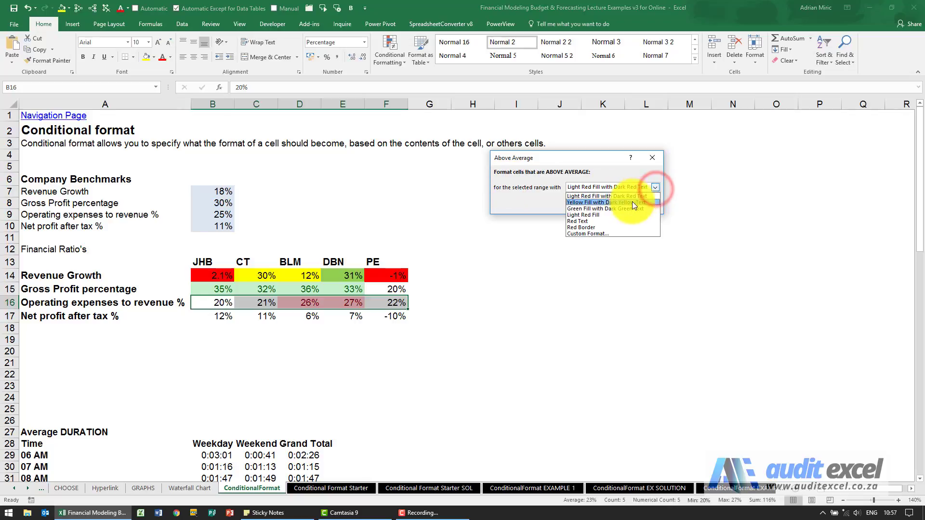
mouse_move(626, 208)
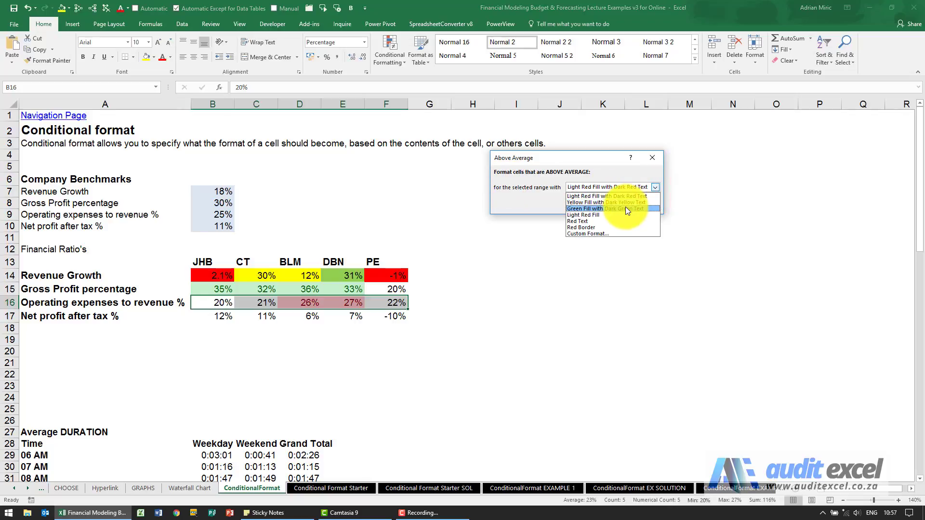
left_click(598, 196)
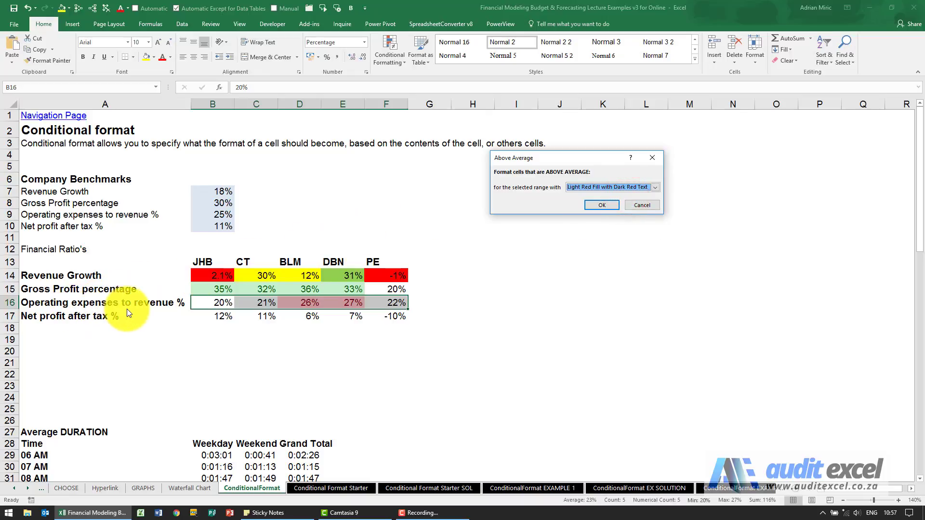
mouse_move(307, 302)
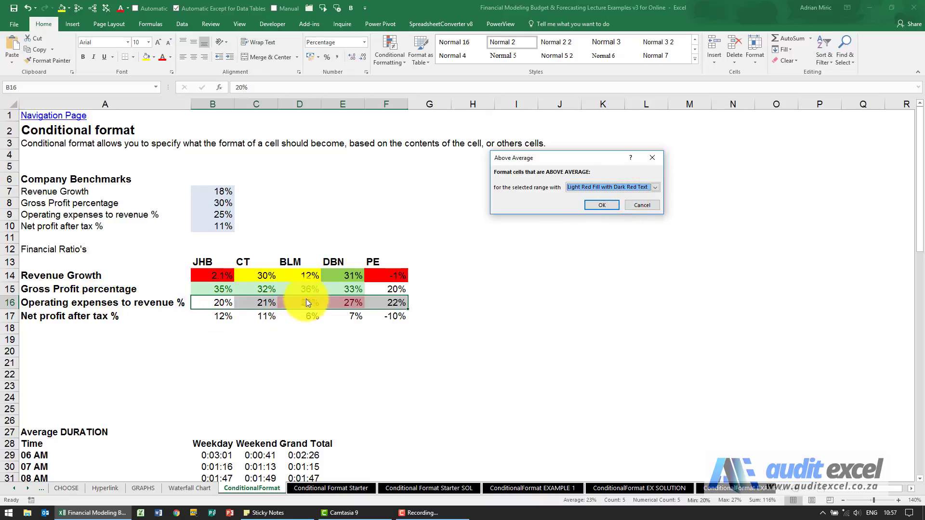
mouse_move(601, 218)
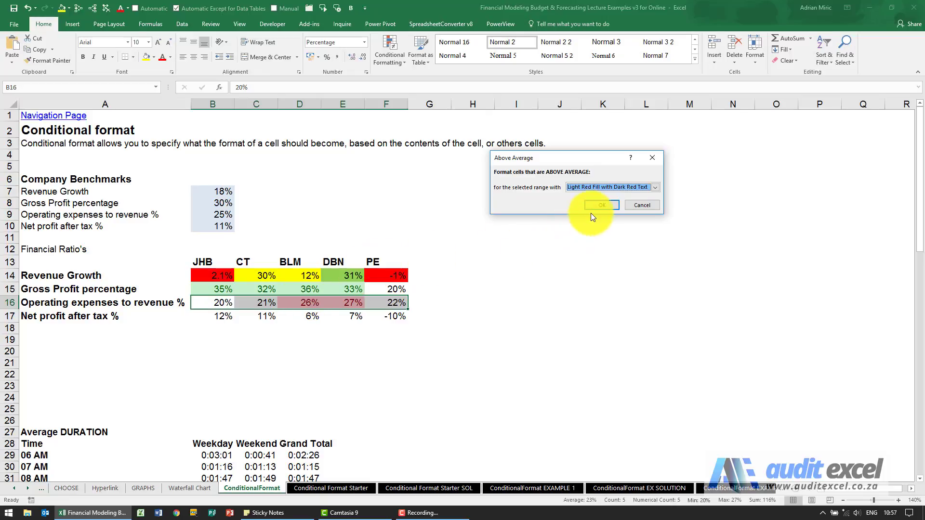
left_click(600, 205)
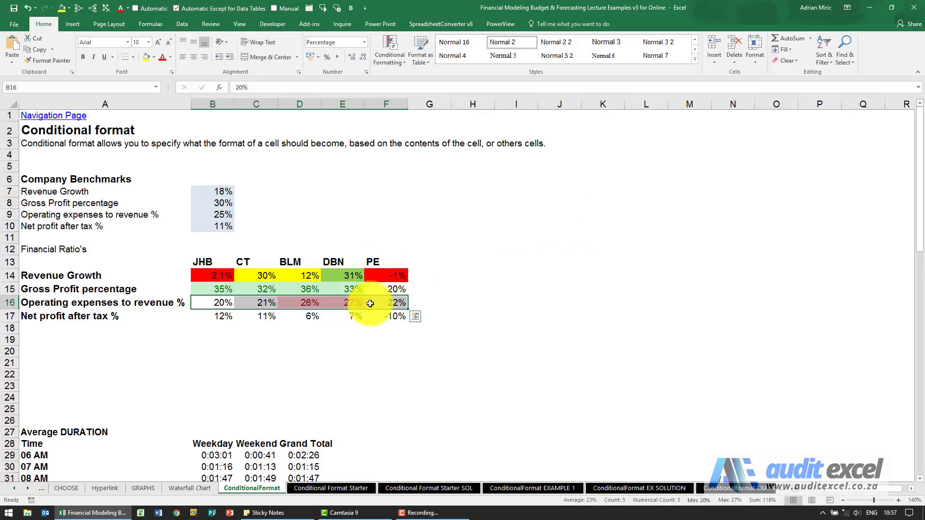
mouse_move(304, 306)
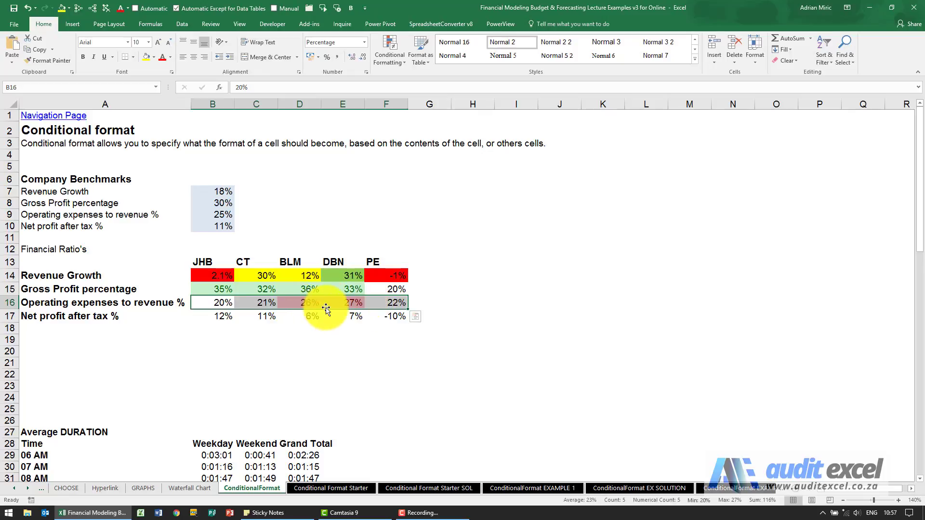
mouse_move(264, 302)
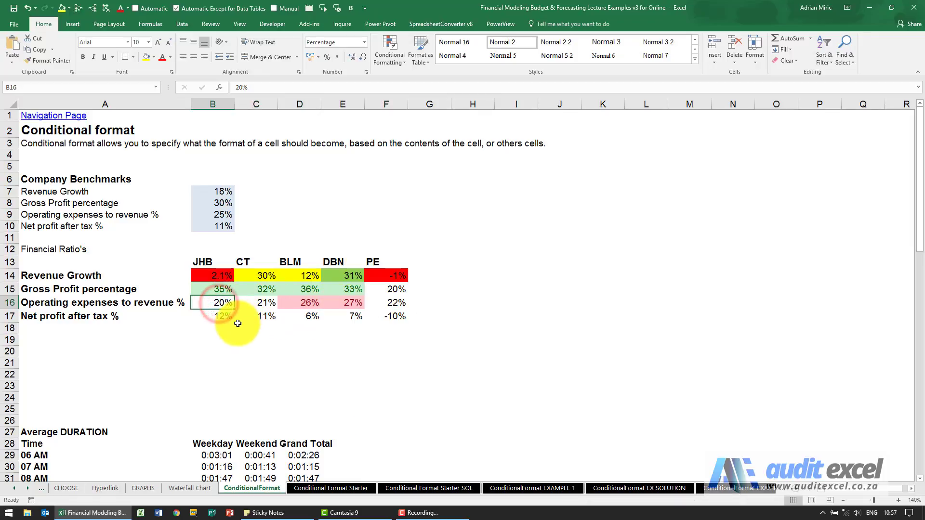
type("29%")
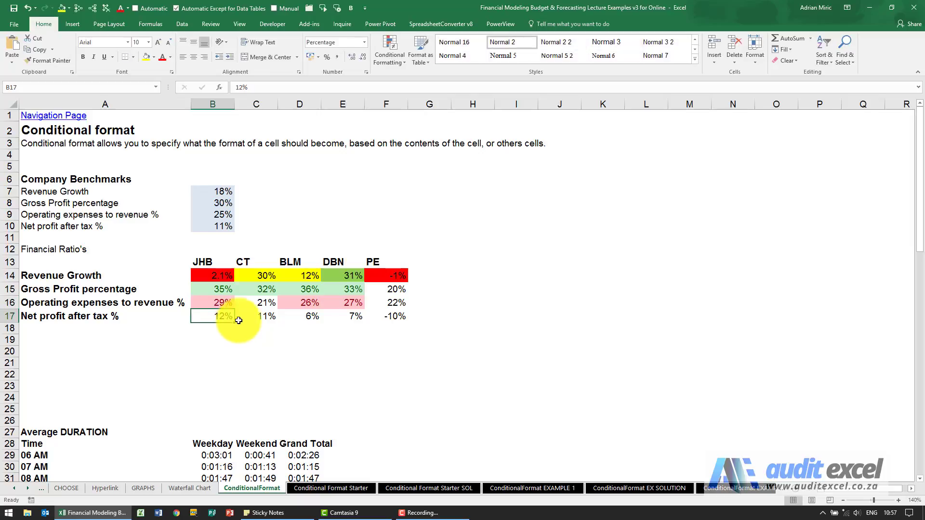
mouse_move(274, 303)
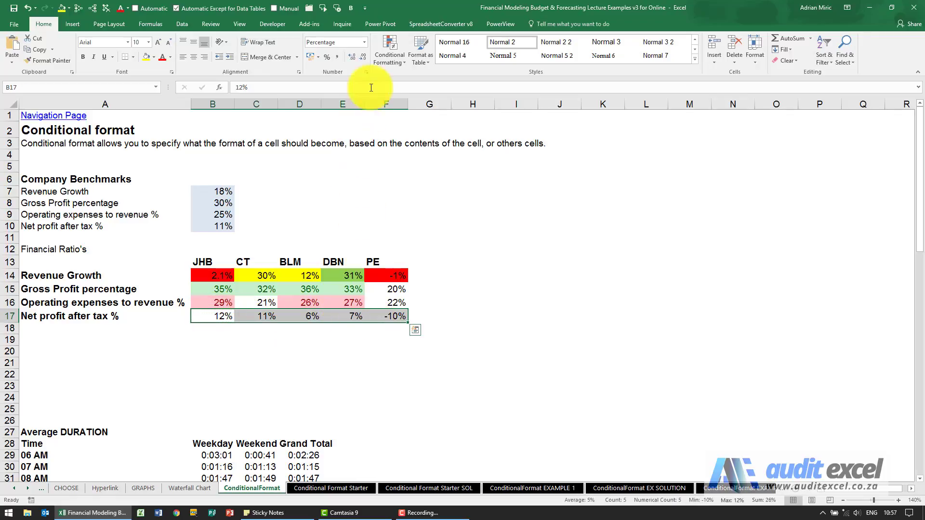
left_click(388, 50)
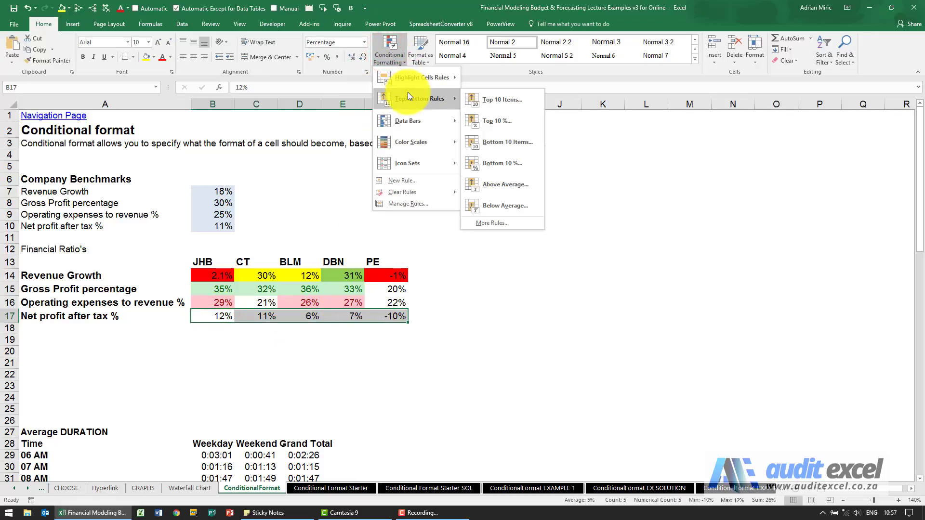
mouse_move(495, 206)
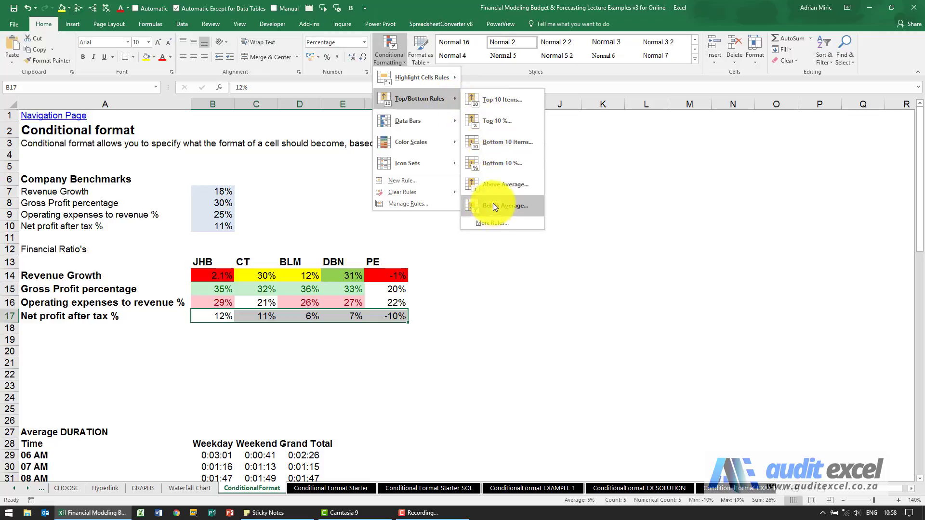
mouse_move(495, 224)
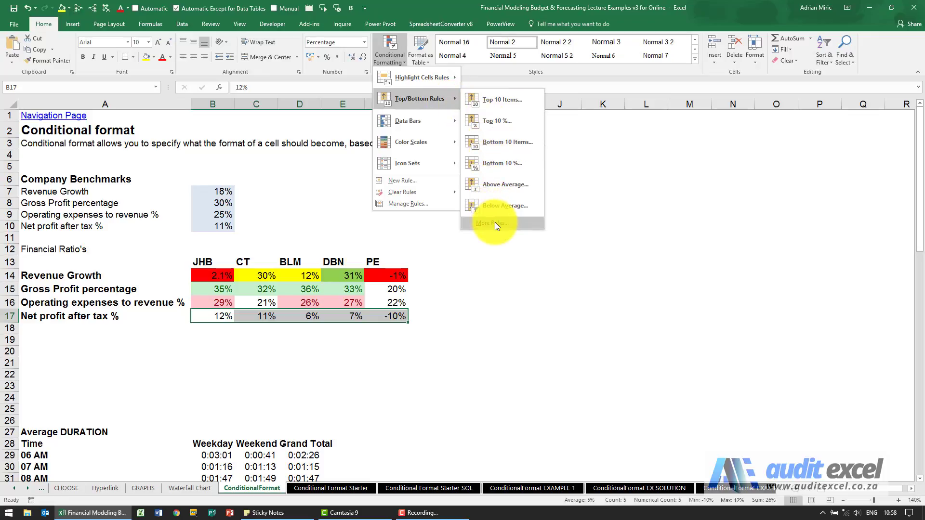
left_click(494, 223)
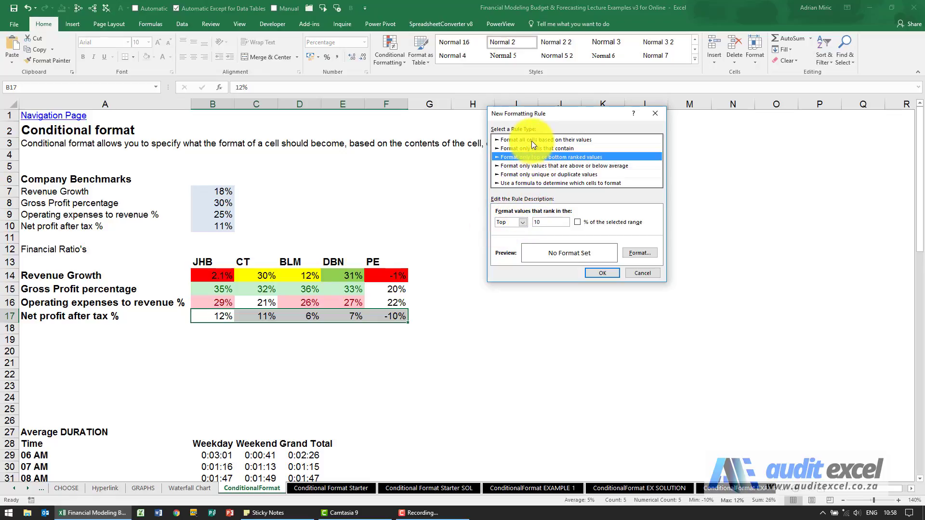
left_click(546, 139)
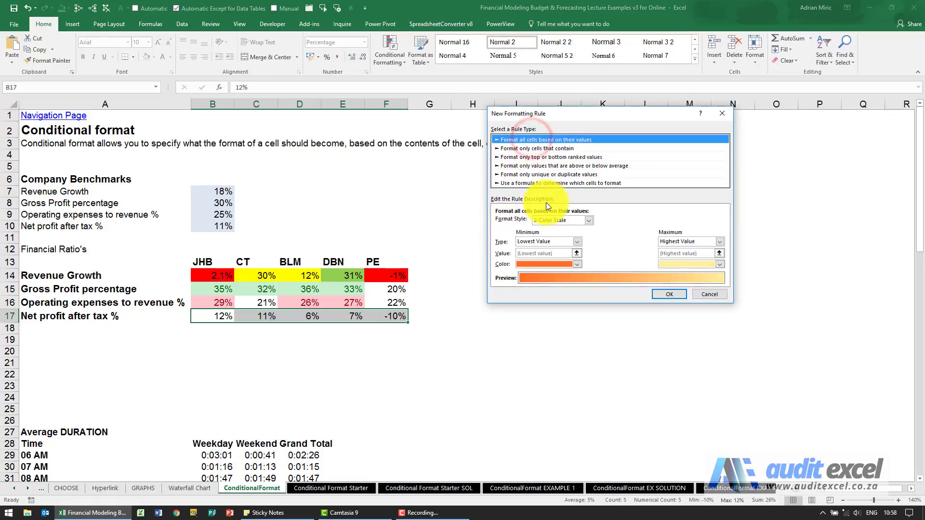
left_click(548, 157)
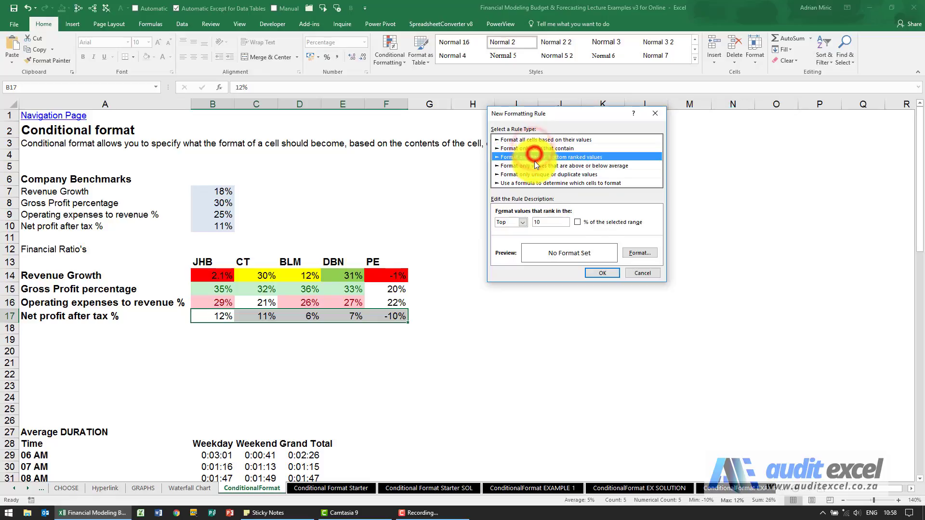
left_click(562, 165)
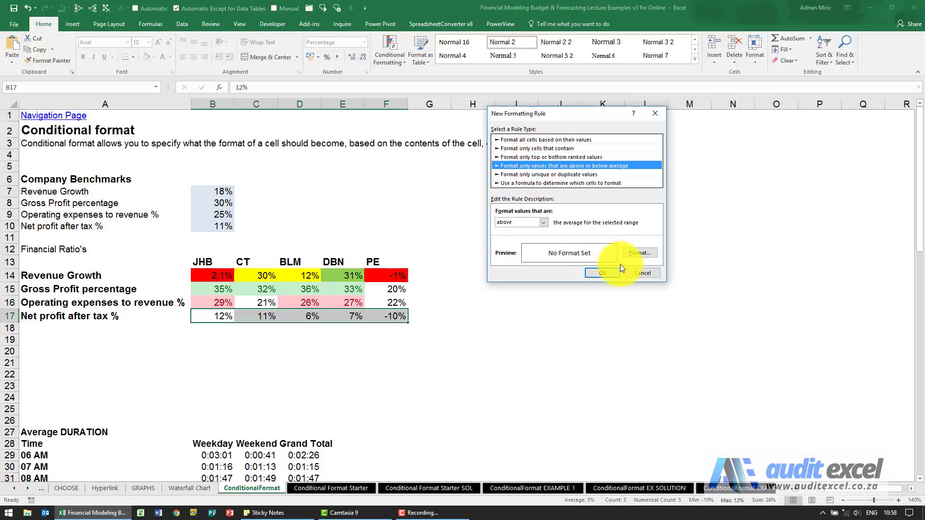
left_click(600, 272)
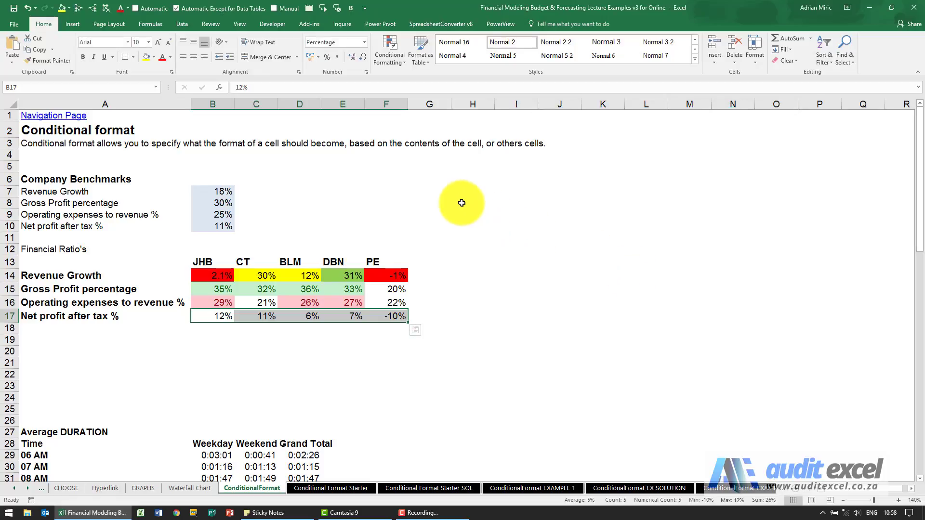
left_click(389, 50)
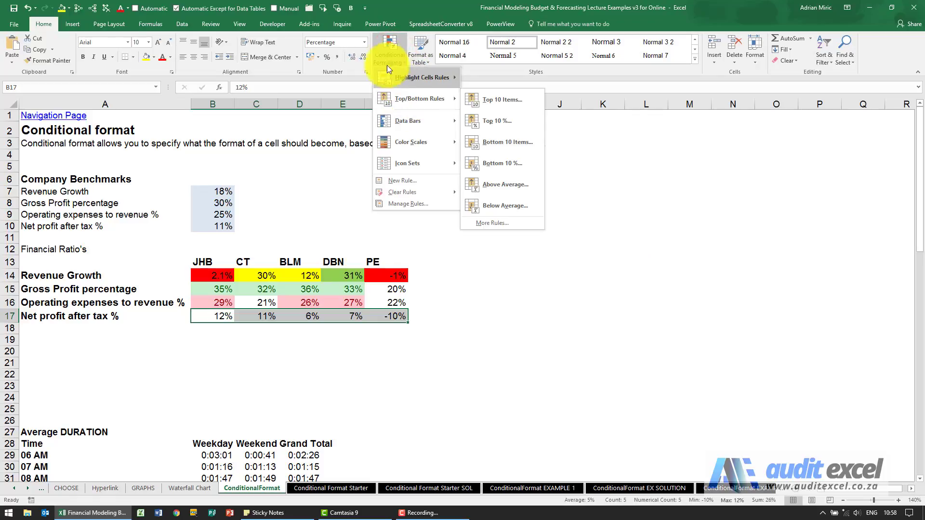
left_click(463, 225)
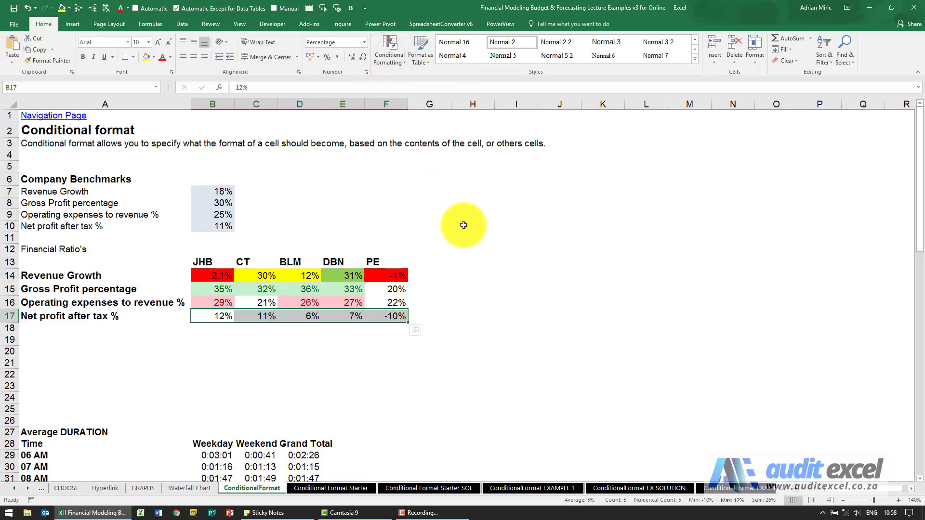
Add blue gradient data bars to weekday durations B29:B45, longest at 8 PM's 4:42.
scroll("down", 3)
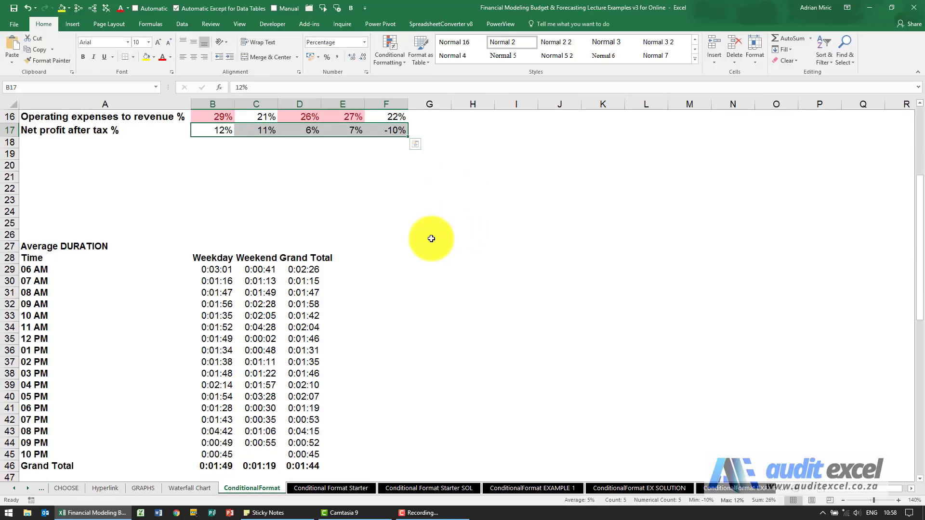
scroll("down", 3)
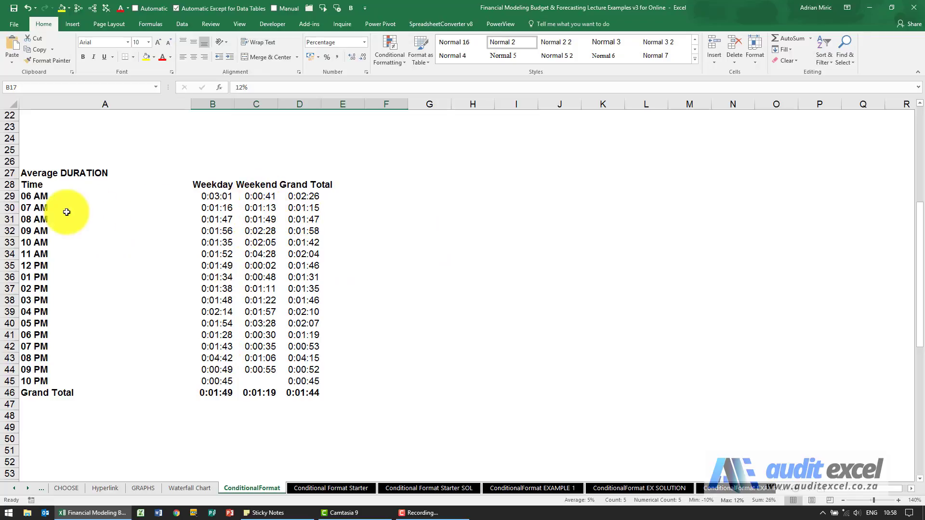
mouse_move(215, 319)
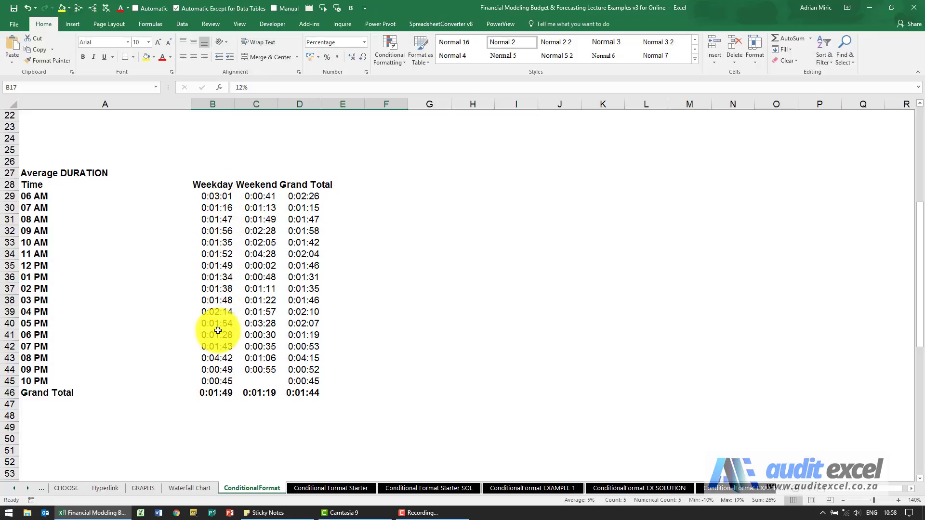
left_click(216, 358)
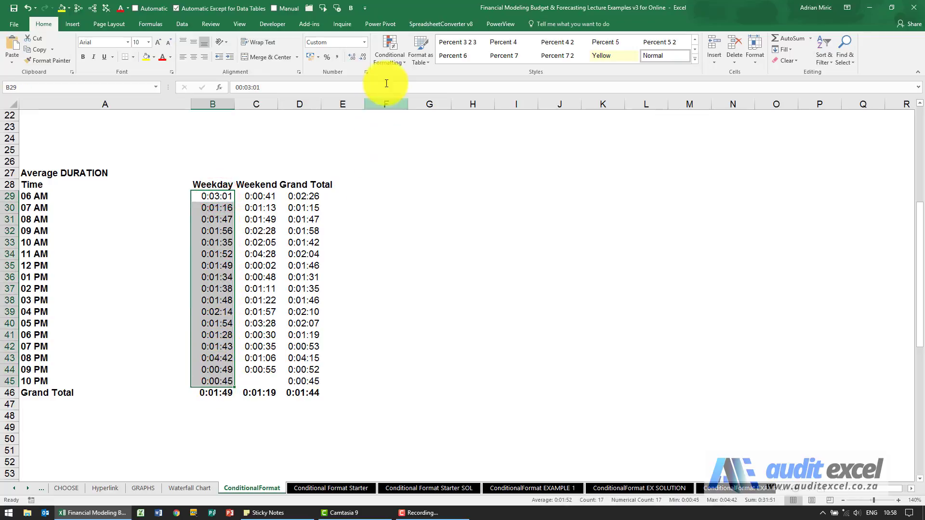
left_click(388, 50)
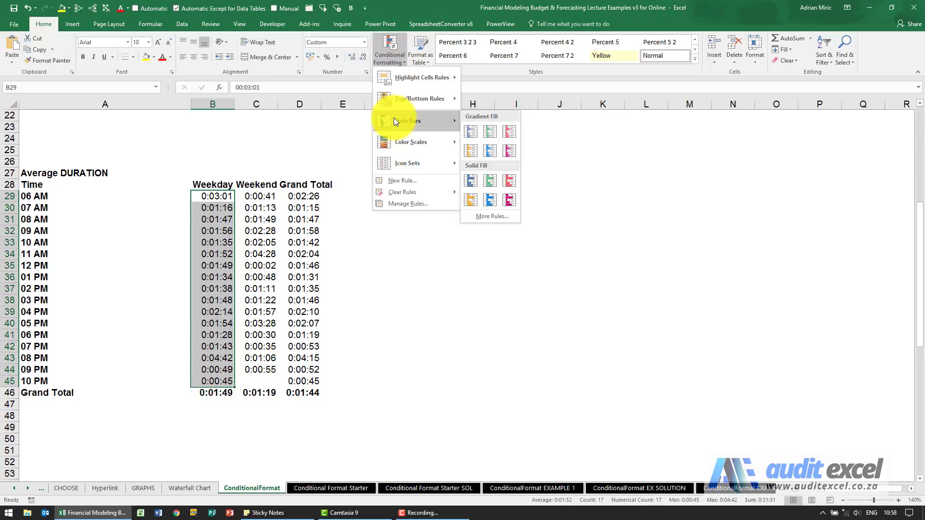
mouse_move(429, 121)
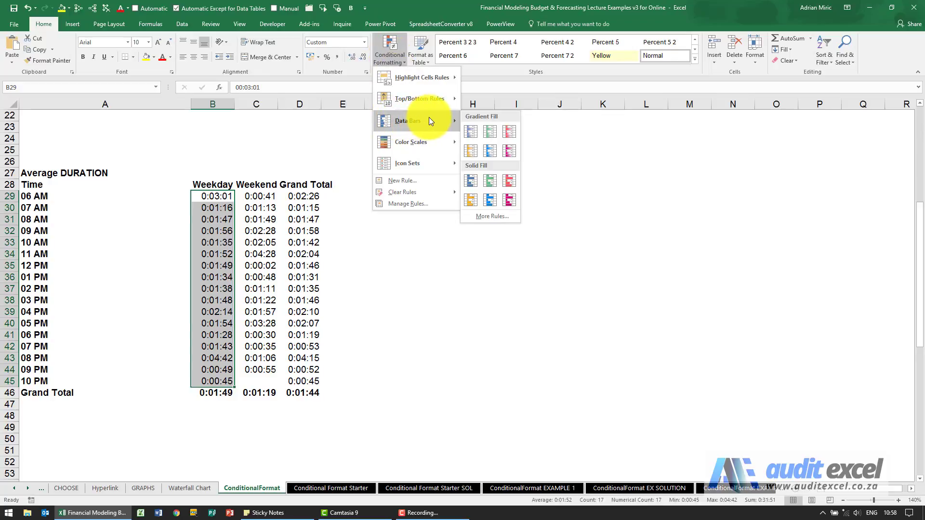
mouse_move(470, 131)
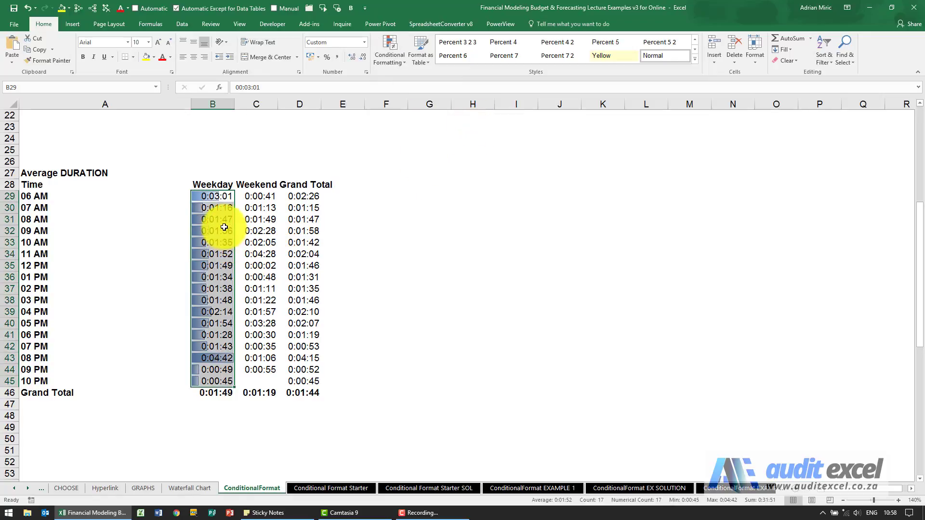
left_click(213, 231)
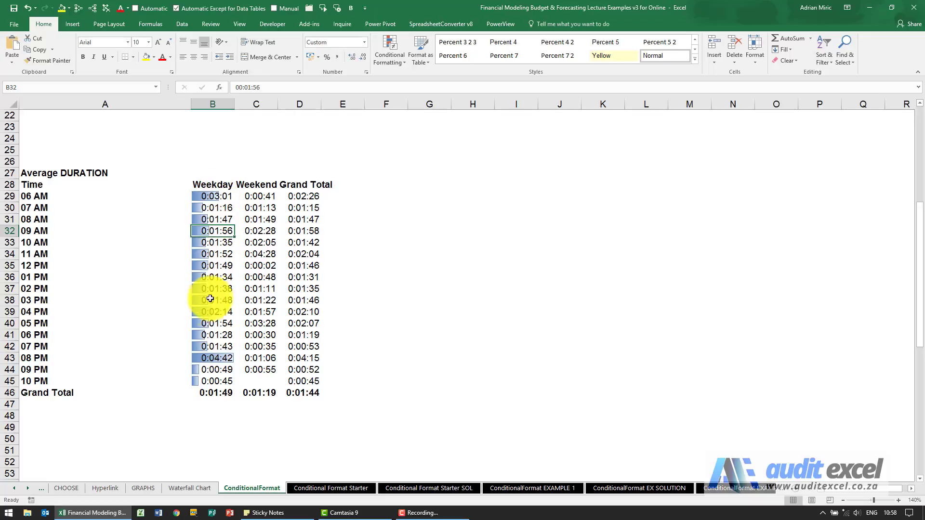
left_click(212, 358)
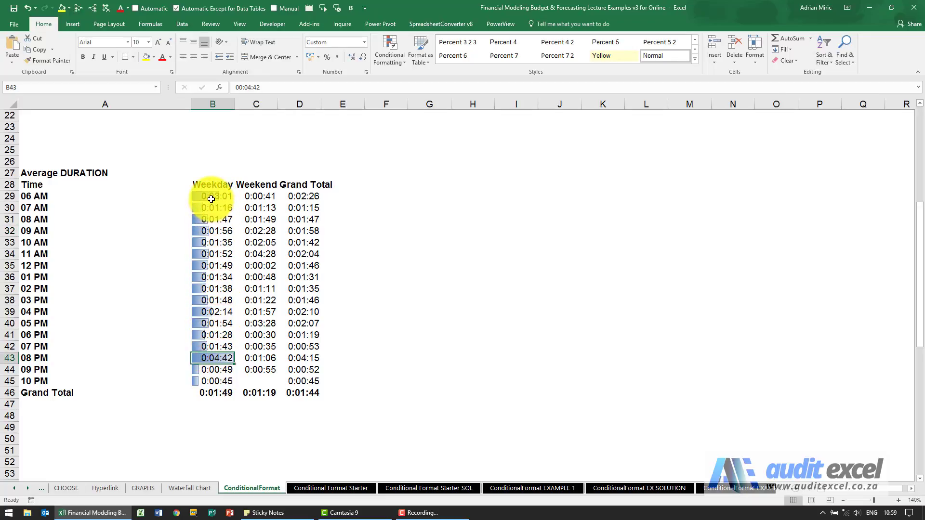
left_click(213, 196)
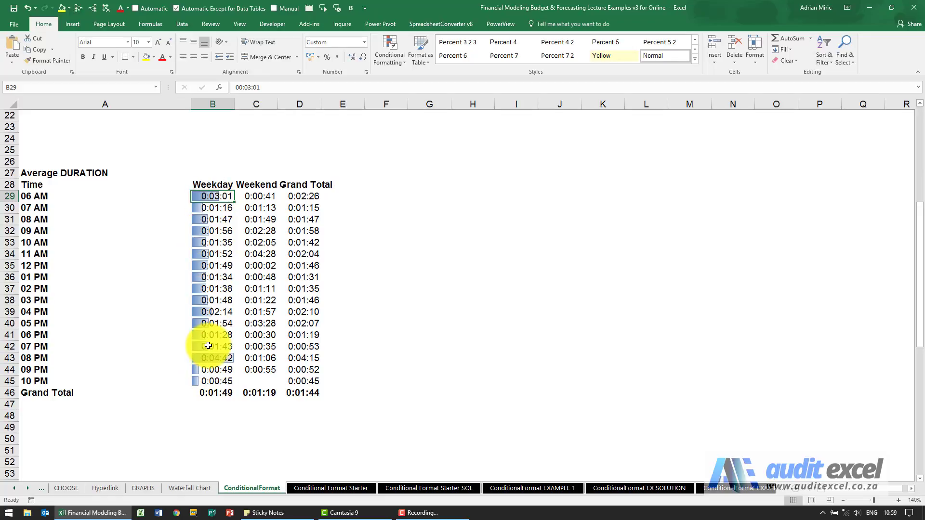
mouse_move(223, 227)
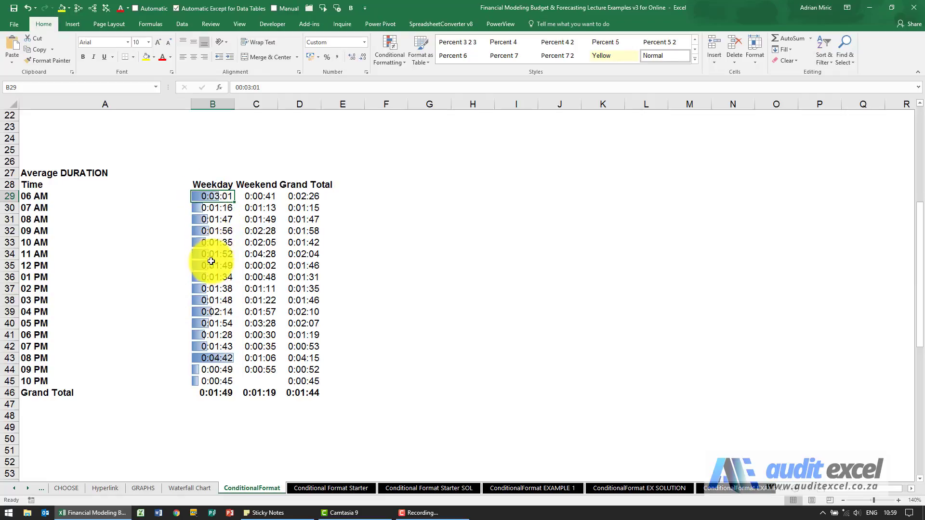
Apply a Green-Yellow-Red colour scale to repayments C57:G63, then deselect to view it.
scroll("down", 3)
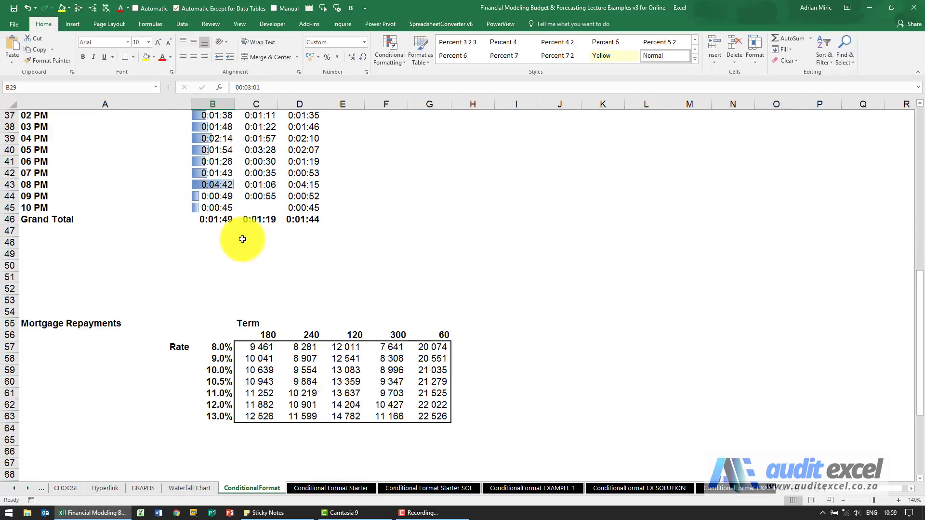
scroll("down", 3)
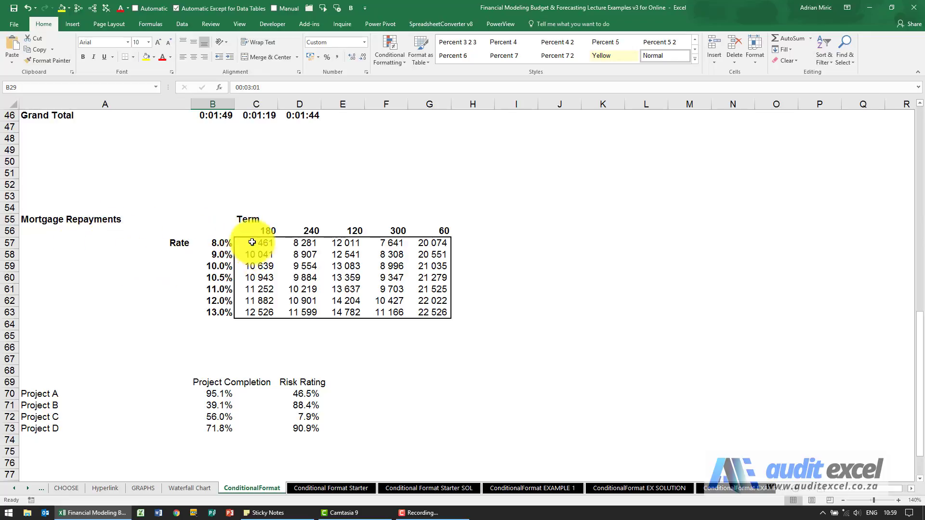
mouse_move(271, 227)
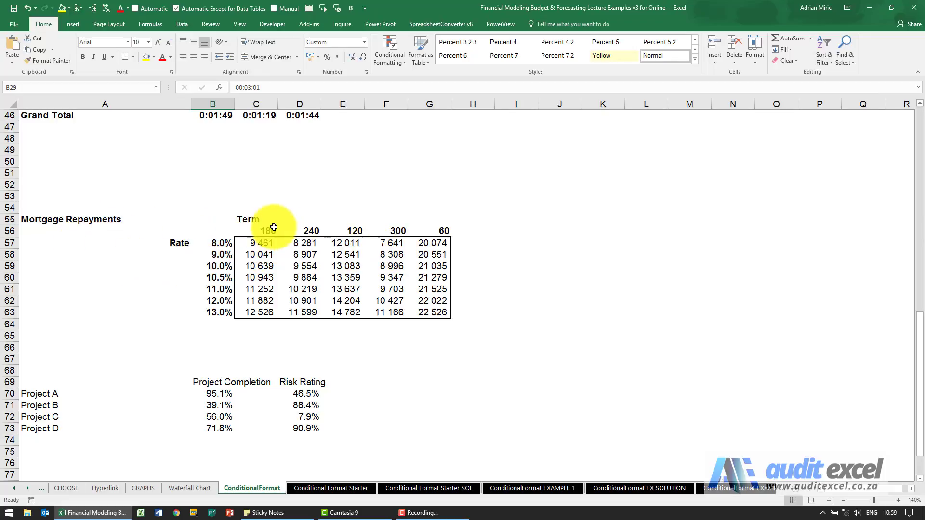
mouse_move(363, 219)
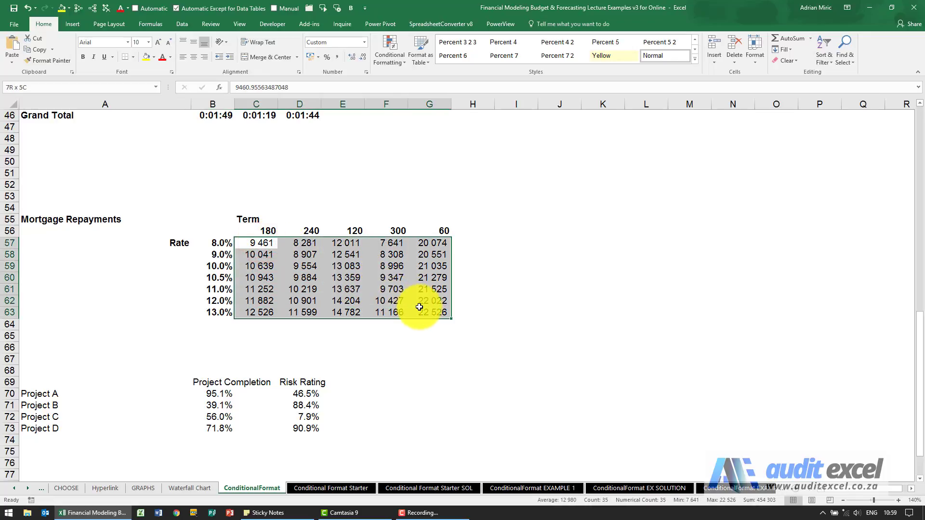
left_click(388, 50)
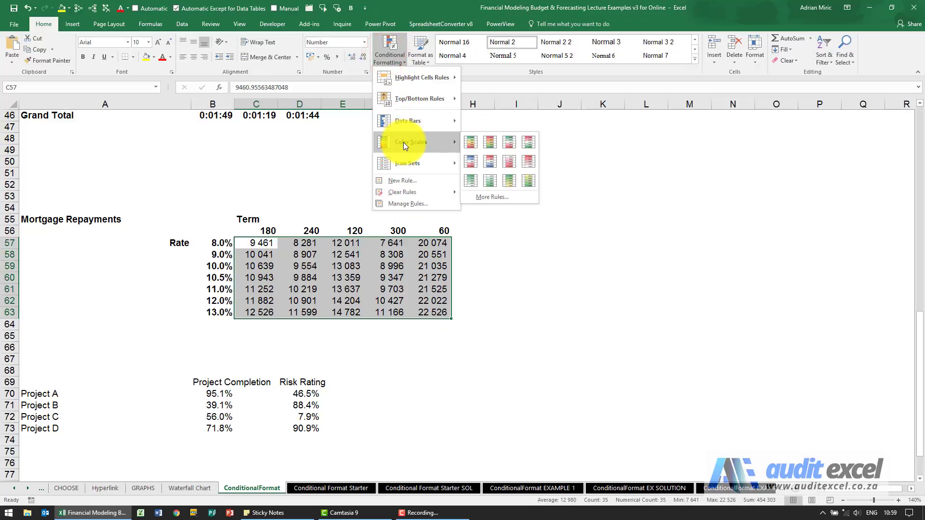
mouse_move(413, 142)
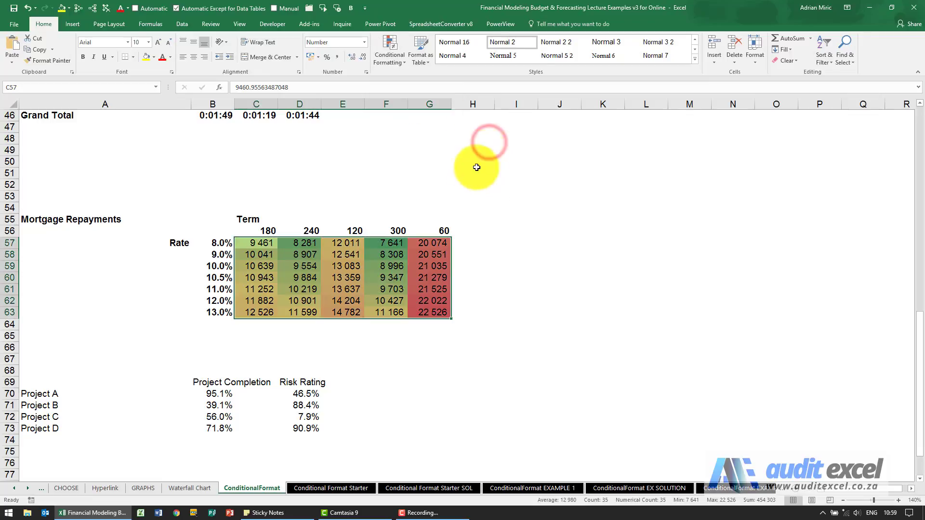
left_click(472, 184)
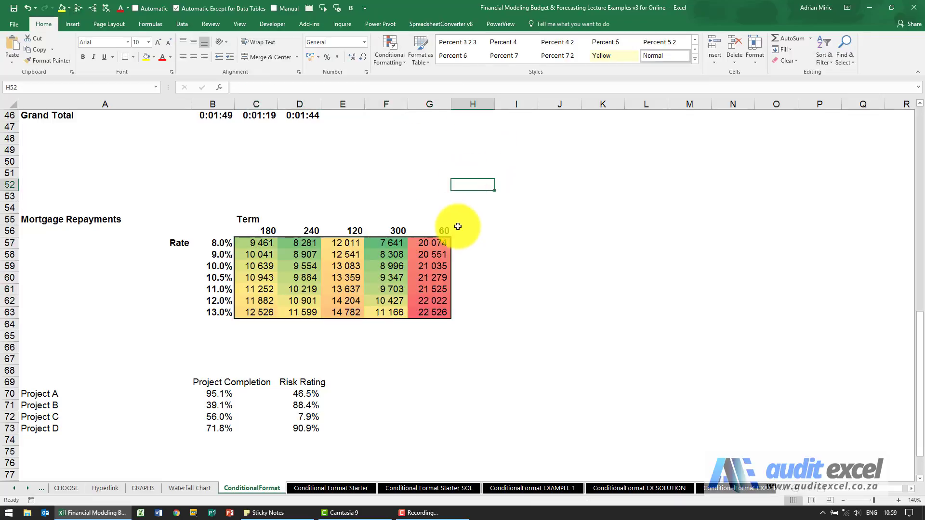
mouse_move(445, 301)
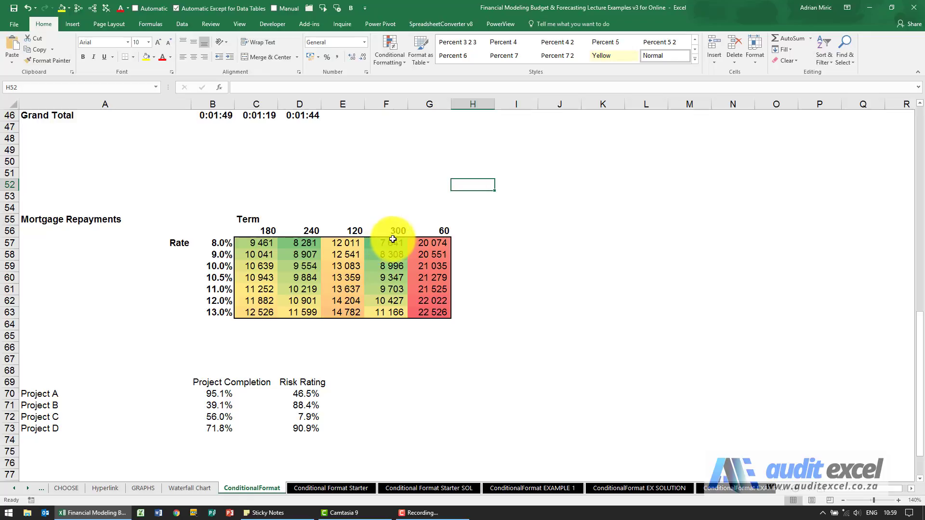
mouse_move(404, 307)
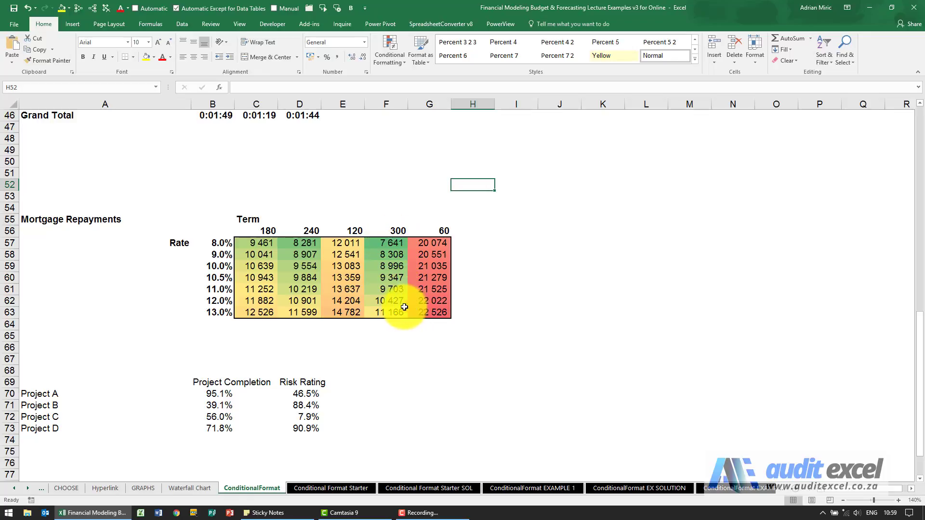
mouse_move(390, 244)
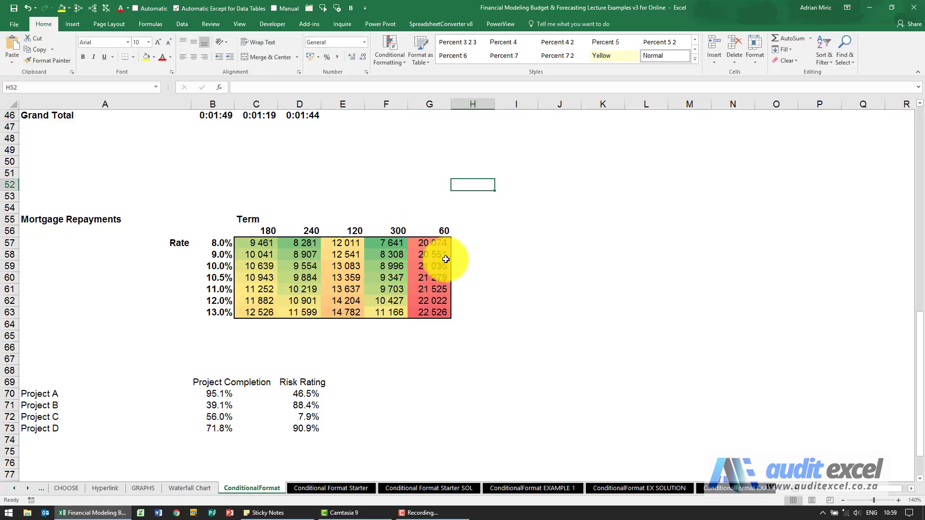
mouse_move(439, 281)
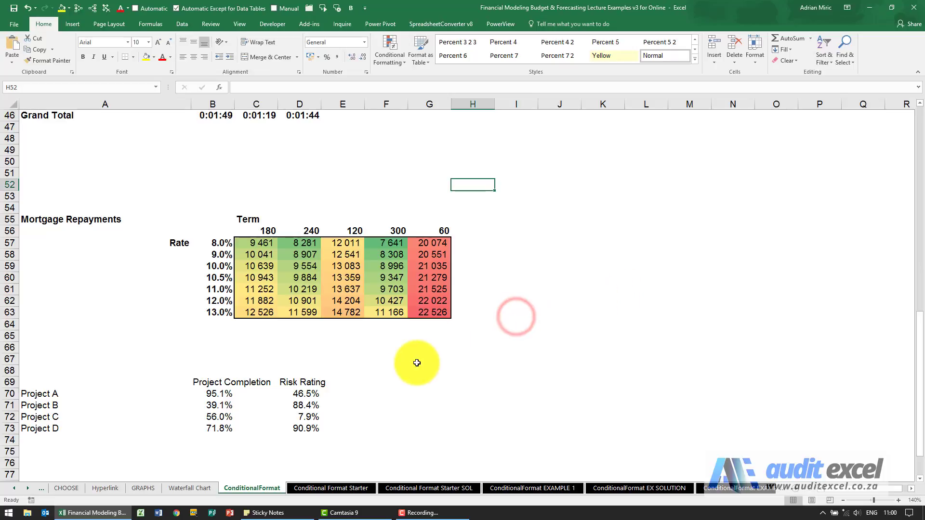
mouse_move(271, 397)
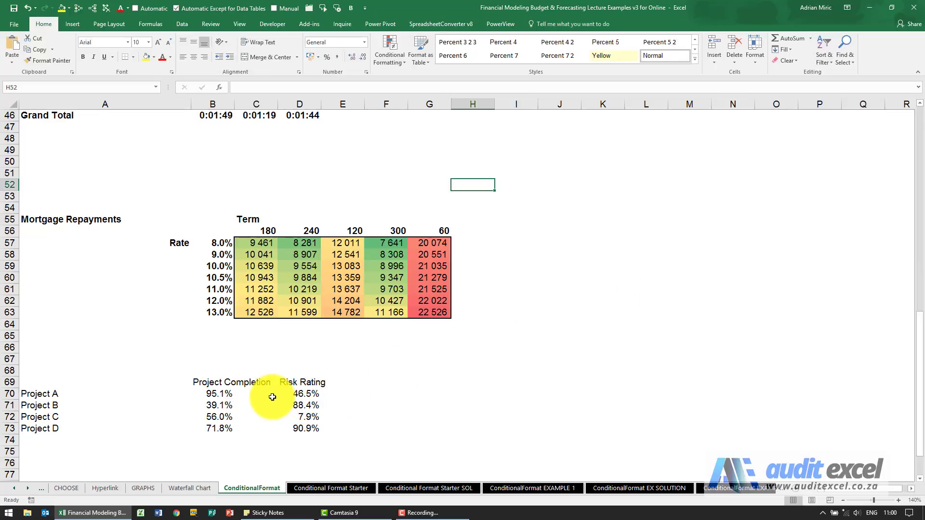
mouse_move(242, 393)
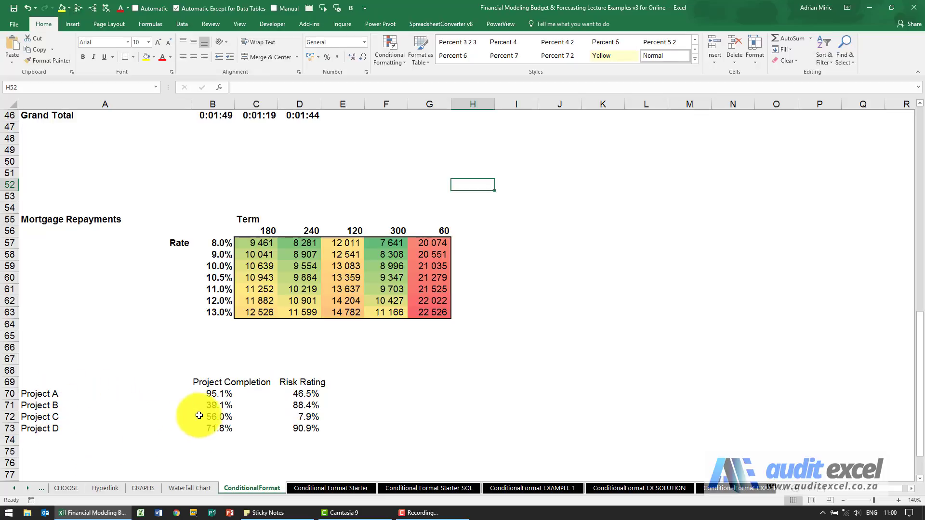
mouse_move(223, 398)
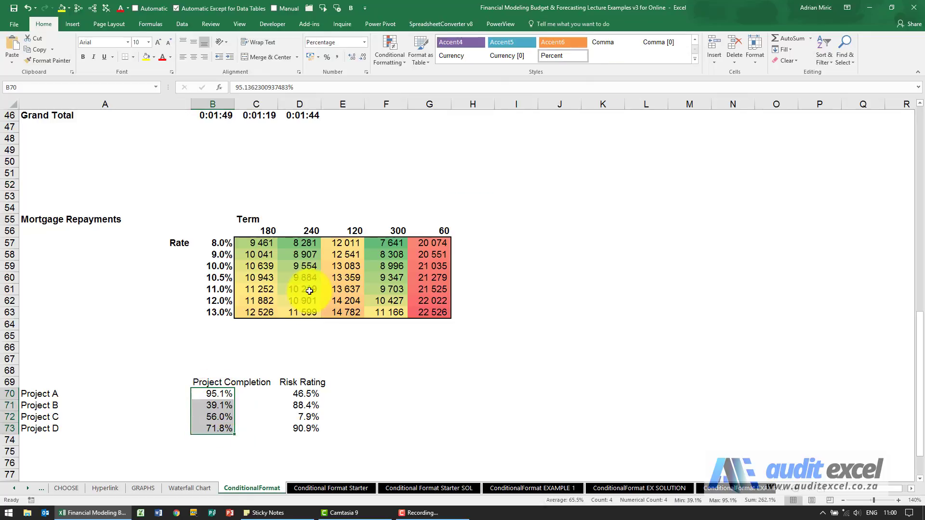
Add 5 Quarters rating icons to completion percentages B70:B73, then select the Risk Rating cells.
left_click(388, 50)
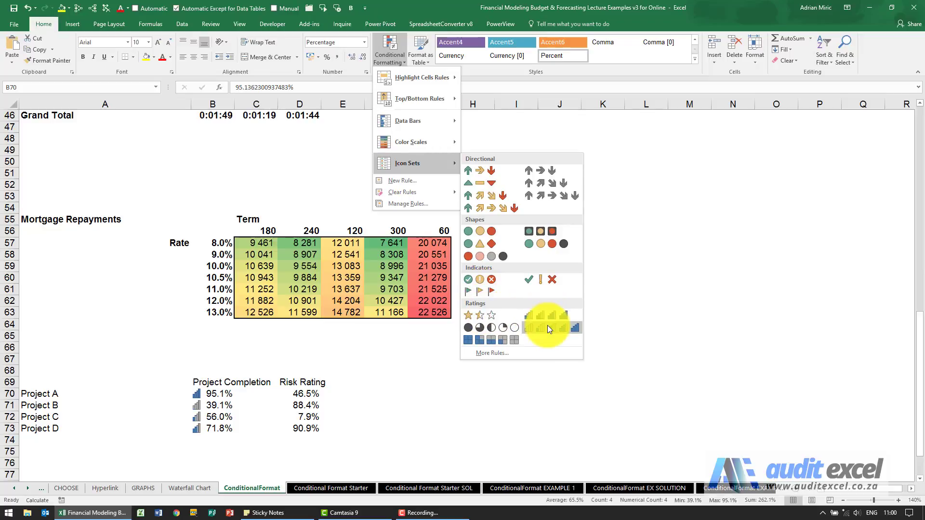
mouse_move(478, 328)
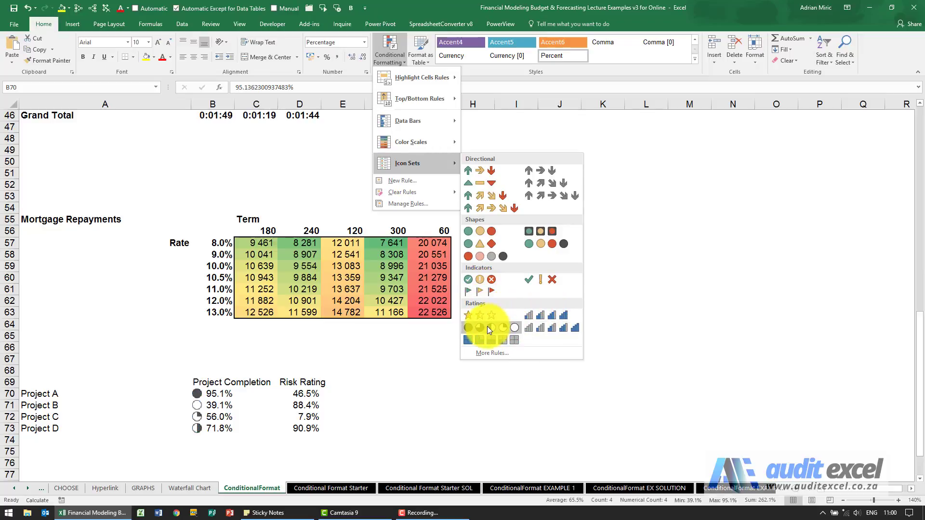
mouse_move(486, 331)
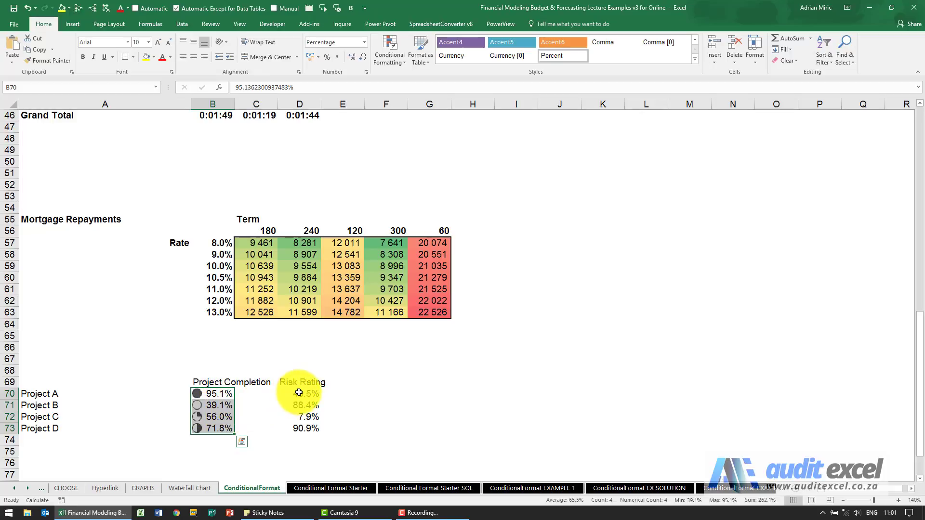
left_click(299, 393)
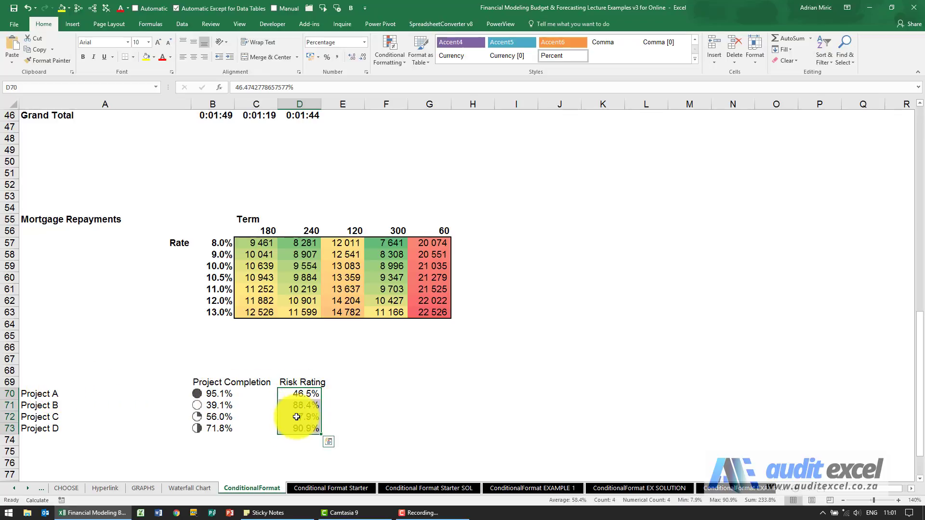
mouse_move(391, 63)
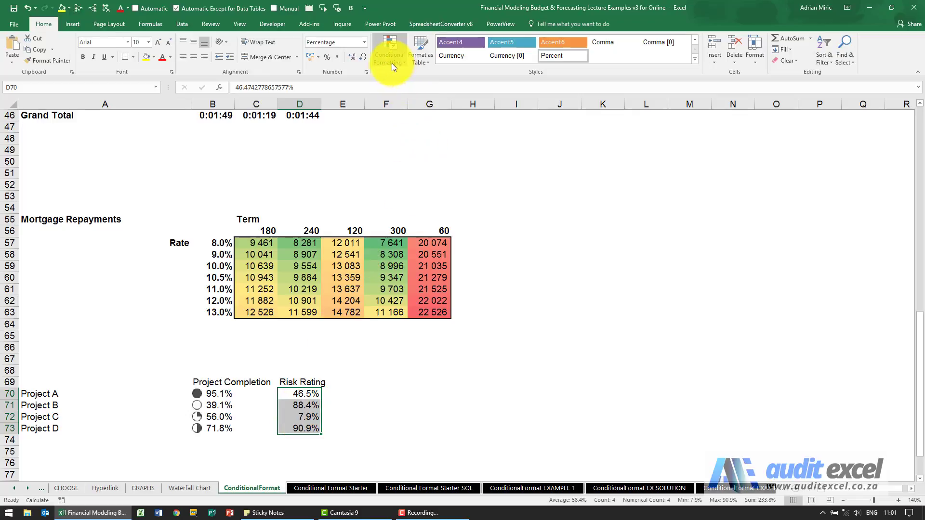
Apply traffic-light icon markers to the Risk Rating percentages for Projects A to D.
left_click(389, 50)
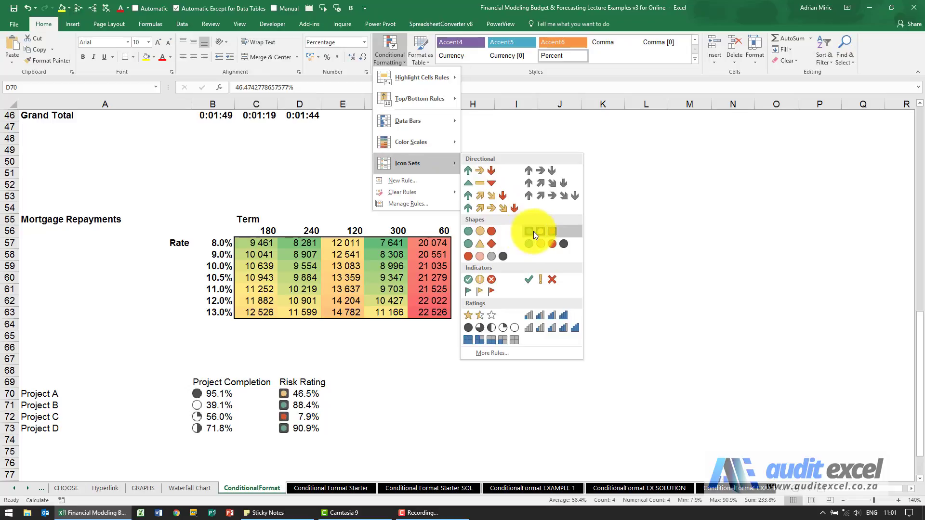
left_click(534, 231)
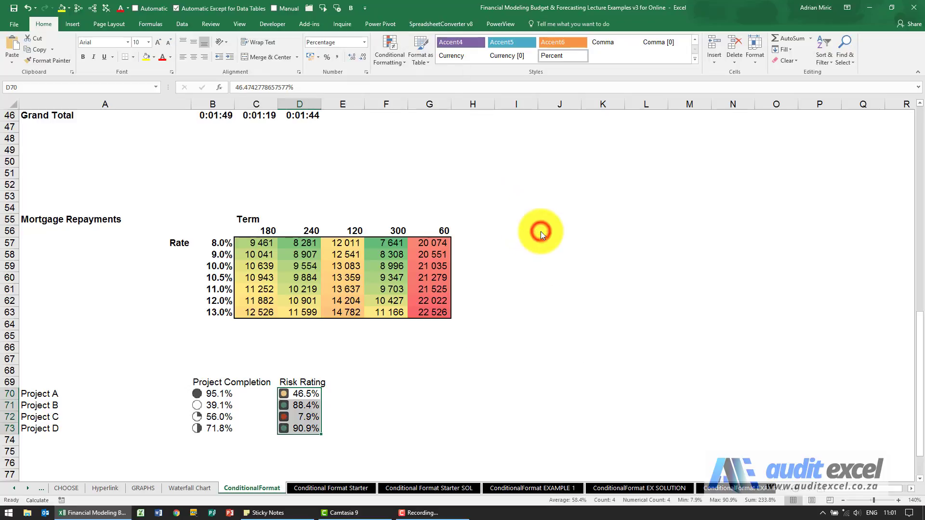
left_click(299, 407)
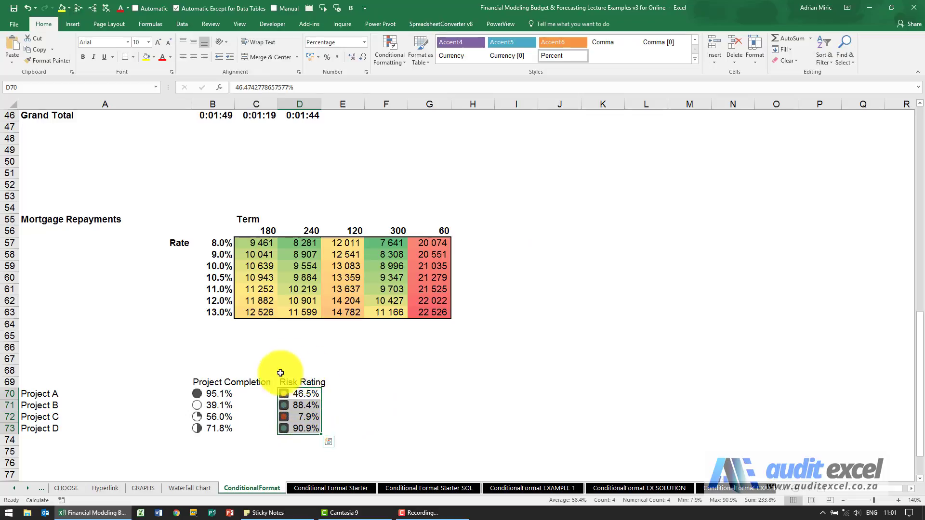
mouse_move(292, 395)
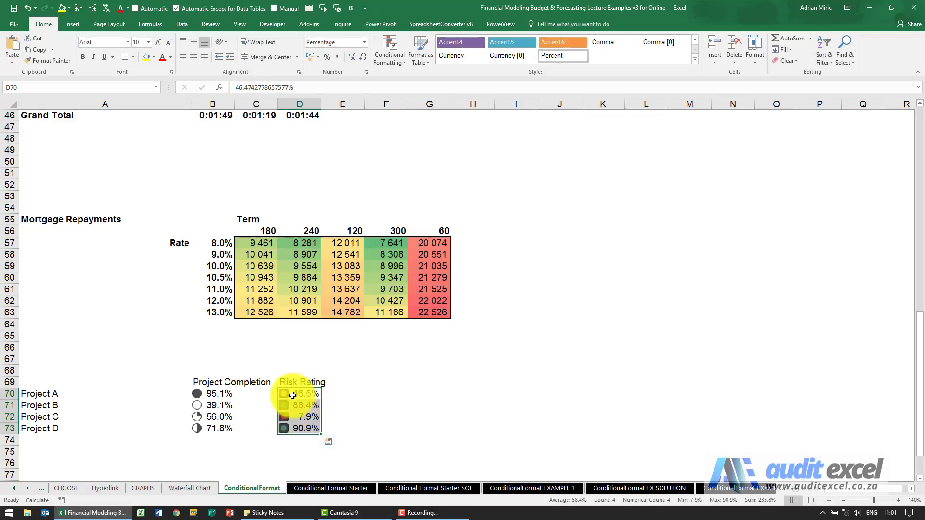
mouse_move(294, 426)
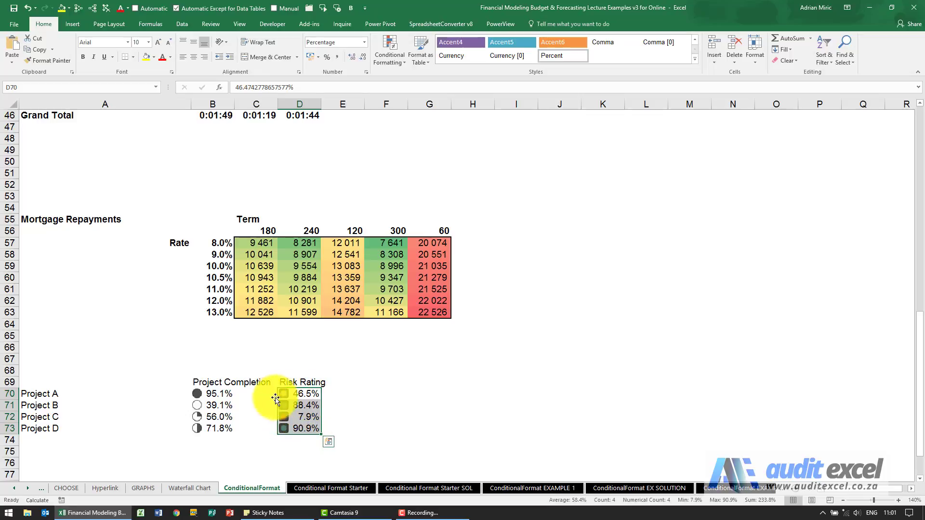
mouse_move(405, 216)
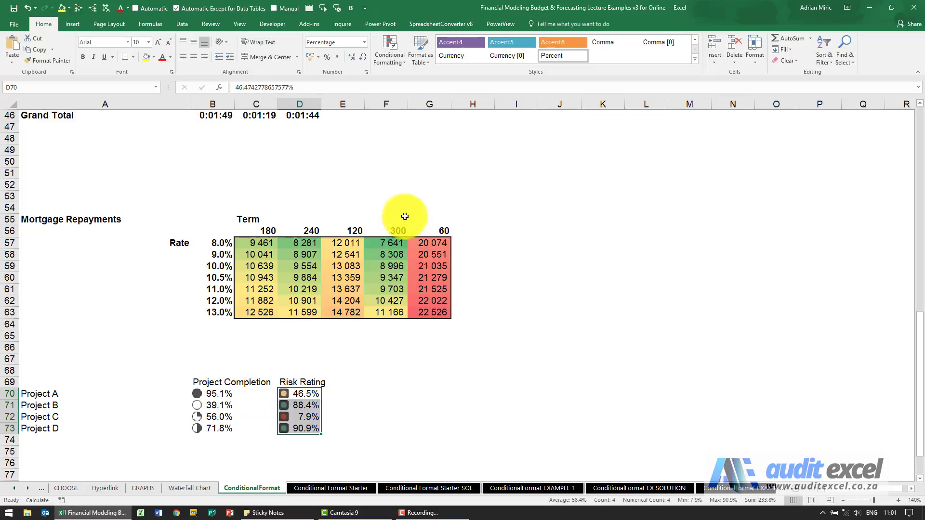
mouse_move(289, 324)
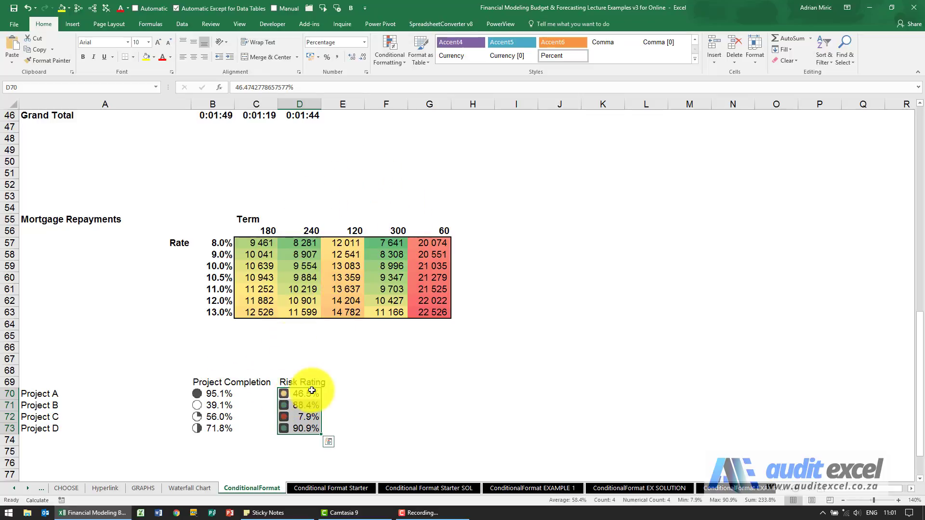
mouse_move(376, 380)
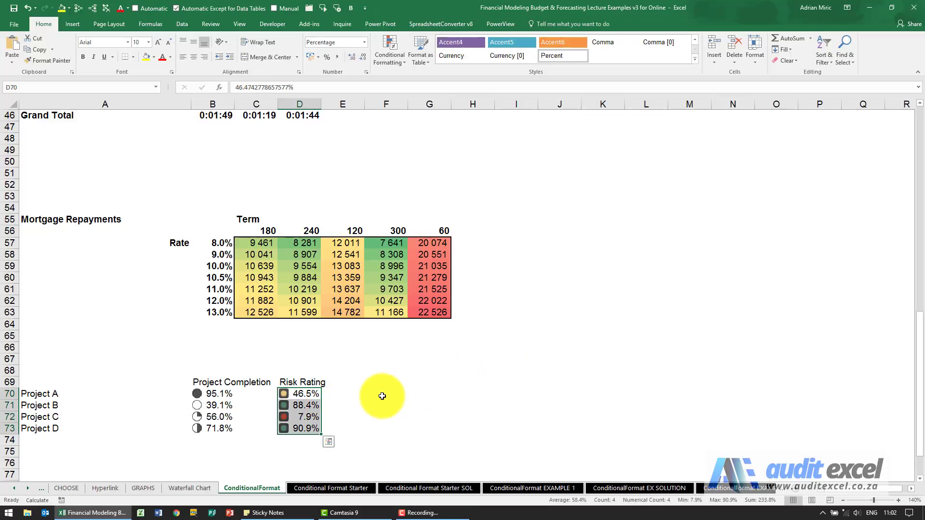
mouse_move(240, 396)
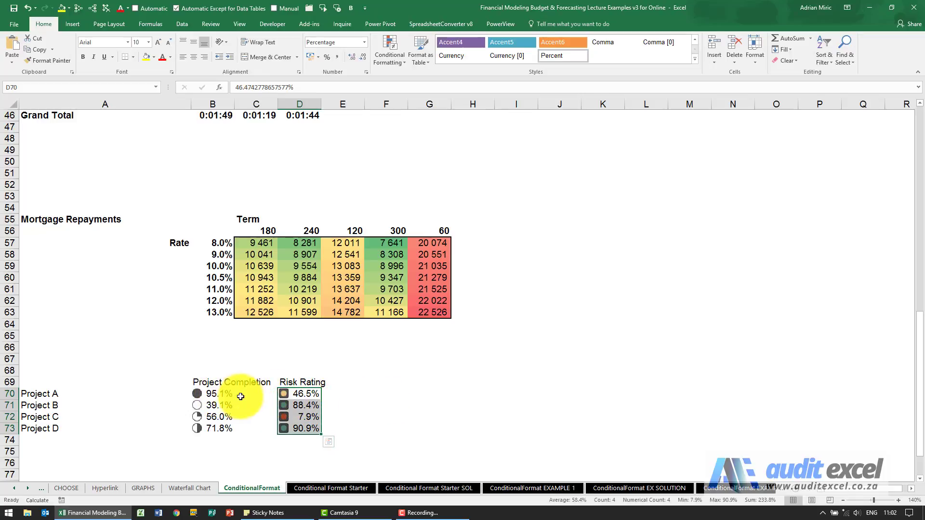
left_click(299, 407)
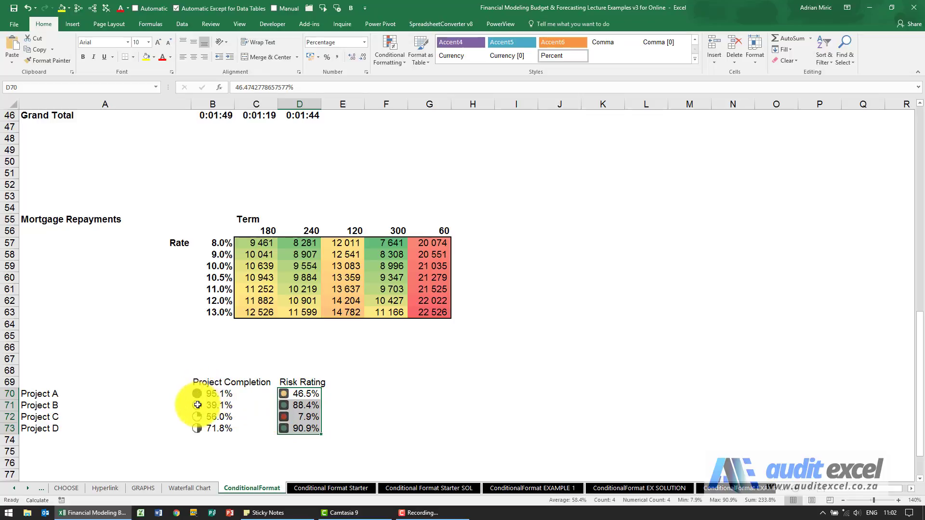
mouse_move(512, 318)
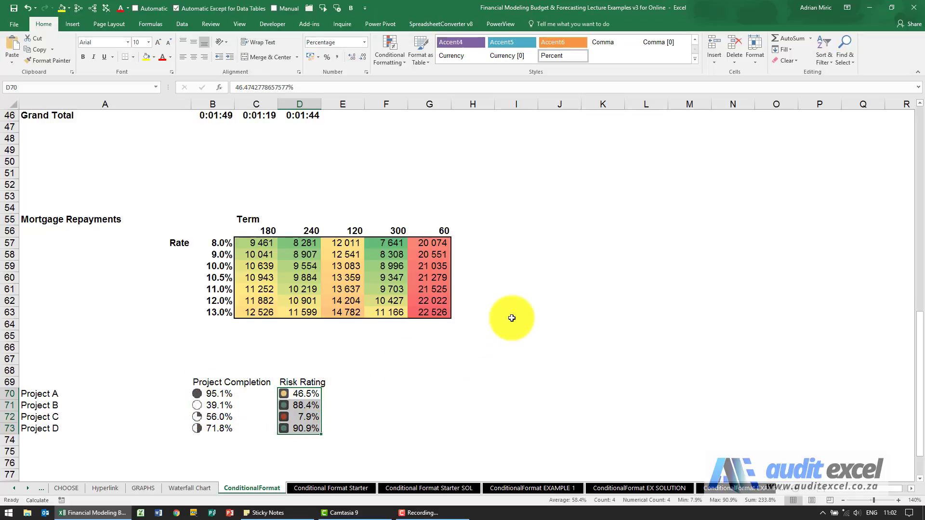
Scroll up to the top of the sheet and back down to the Average DURATION data bars.
scroll("up", 3)
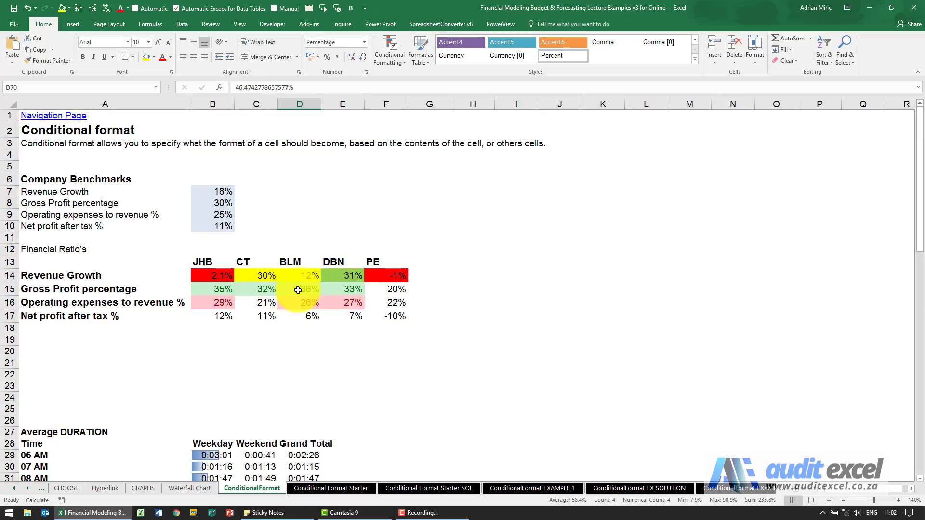
scroll("down", 3)
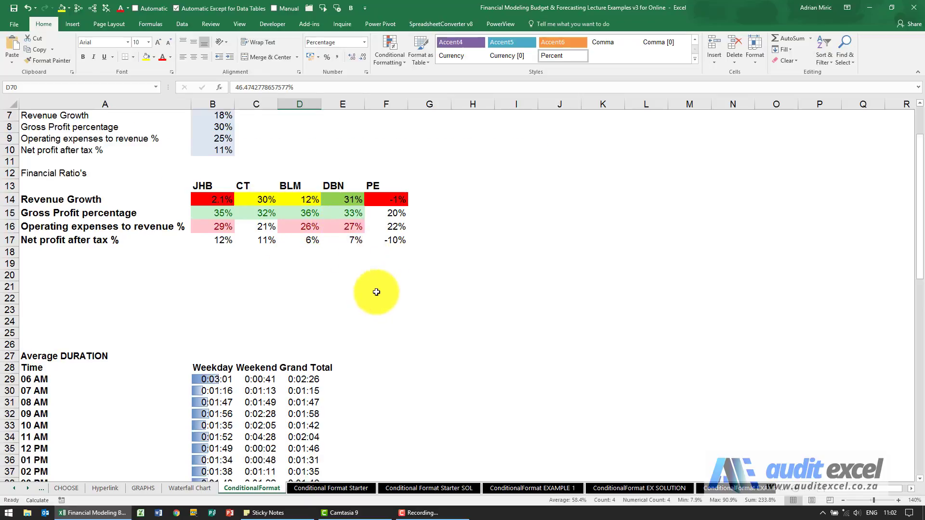
scroll("down", 3)
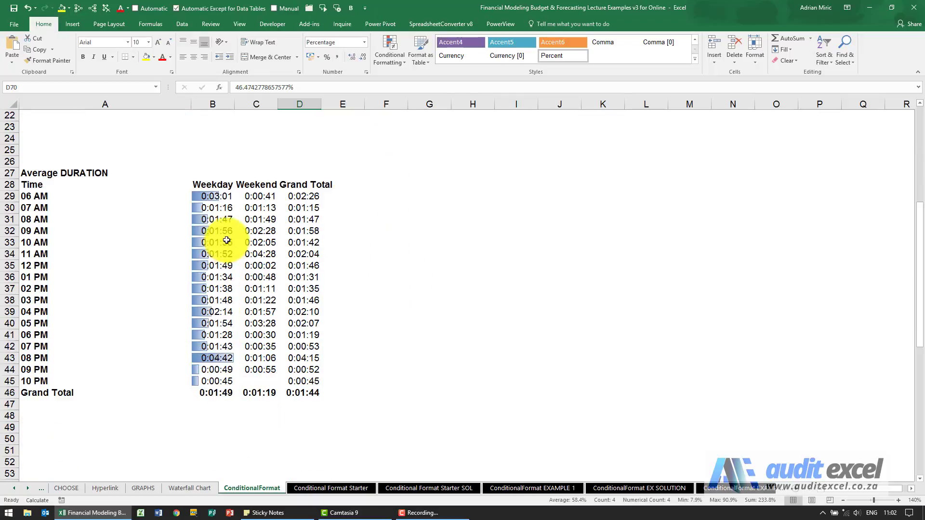
scroll("down", 3)
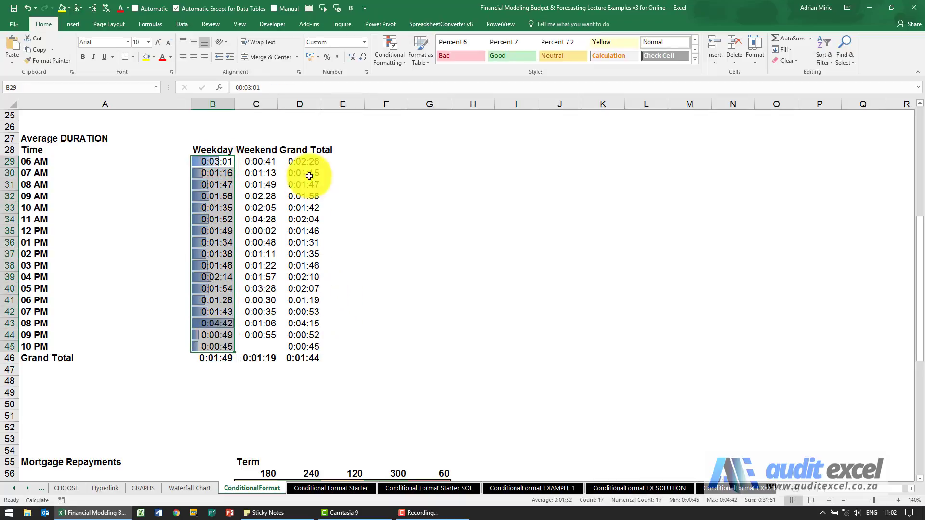
Bring up the Weekday durations' Data Bar rule from Manage Rules for editing.
left_click(388, 50)
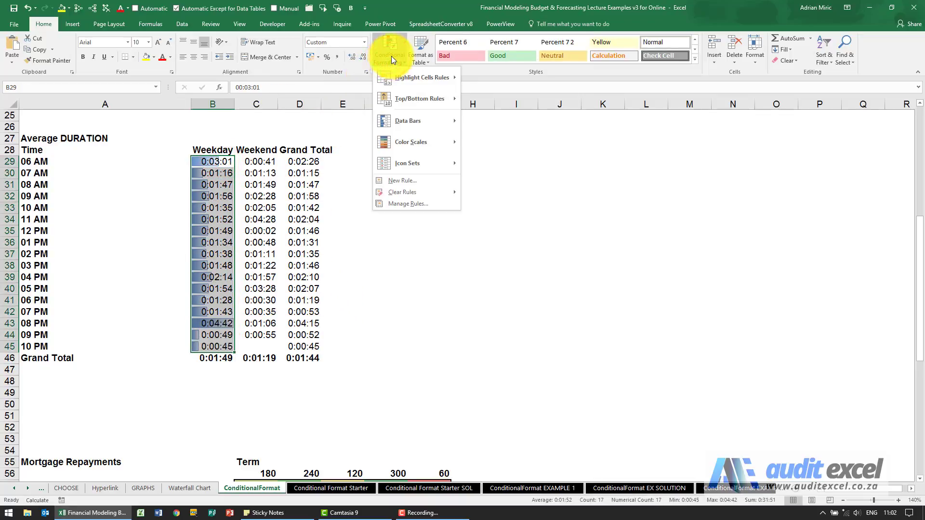
left_click(407, 203)
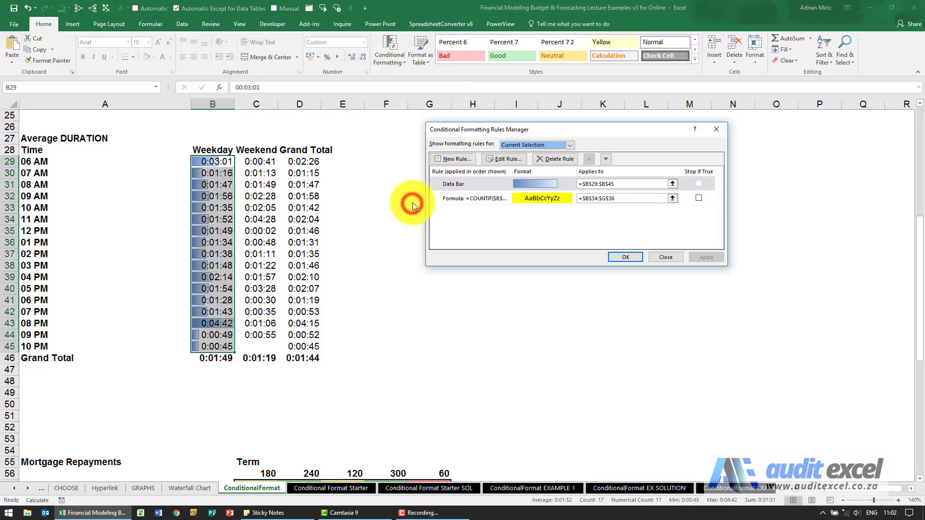
left_click(469, 183)
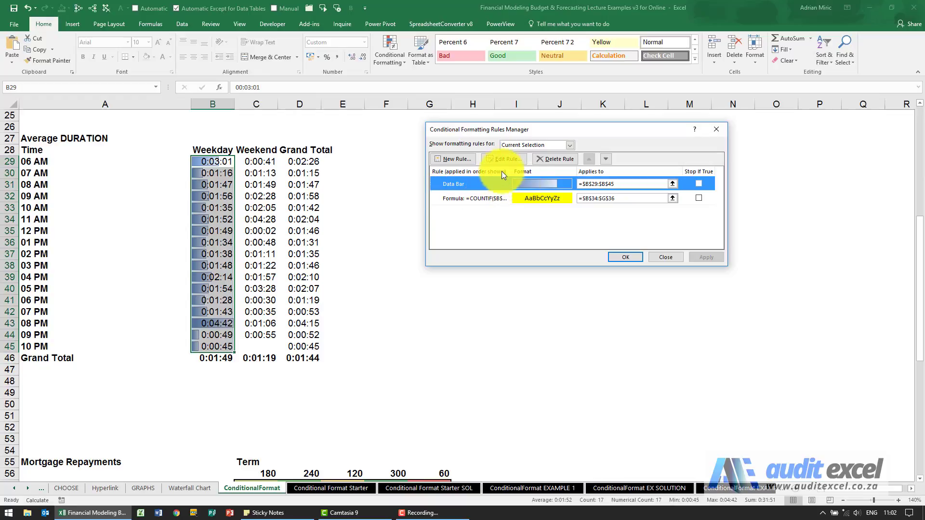
left_click(502, 159)
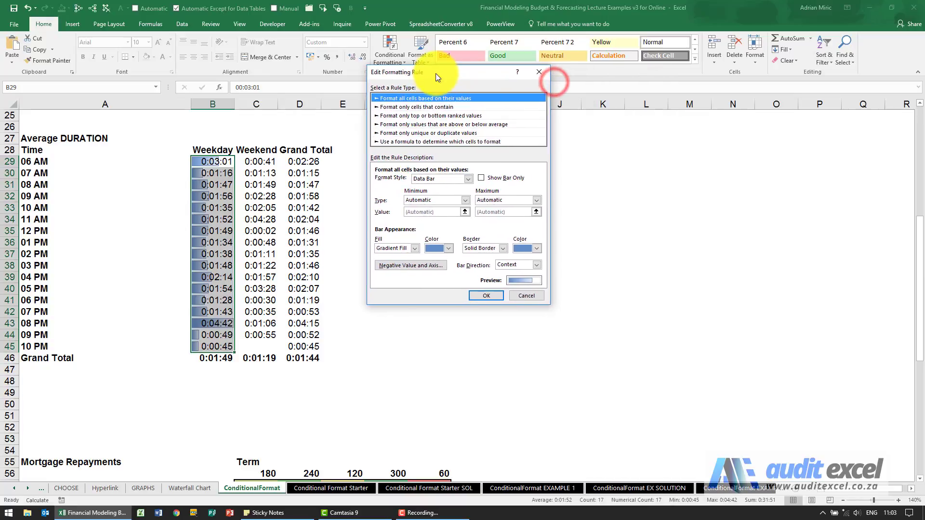
mouse_move(245, 213)
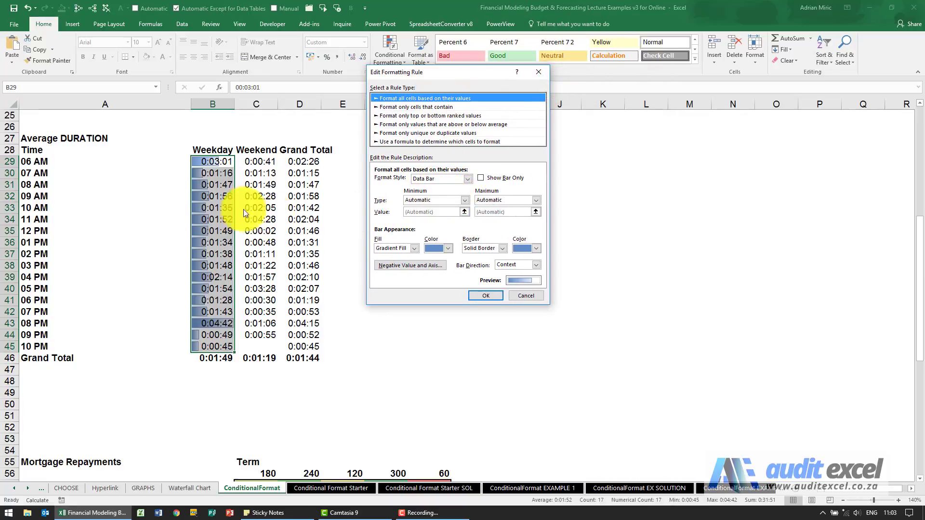
mouse_move(209, 166)
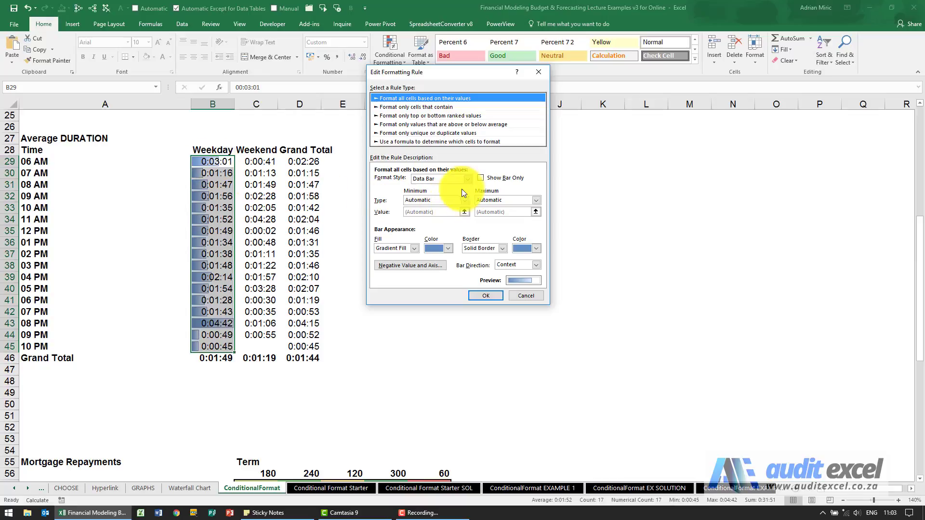
left_click(468, 178)
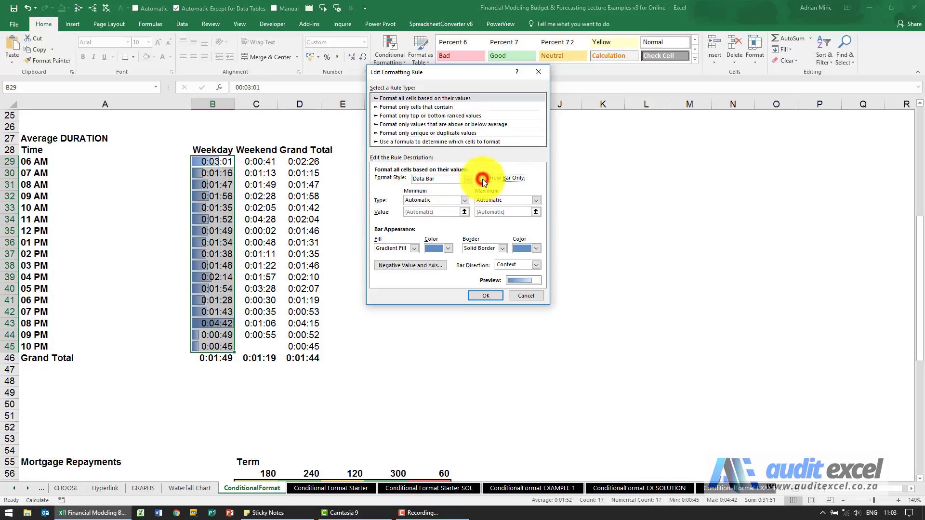
left_click(485, 294)
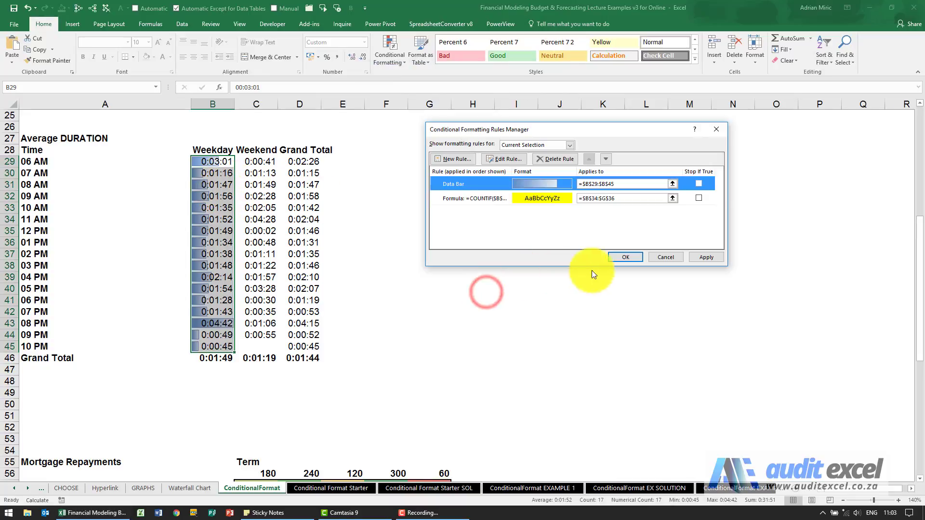
left_click(706, 256)
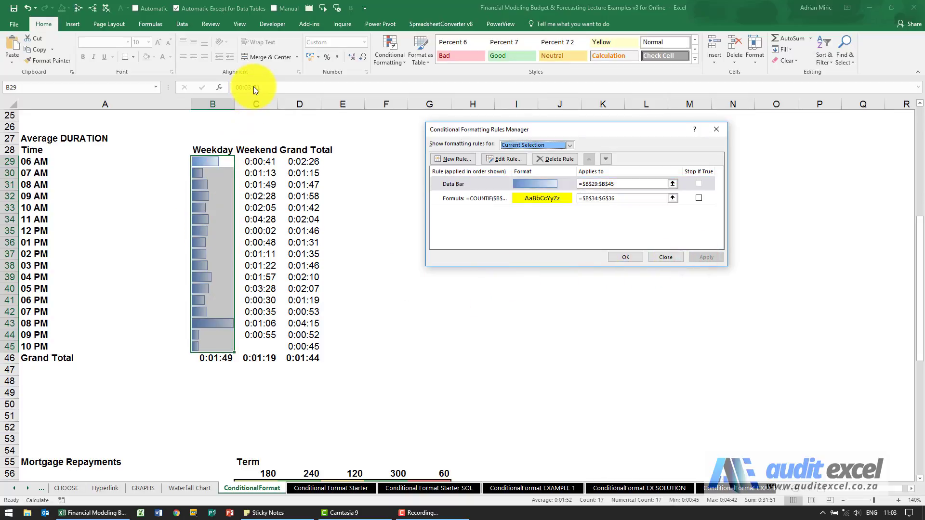
left_click(454, 183)
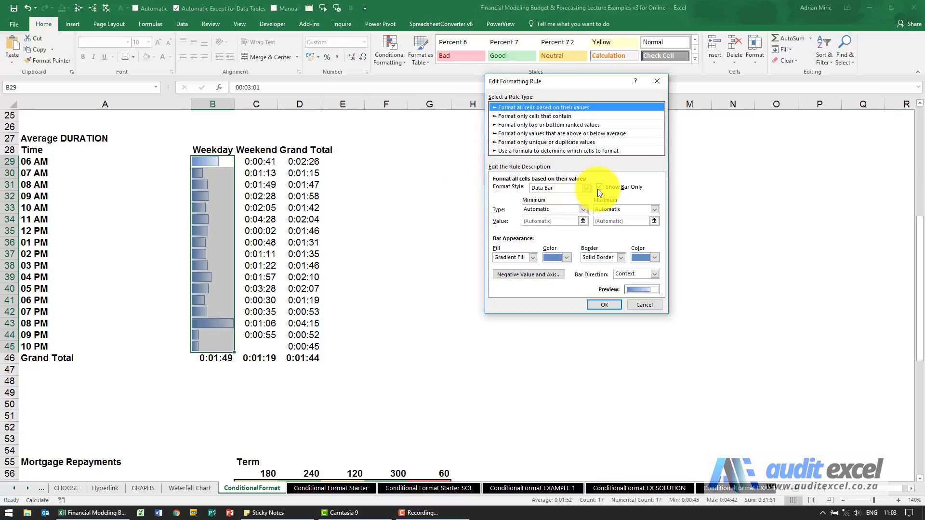
left_click(603, 304)
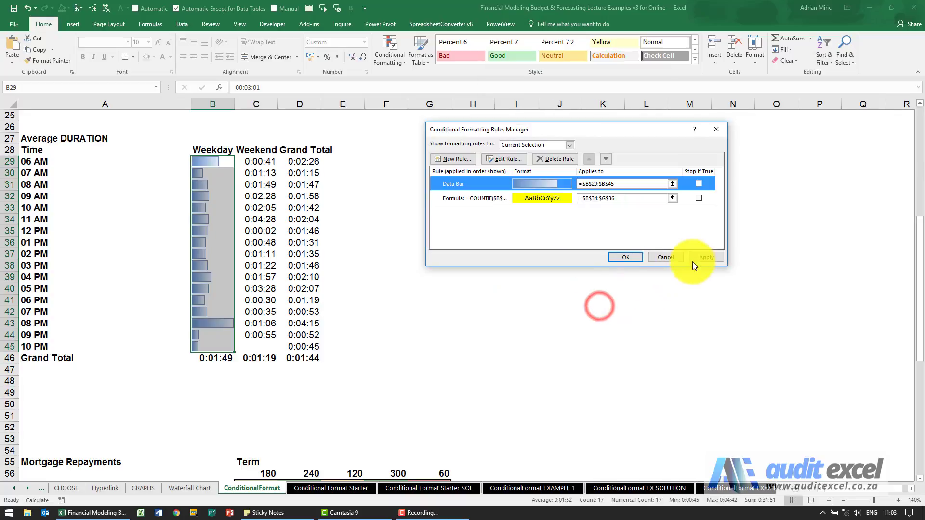
left_click(503, 158)
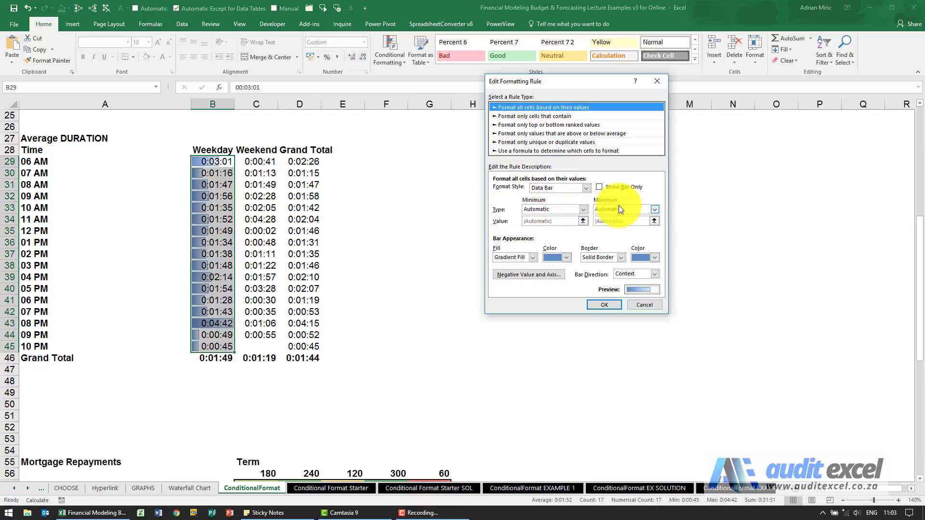
mouse_move(499, 214)
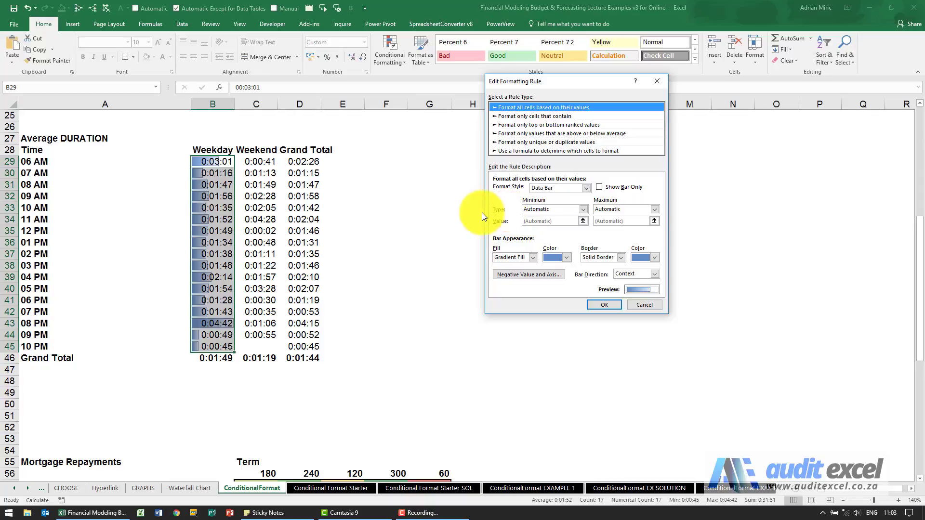
mouse_move(200, 331)
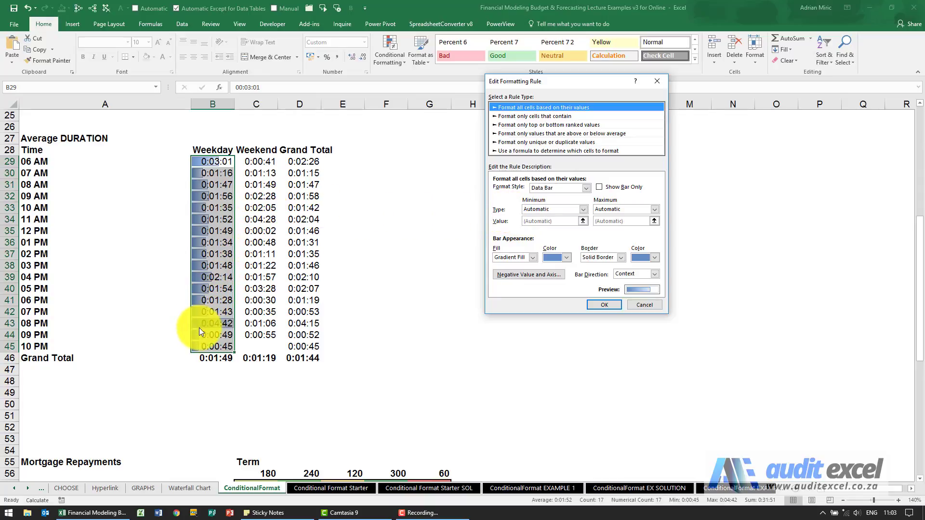
Try Lowest Value, Number and Percent as the data bar minimum, then confirm and apply.
left_click(577, 209)
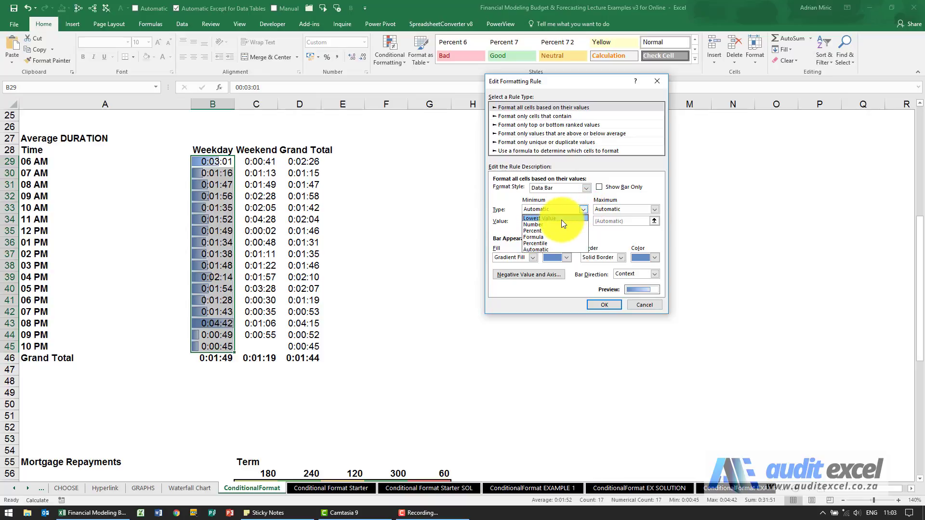
left_click(531, 217)
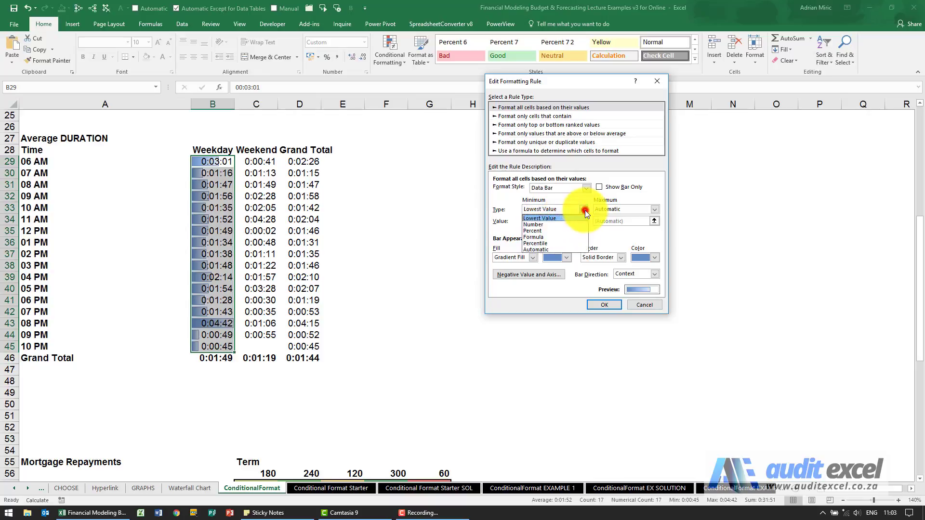
left_click(534, 224)
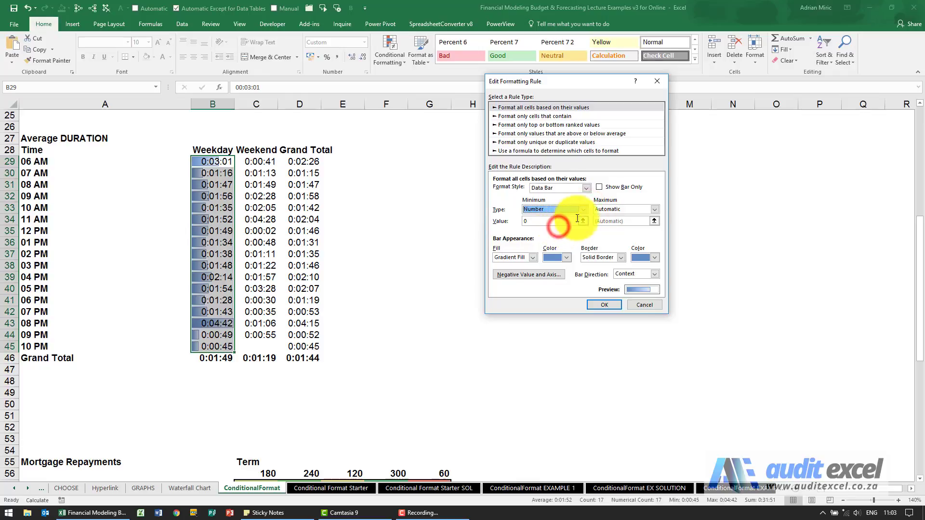
left_click(566, 209)
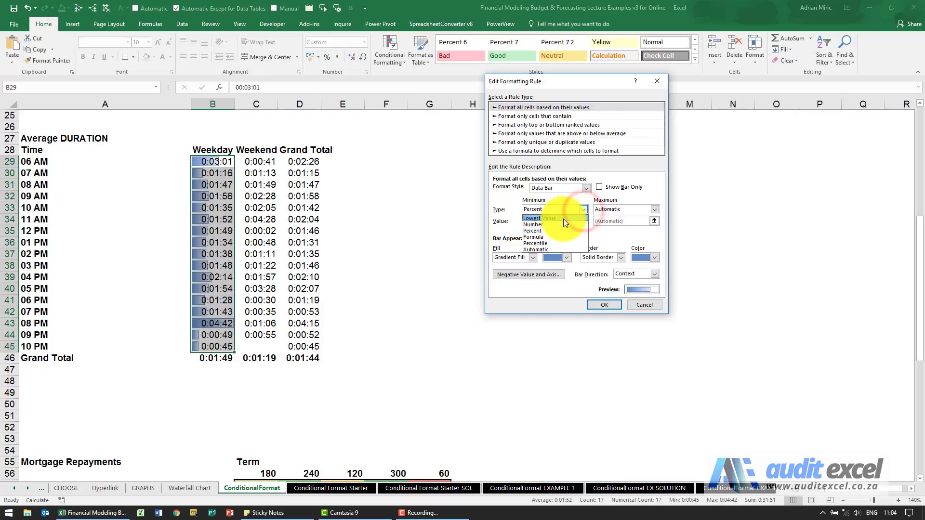
left_click(602, 305)
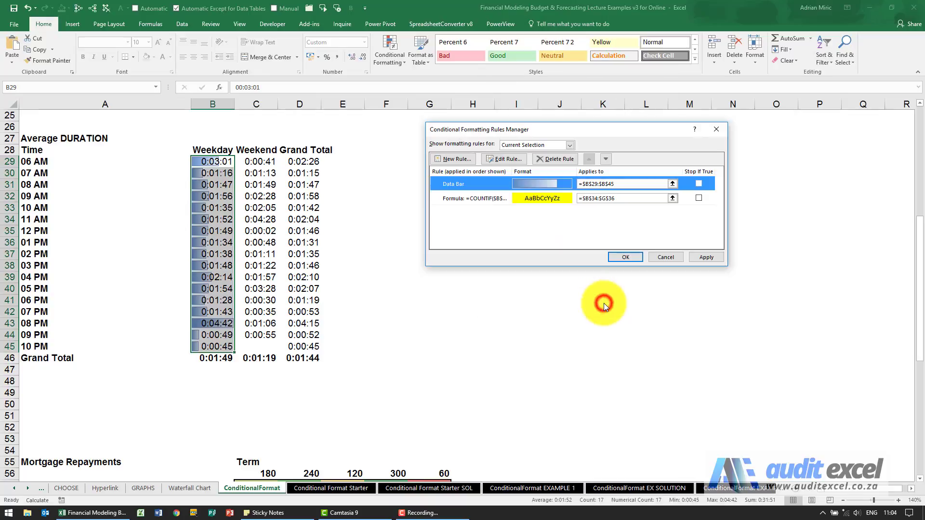
left_click(705, 257)
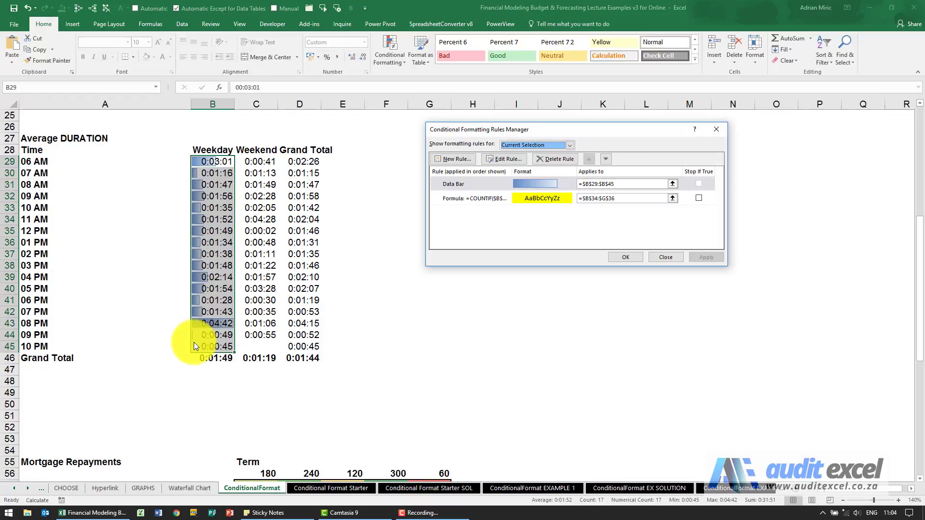
left_click(503, 159)
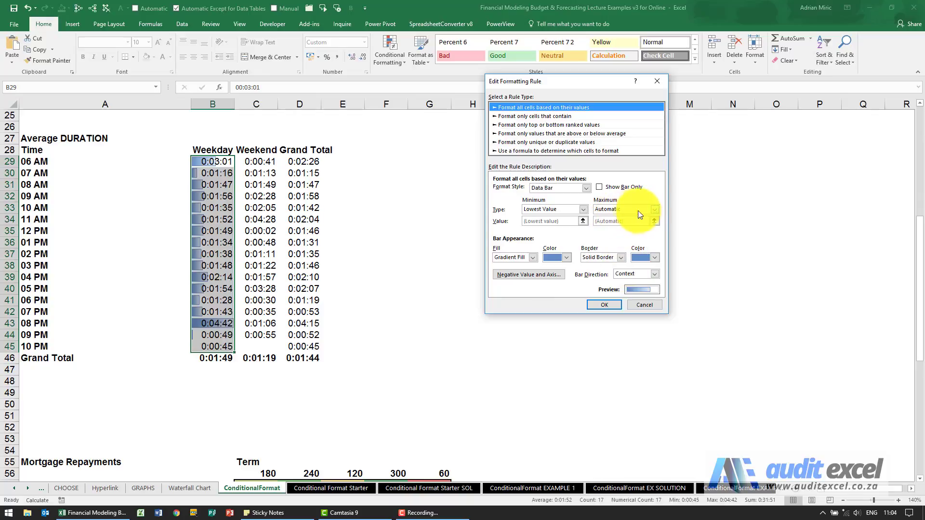
left_click(654, 209)
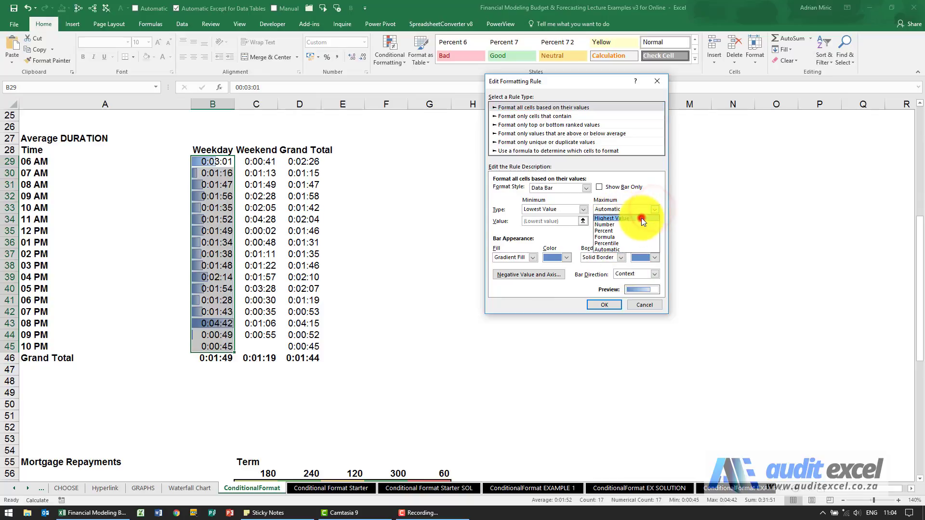
left_click(603, 304)
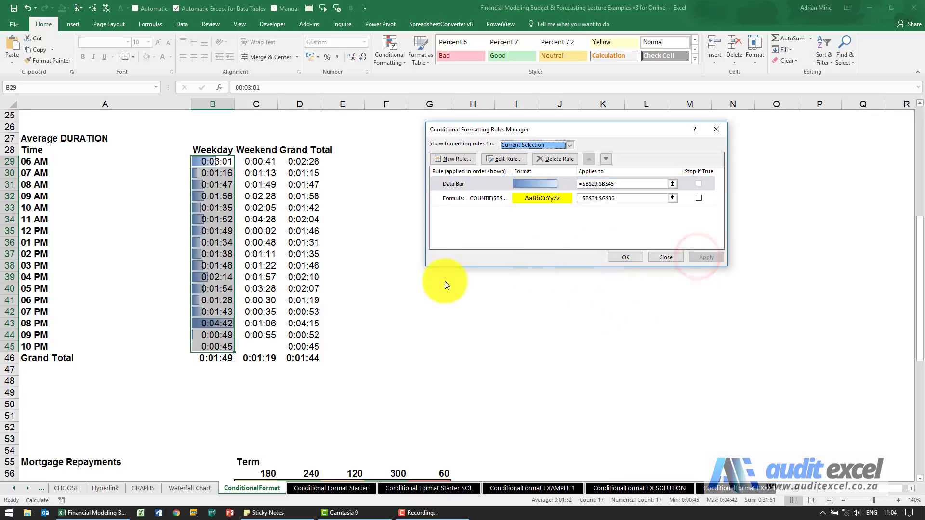
mouse_move(230, 328)
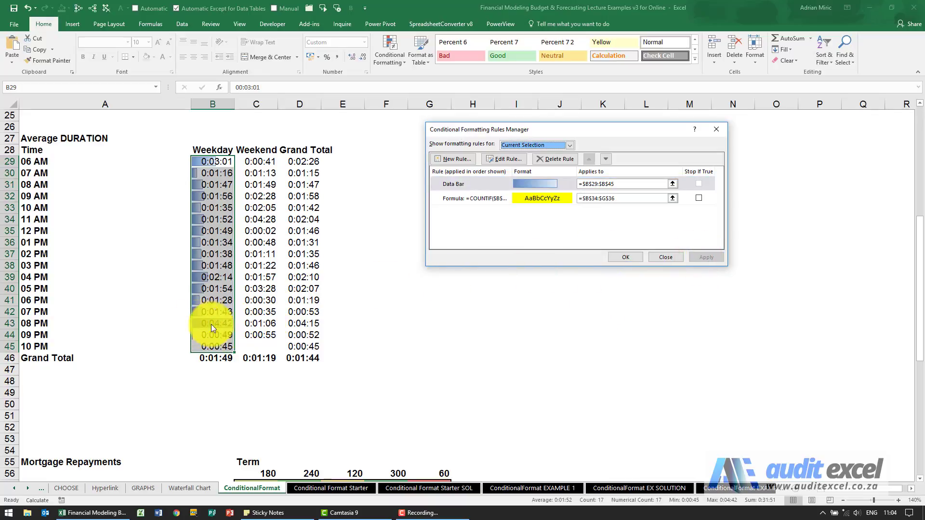
left_click(478, 184)
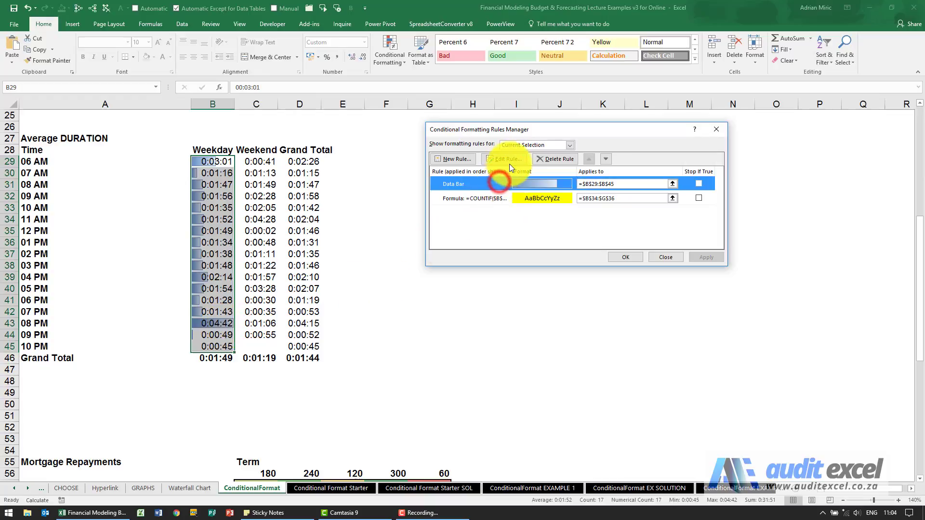
left_click(503, 159)
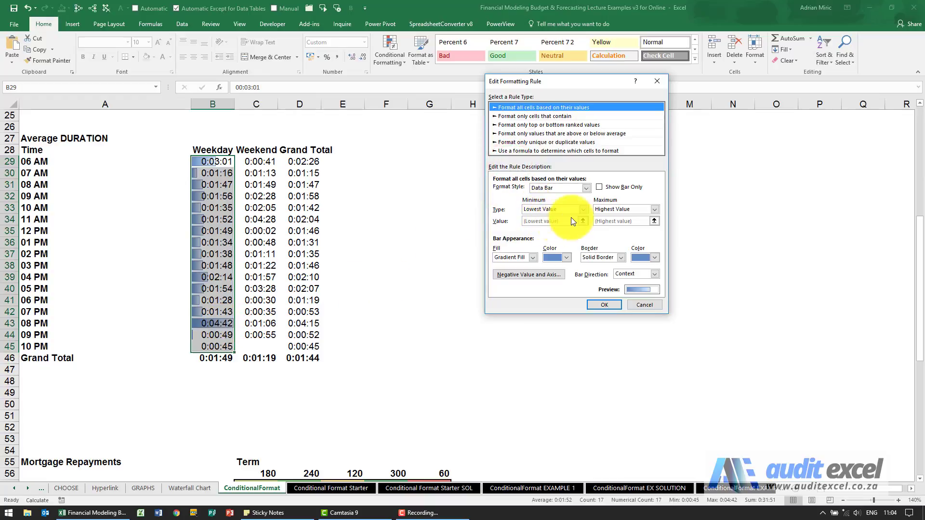
mouse_move(646, 214)
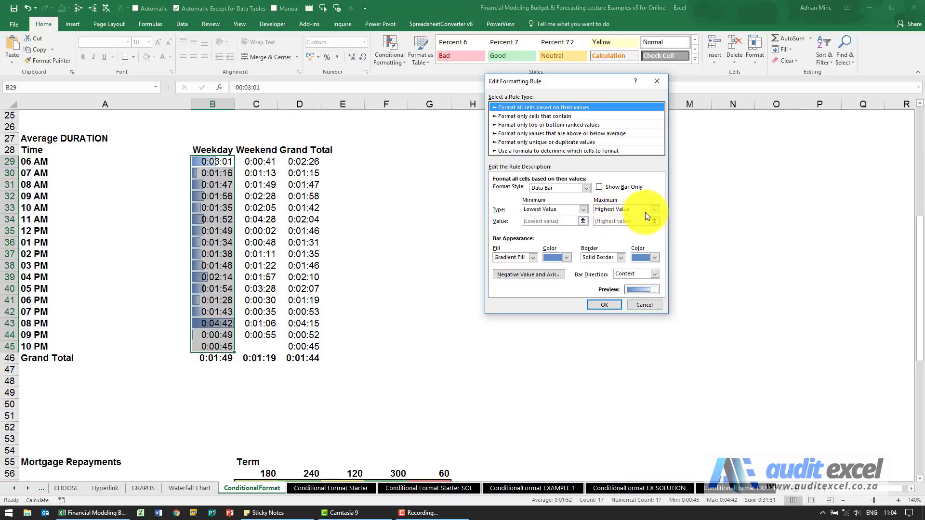
left_click(654, 210)
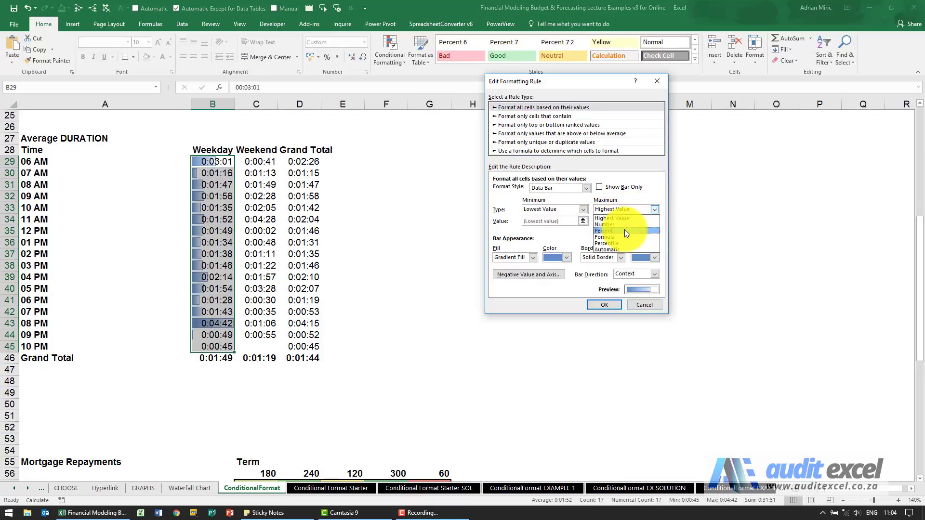
left_click(604, 230)
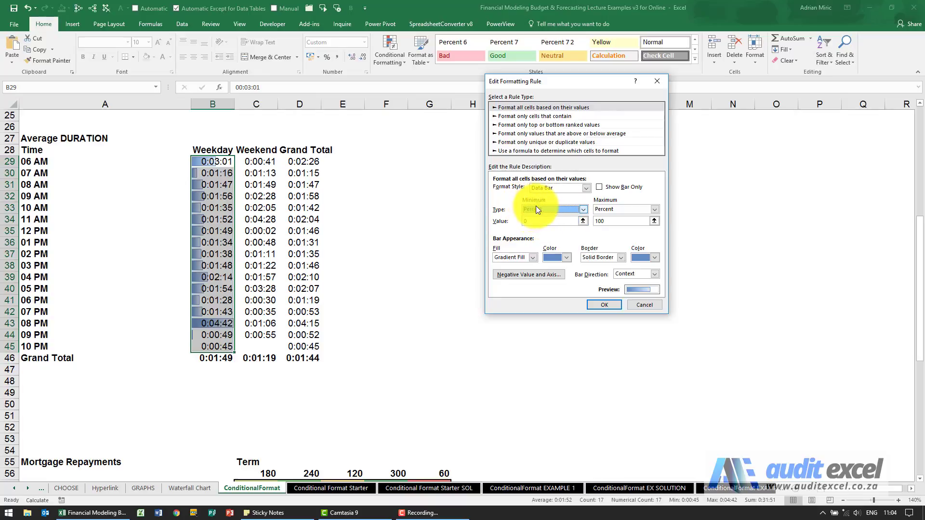
left_click(604, 305)
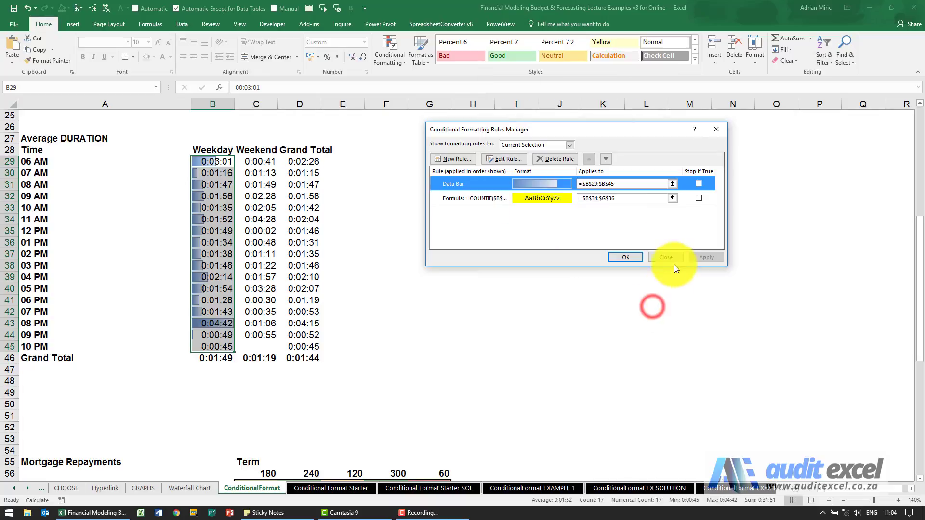
left_click(665, 257)
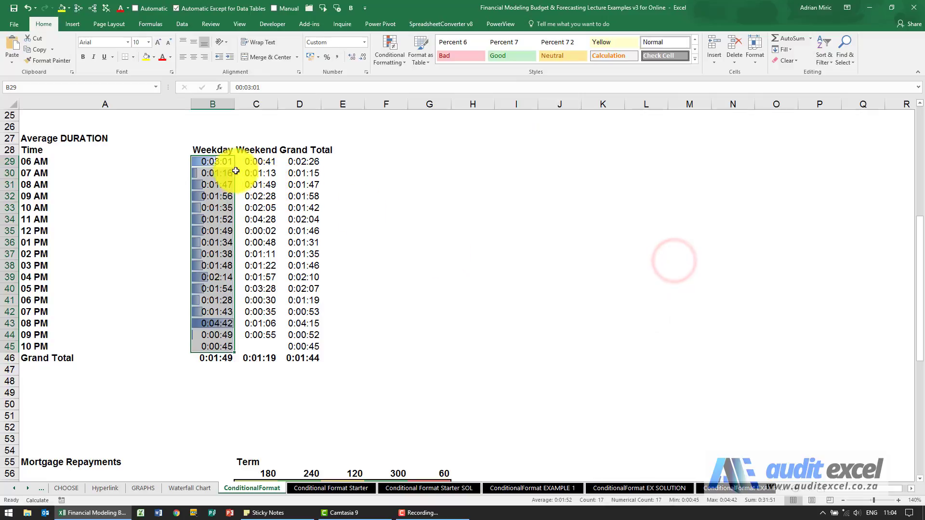
Scroll to the Mortgage Repayments table and list its conditional formatting rules.
scroll("down", 3)
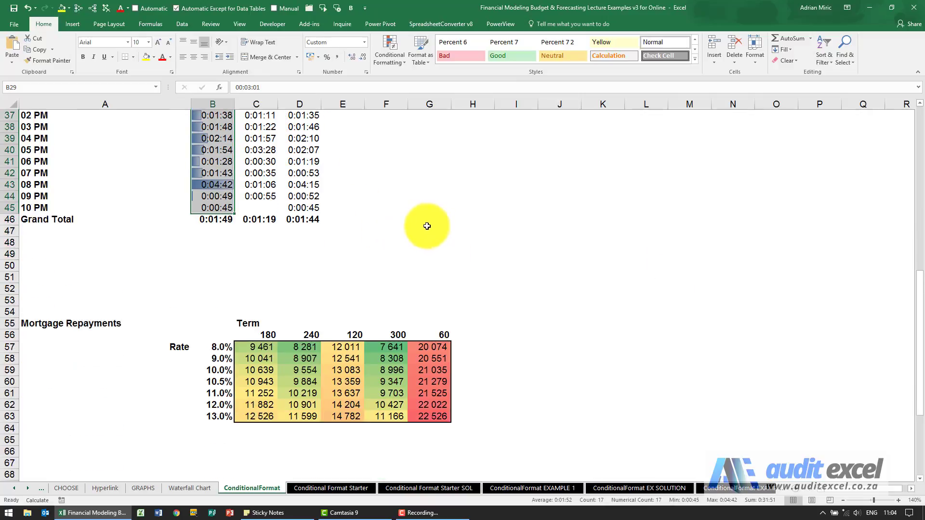
scroll("down", 3)
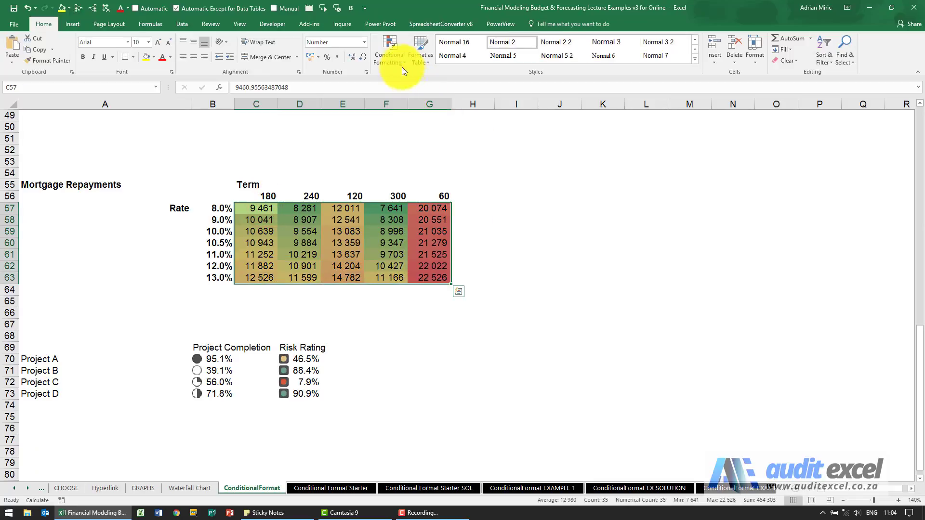
left_click(389, 50)
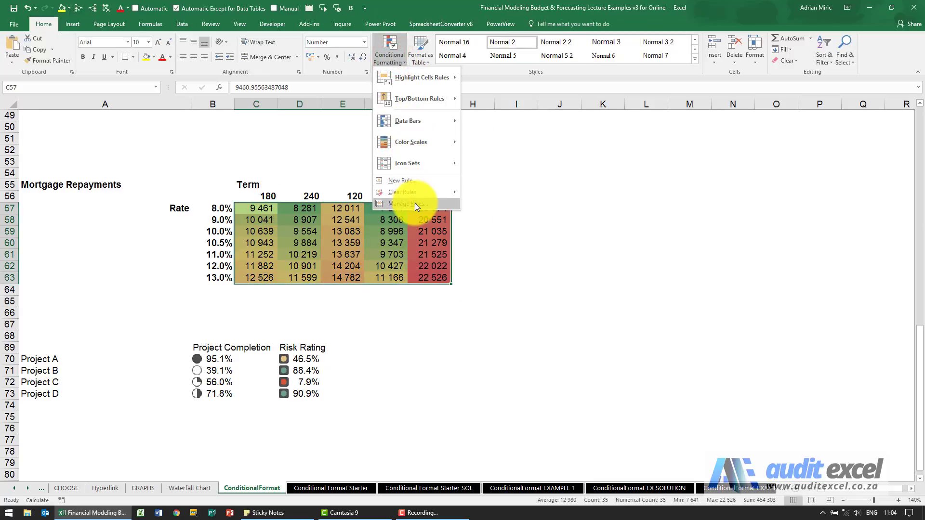
left_click(413, 204)
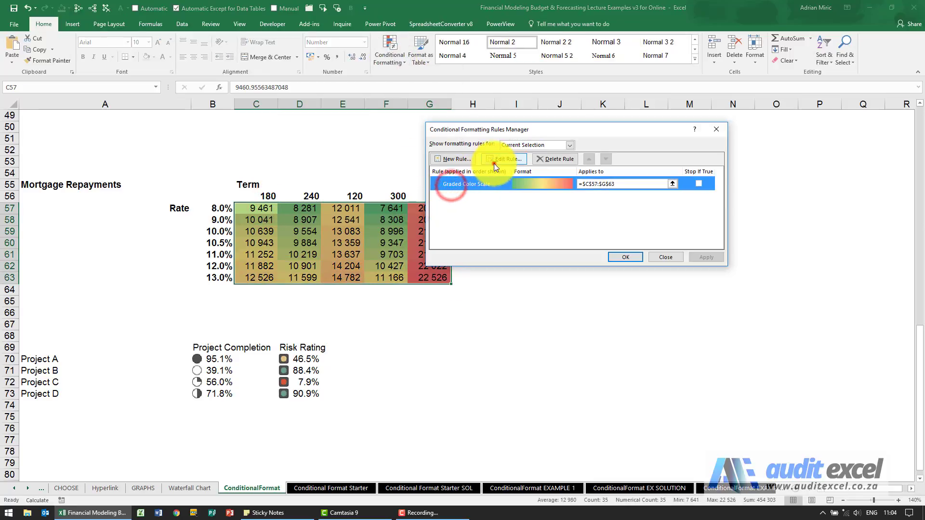
Edit the Graded Color Scale rule, keeping the 3-Color Scale style and Lowest Value minimum.
left_click(503, 158)
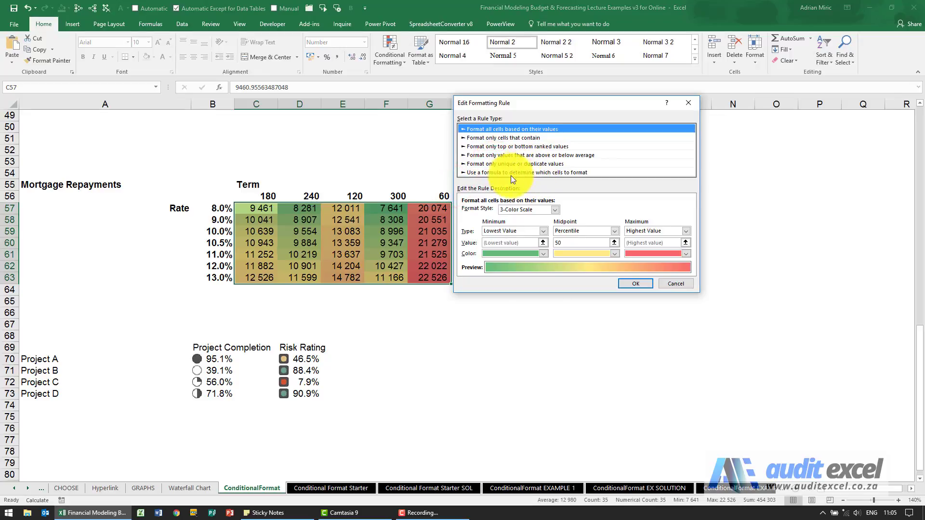
mouse_move(502, 206)
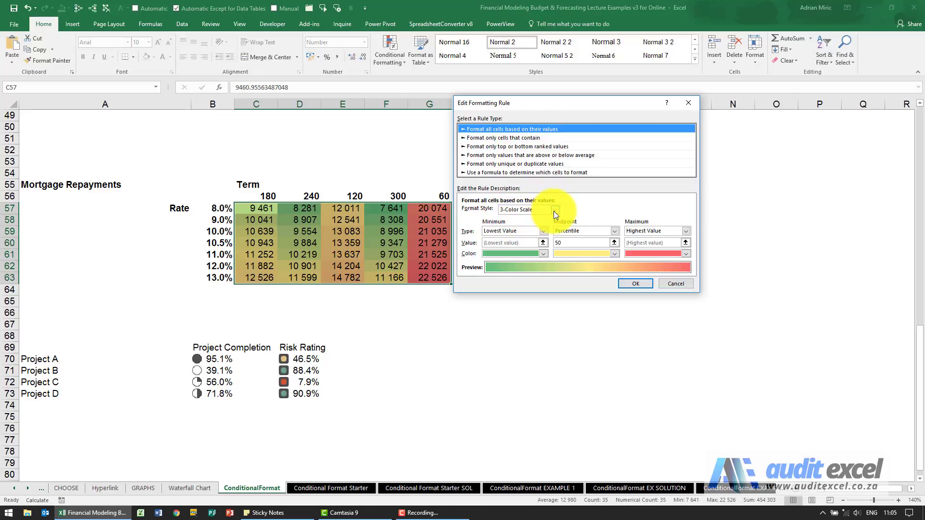
left_click(542, 210)
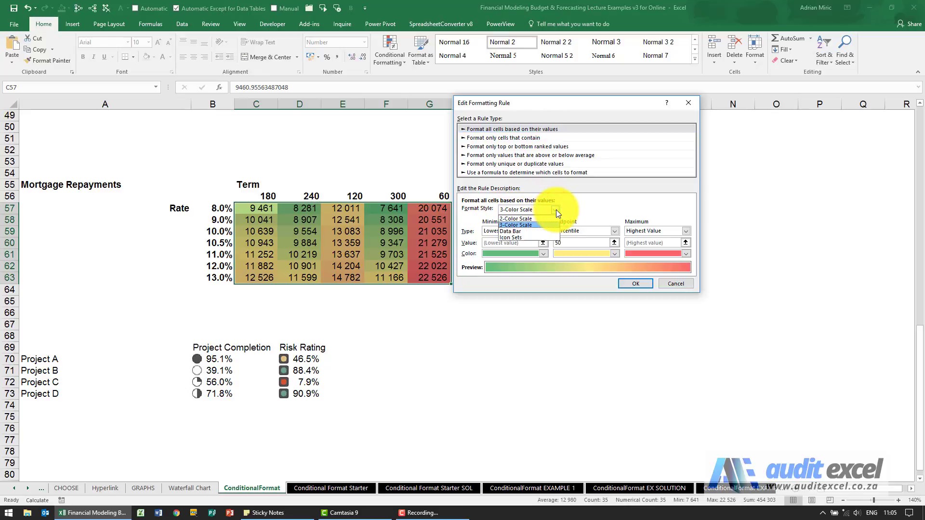
left_click(515, 210)
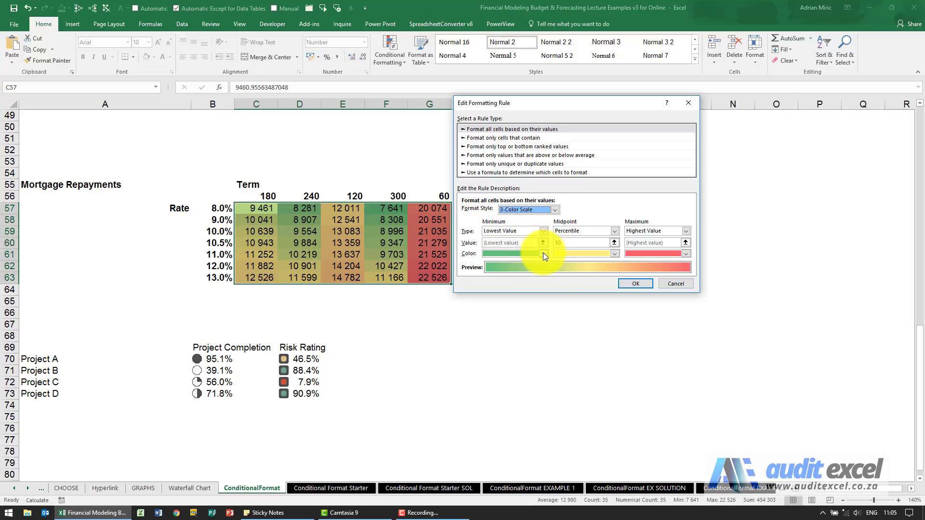
left_click(614, 254)
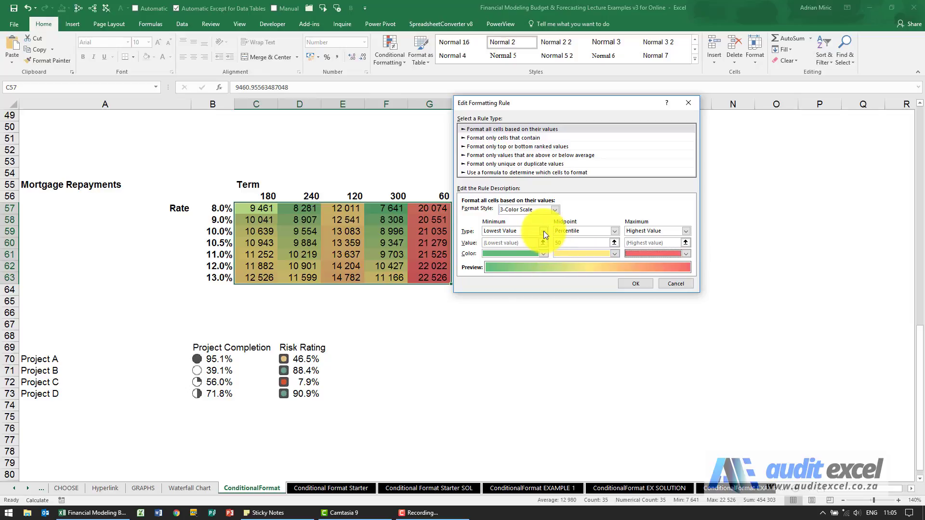
left_click(538, 231)
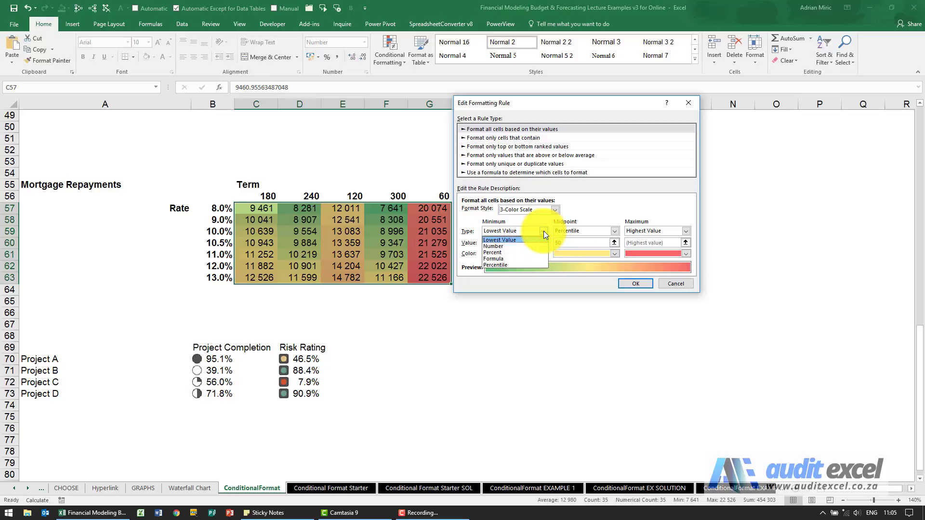
left_click(500, 231)
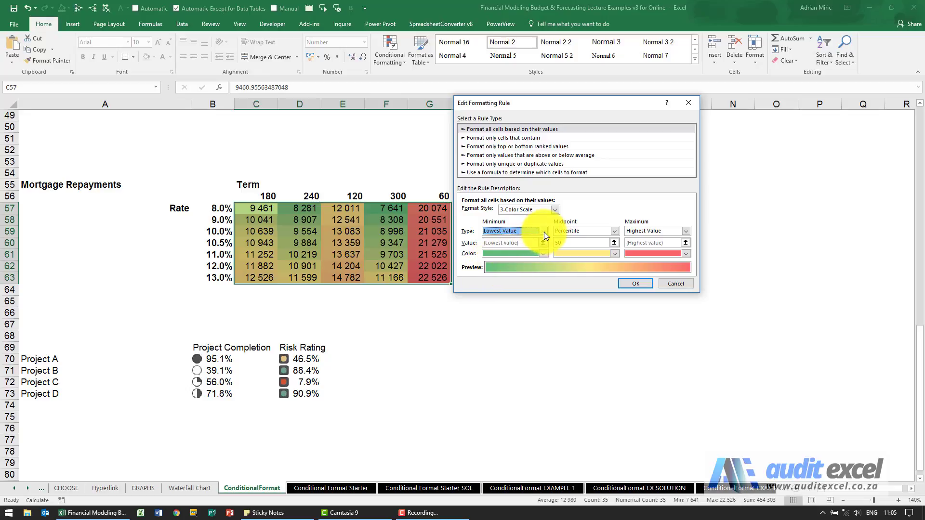
left_click(542, 231)
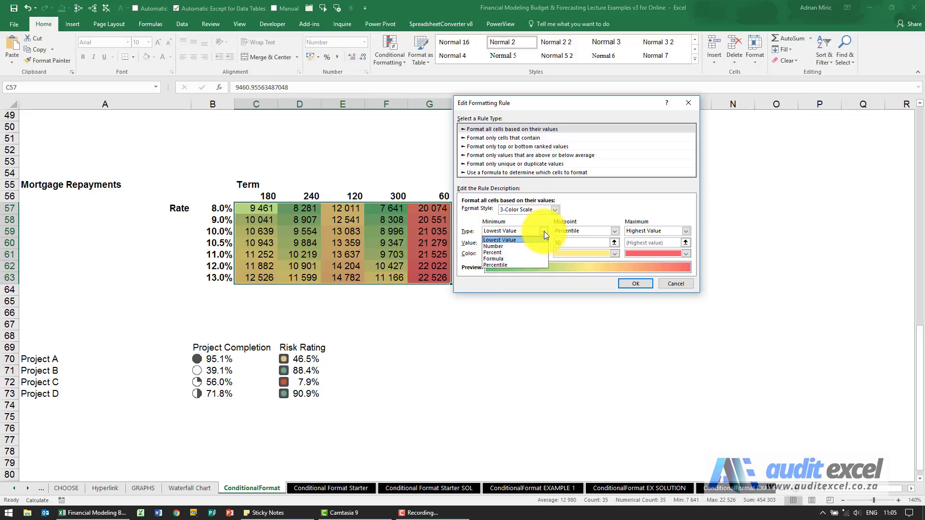
left_click(498, 239)
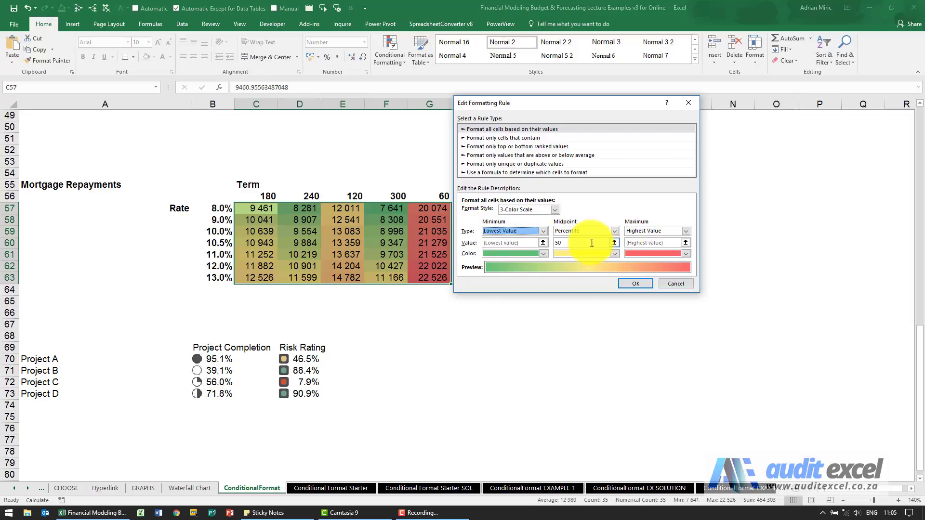
Set the colour scale midpoint to the number 9347, keeping Highest Value as maximum.
left_click(600, 231)
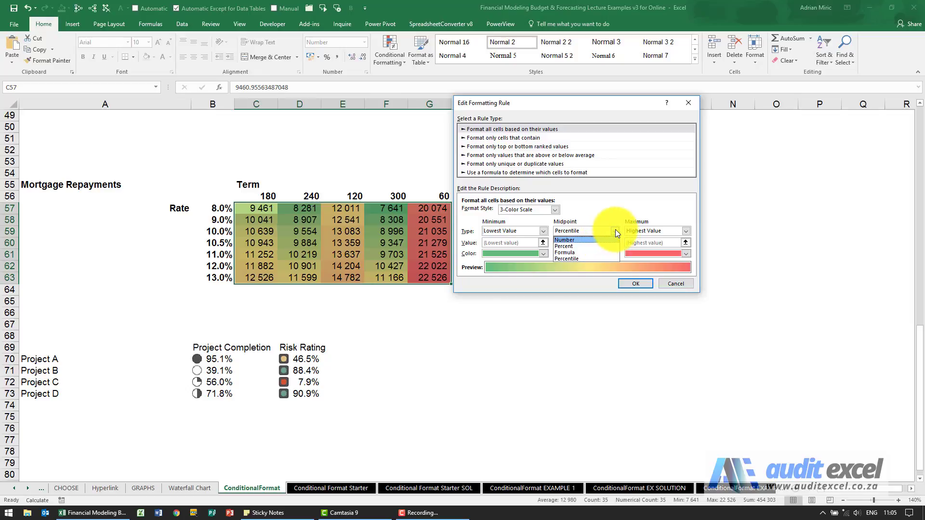
mouse_move(599, 243)
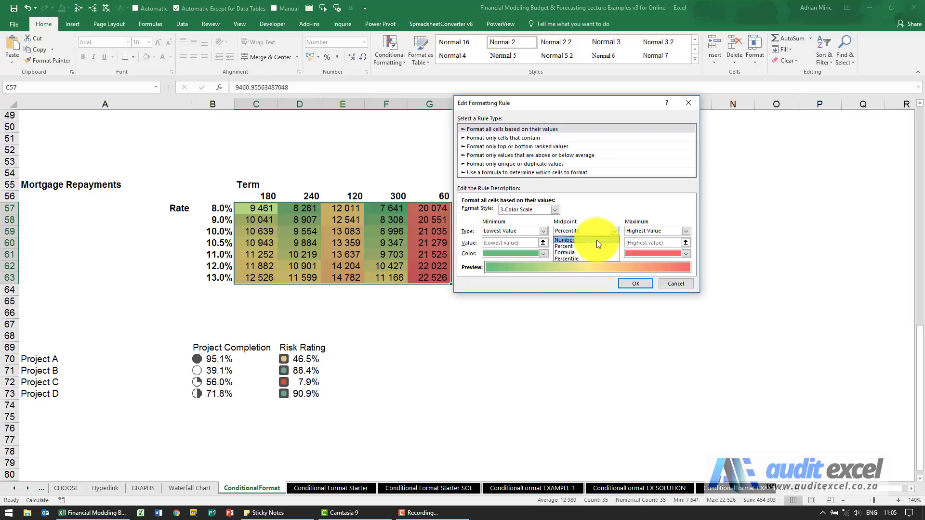
left_click(564, 240)
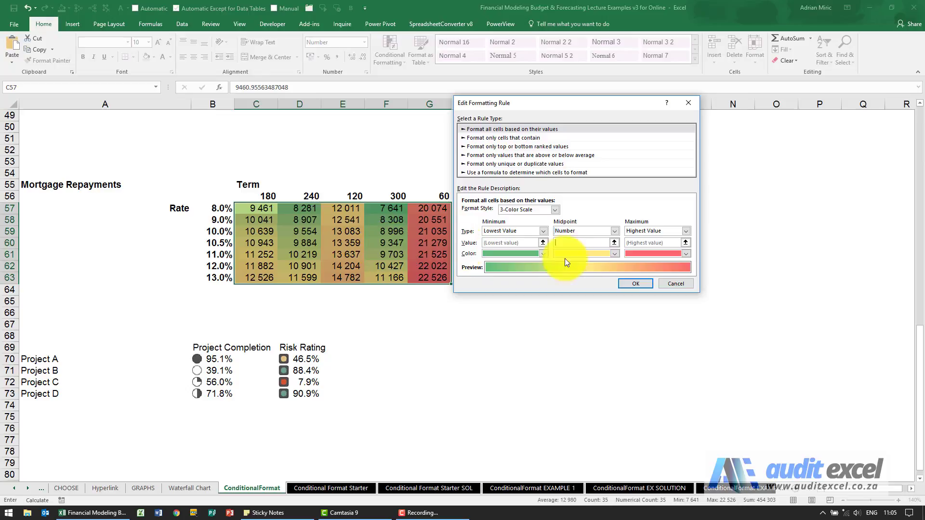
type("9347")
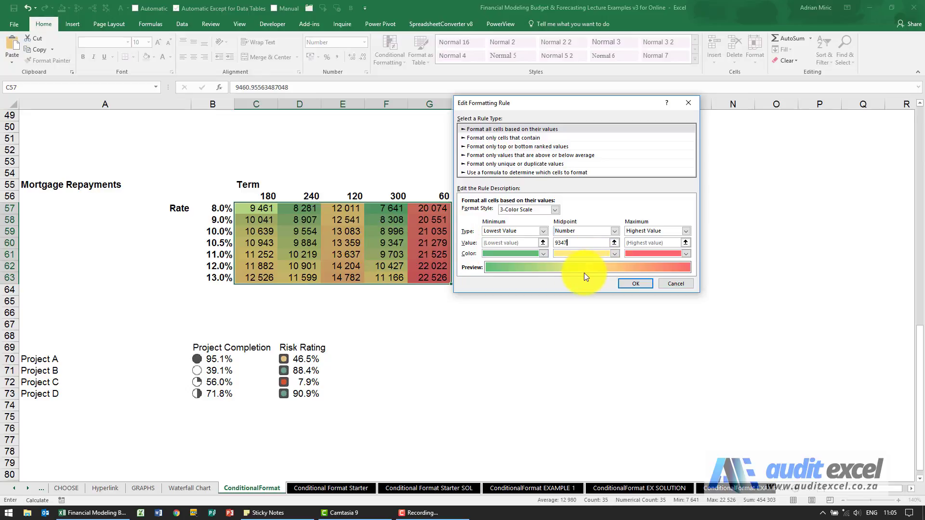
left_click(685, 230)
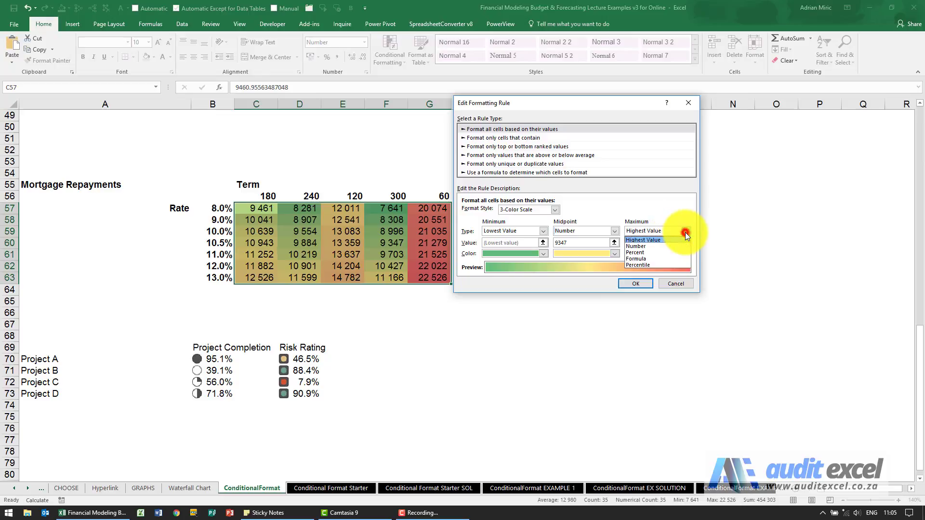
left_click(642, 240)
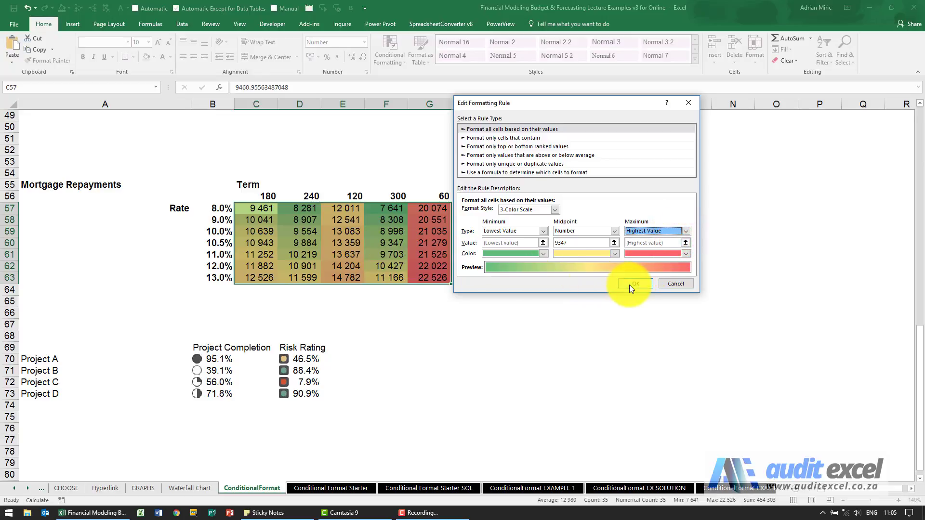
Apply the 9347-centred colour scale and select Risk Rating percentages D70:D73.
left_click(632, 284)
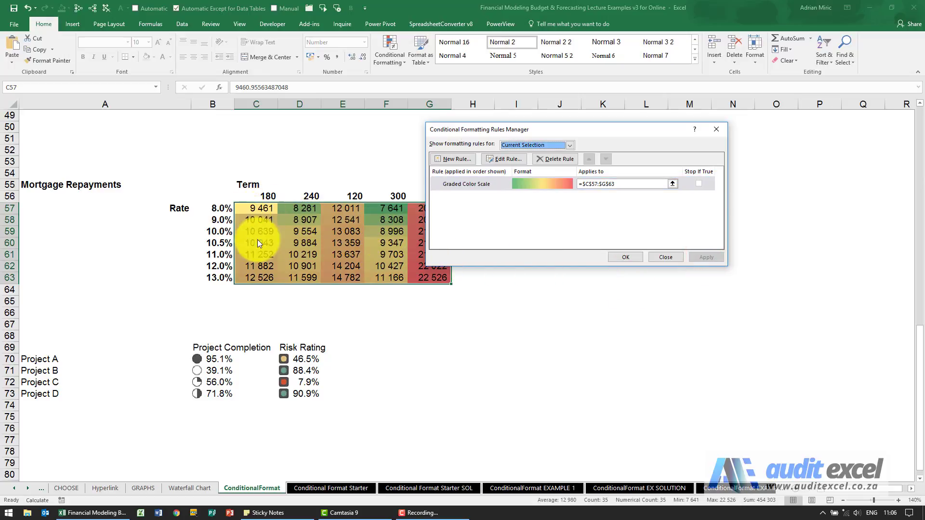
mouse_move(395, 245)
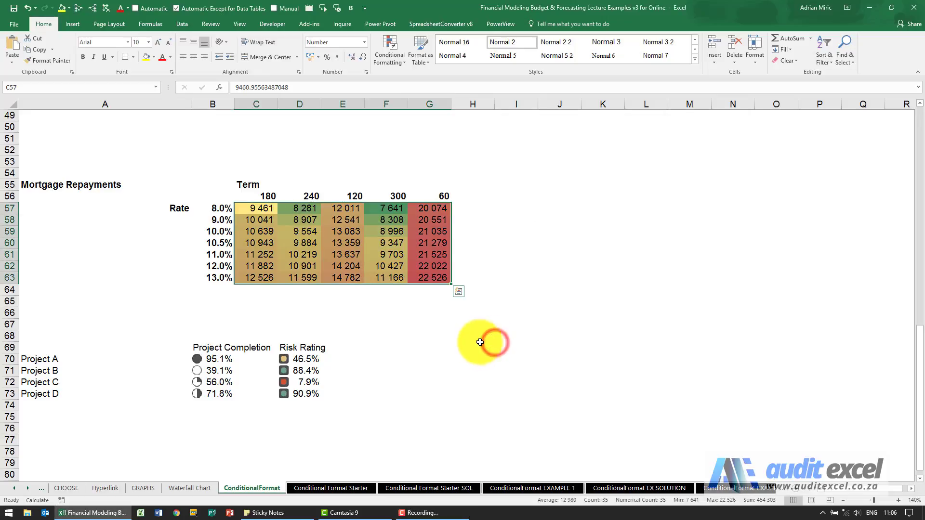
mouse_move(383, 273)
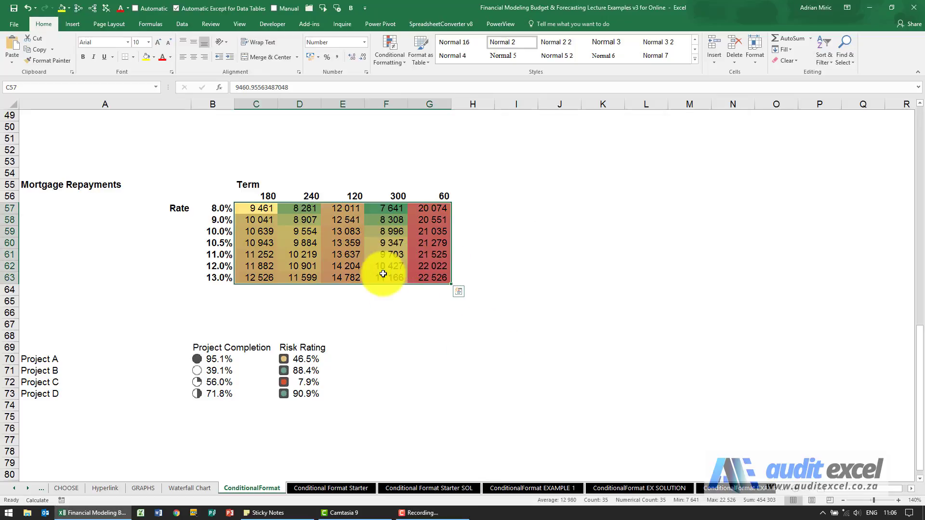
mouse_move(216, 405)
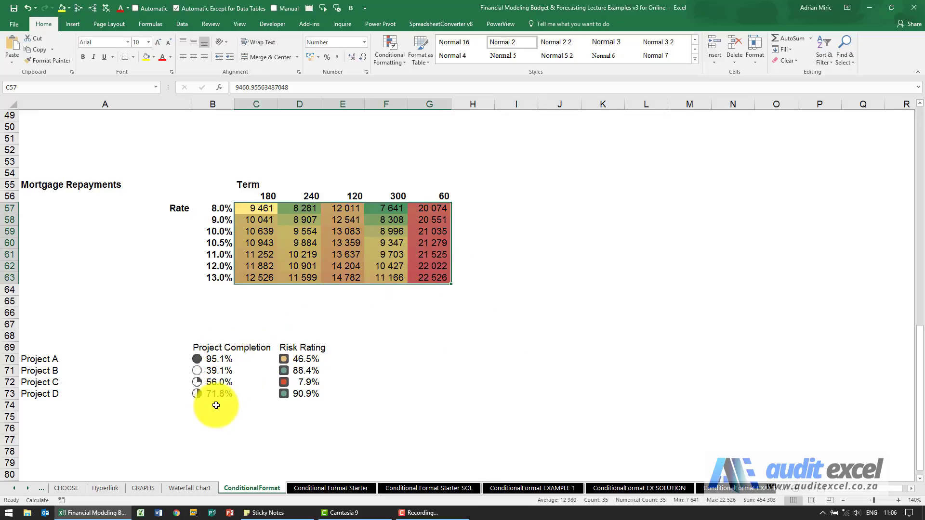
mouse_move(310, 363)
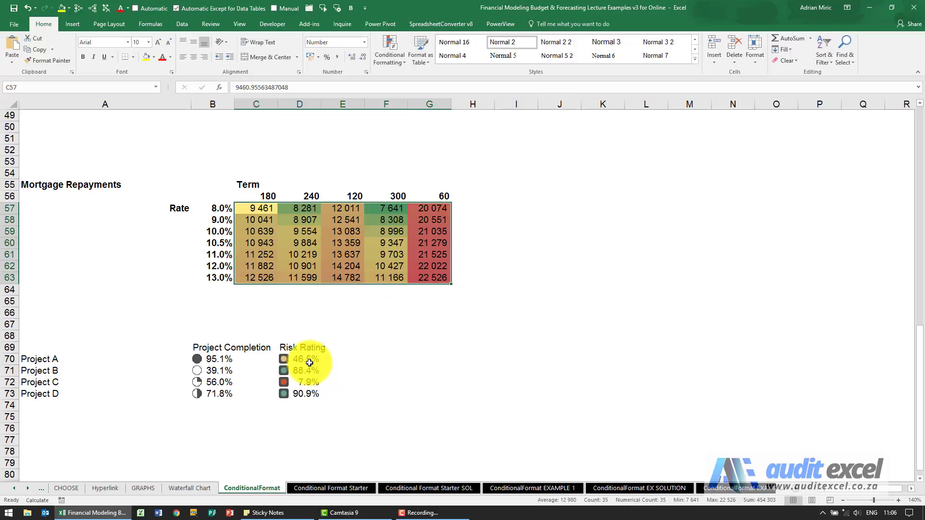
left_click(301, 359)
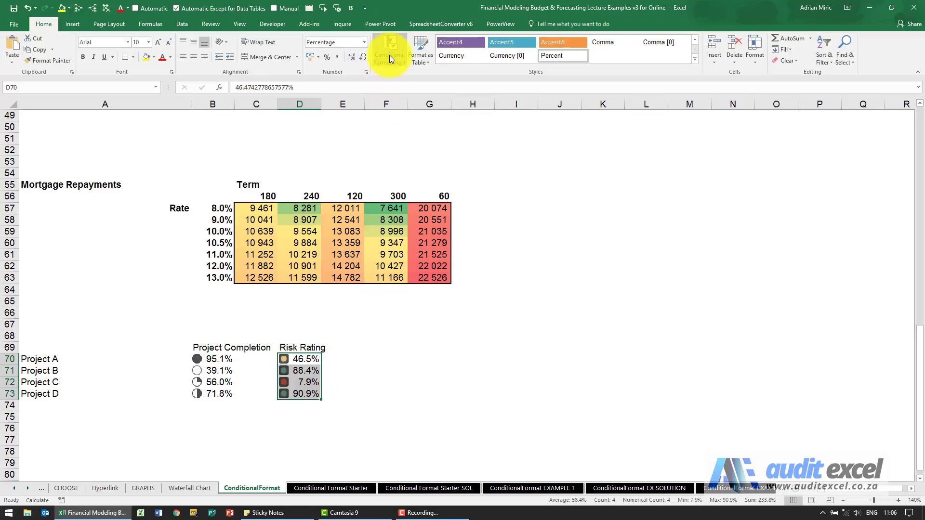
Edit the Risk Rating icon-set rule to reverse its icon order and confirm it.
left_click(388, 50)
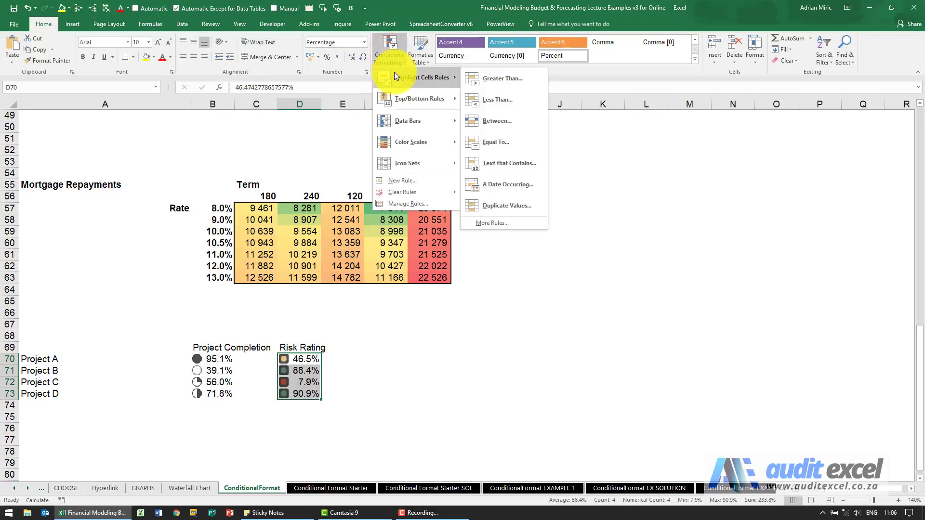
mouse_move(405, 204)
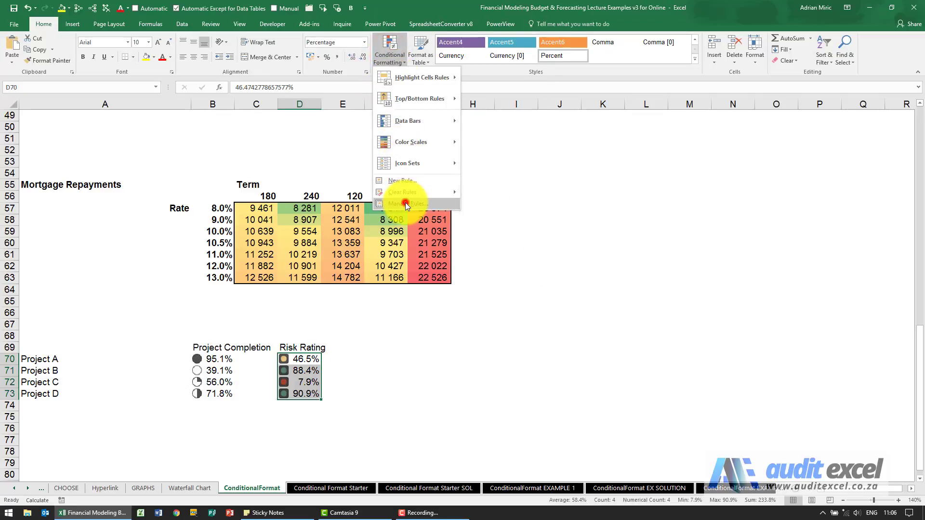
left_click(404, 203)
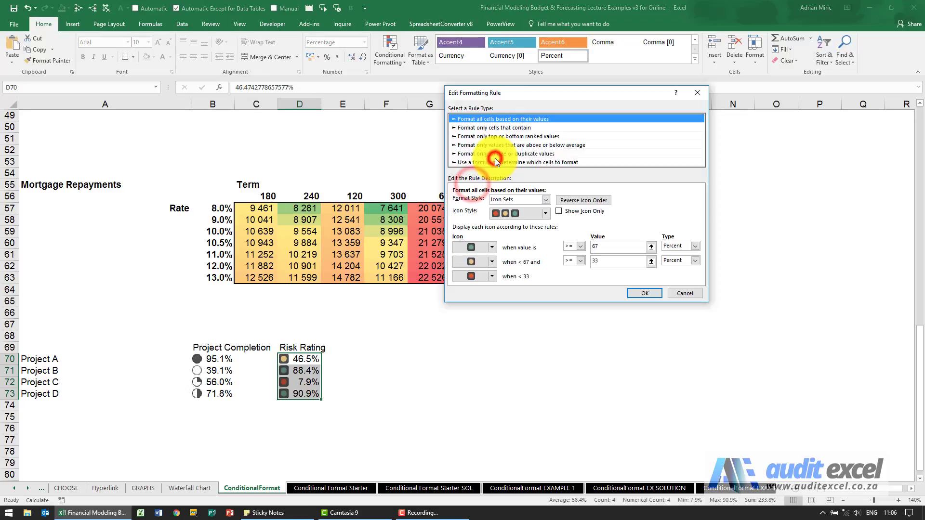
mouse_move(475, 211)
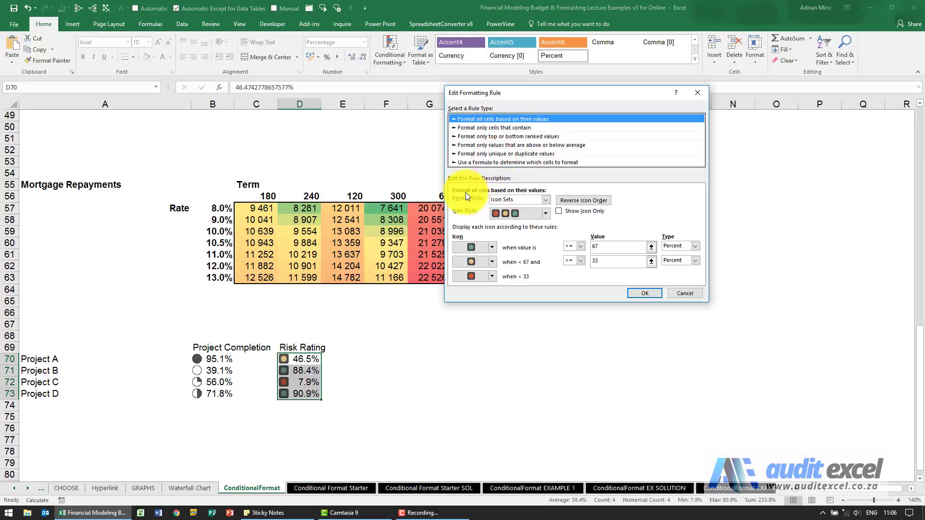
left_click(544, 199)
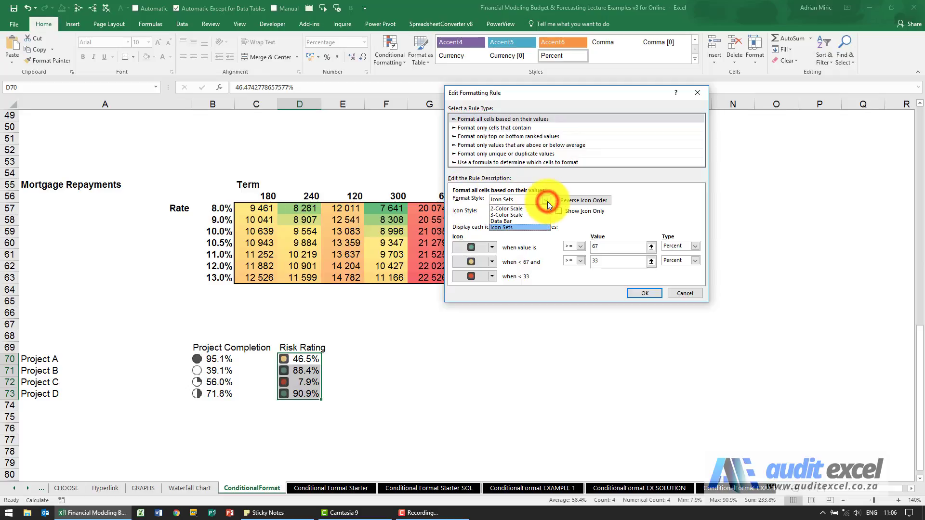
left_click(517, 228)
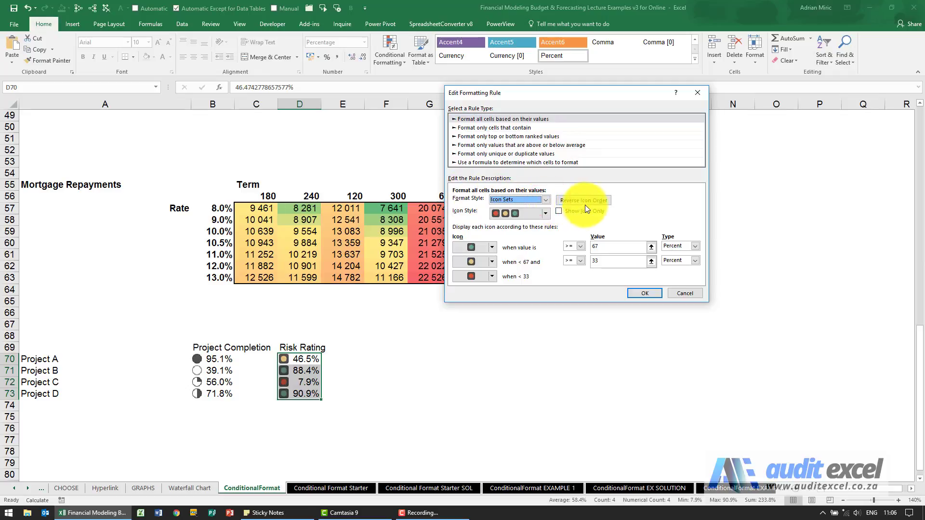
mouse_move(591, 204)
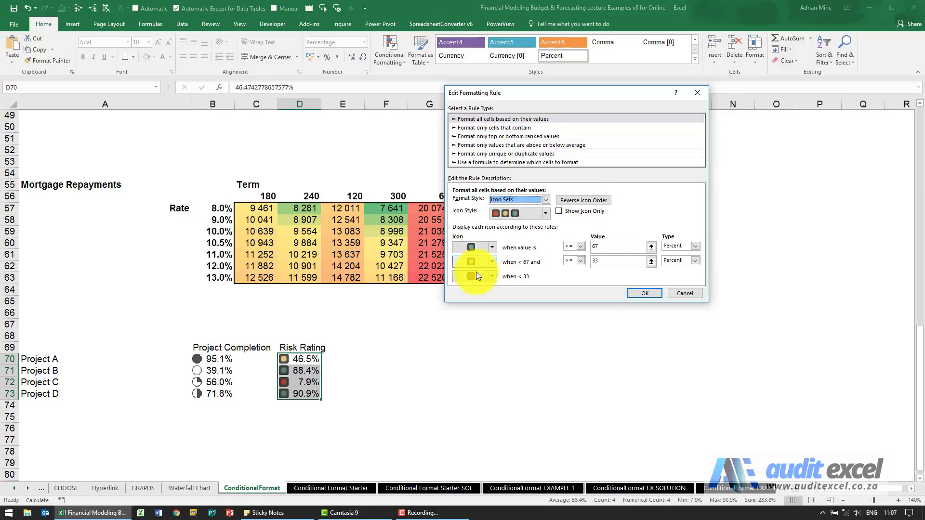
left_click(583, 200)
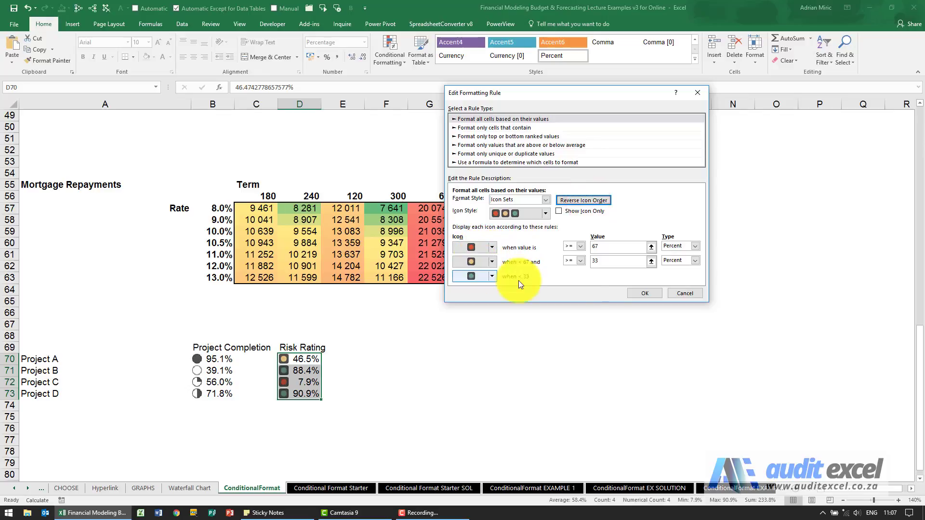
left_click(644, 294)
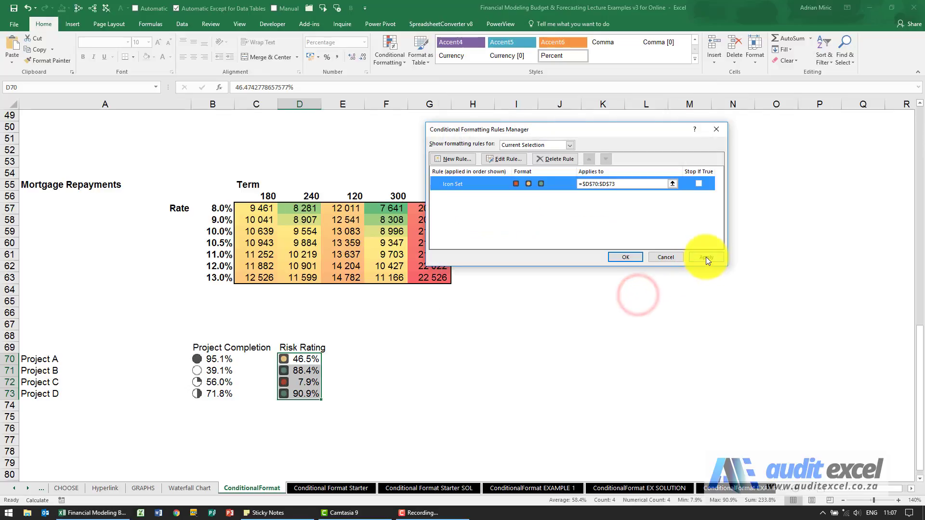
Apply the reversed Risk Rating rule in the Rules Manager, turning high ratings red.
left_click(706, 256)
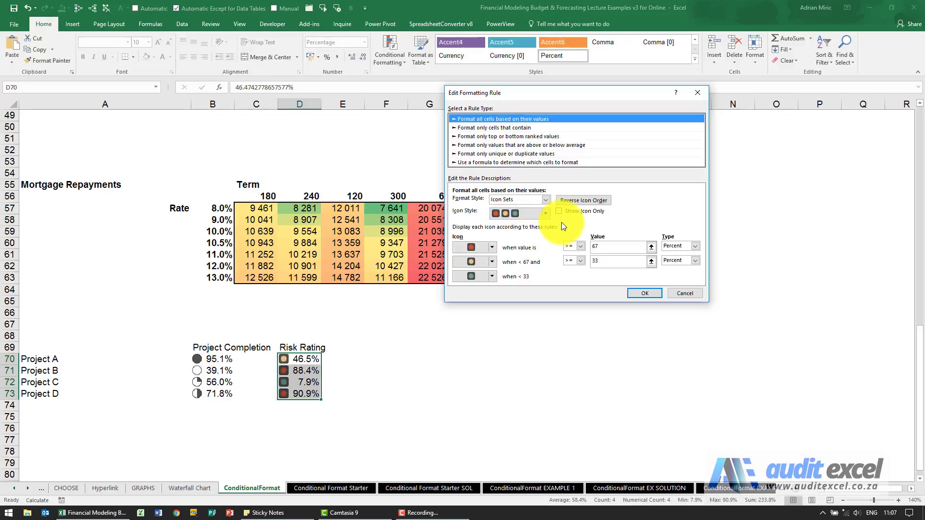
mouse_move(493, 239)
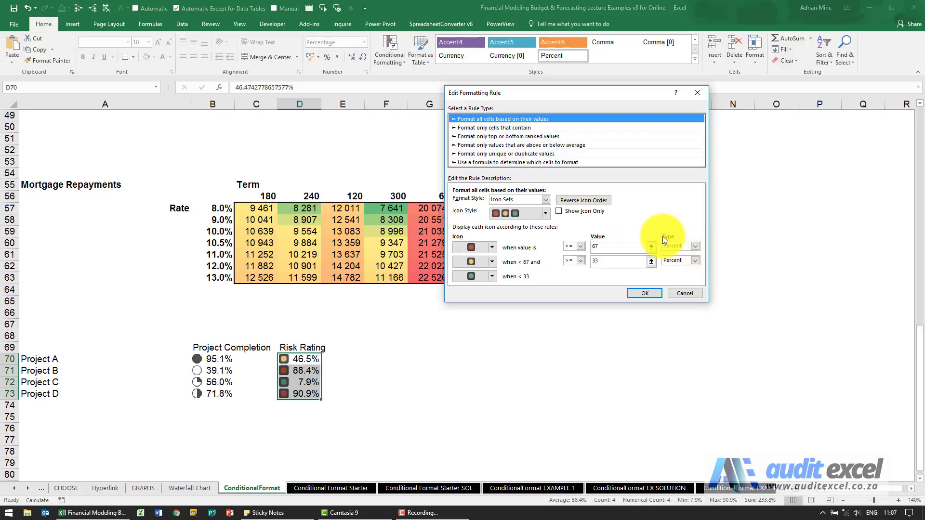
mouse_move(438, 312)
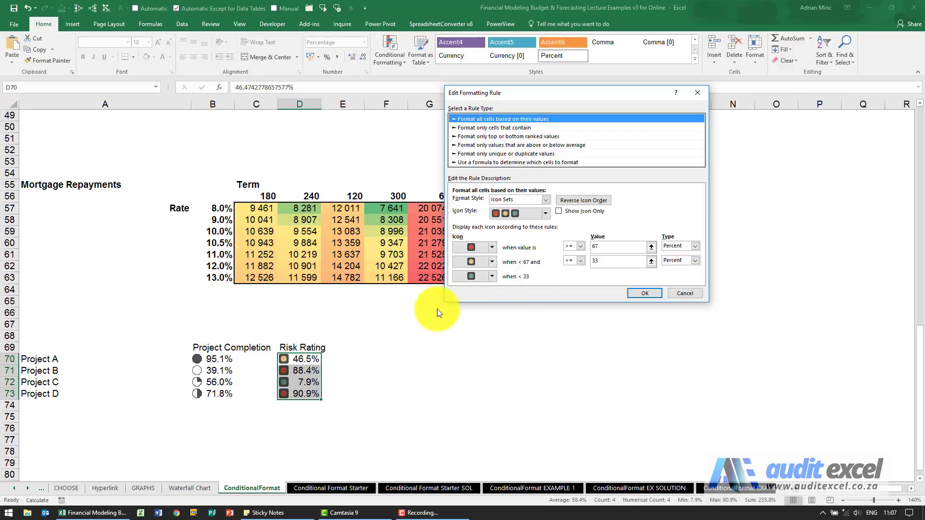
mouse_move(318, 358)
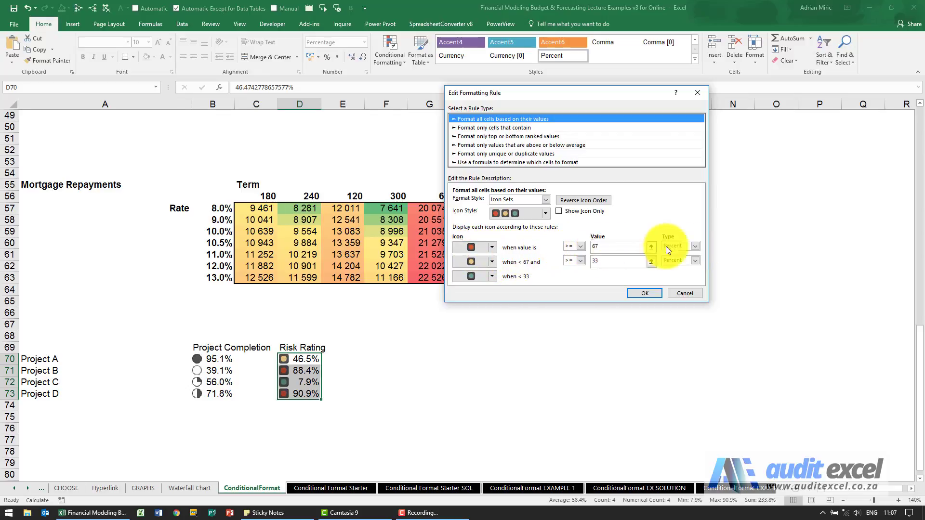
mouse_move(420, 339)
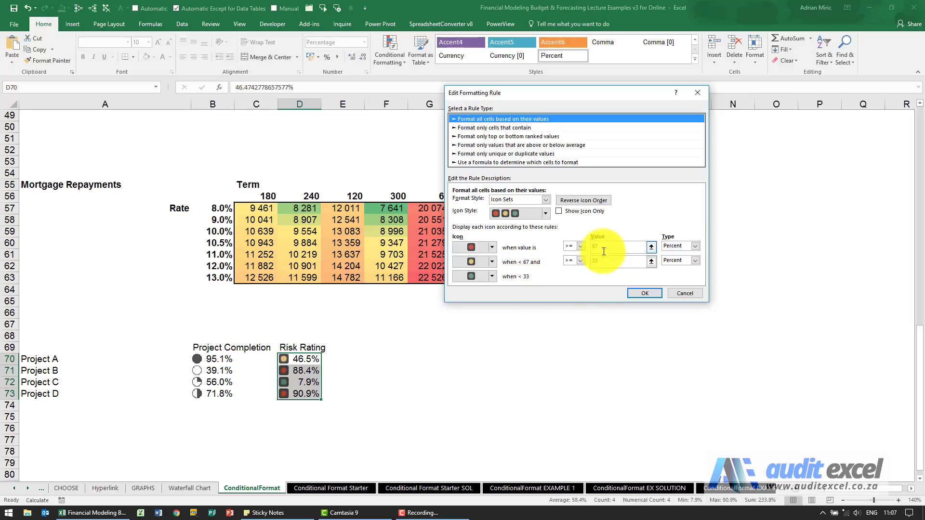
mouse_move(350, 401)
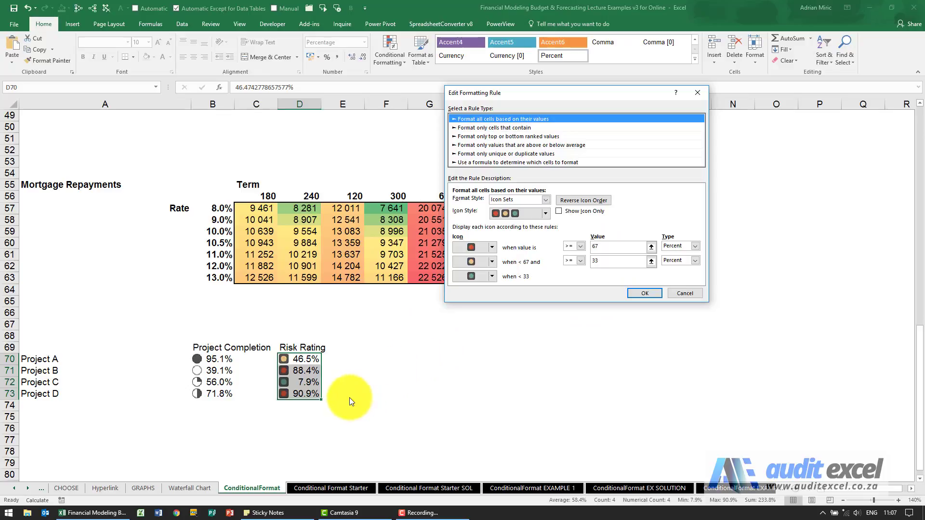
mouse_move(312, 388)
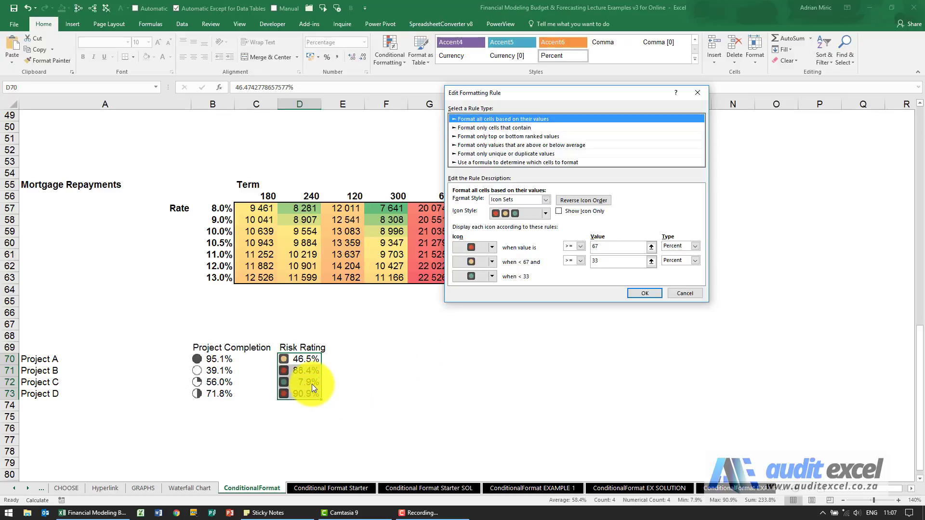
mouse_move(312, 403)
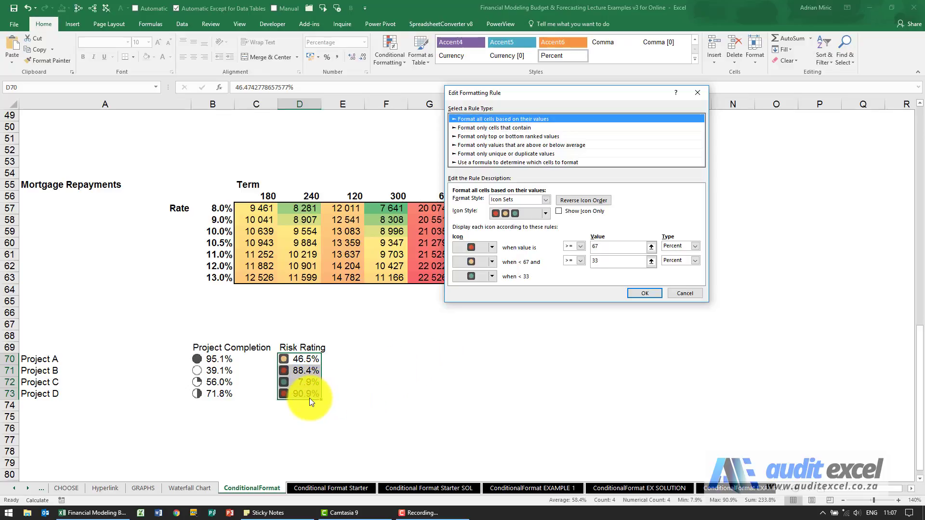
mouse_move(314, 393)
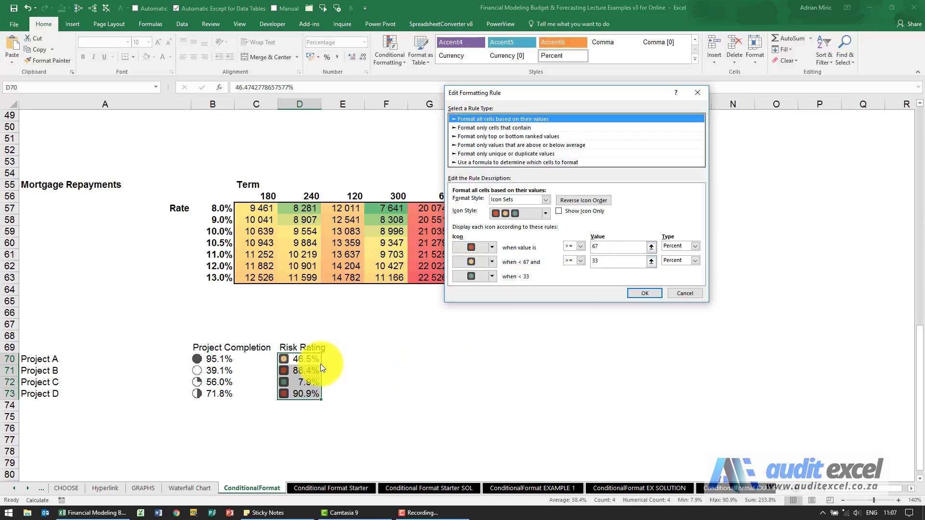
mouse_move(313, 383)
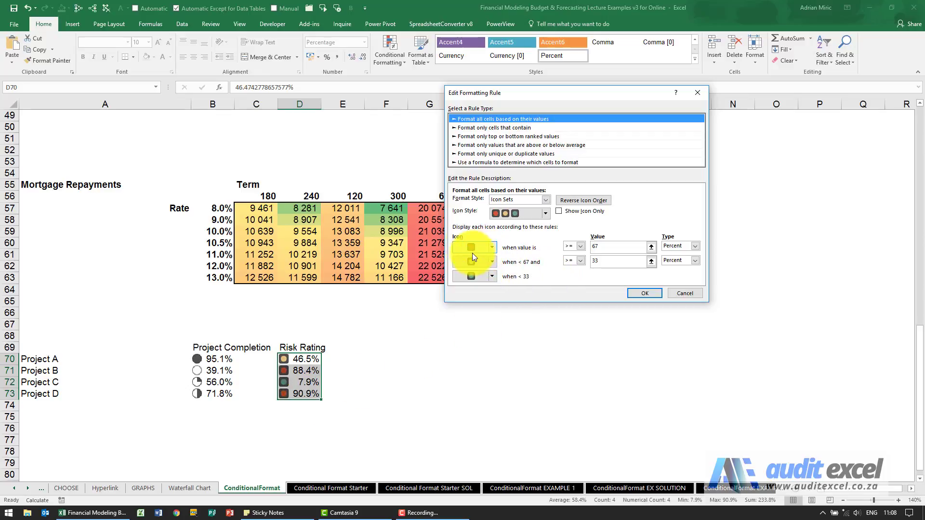
mouse_move(572, 253)
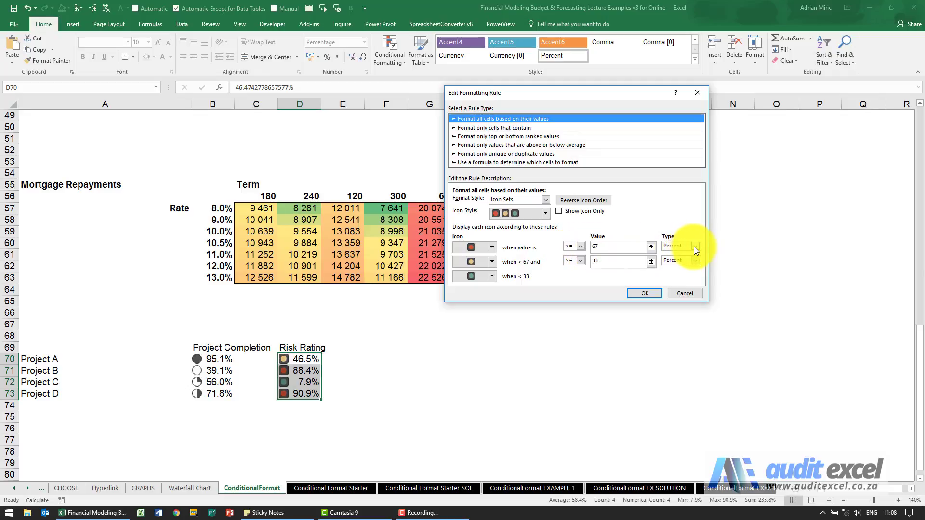
Switch both Risk Rating threshold types to Number and enter values 0.9 and 0.1.
left_click(694, 246)
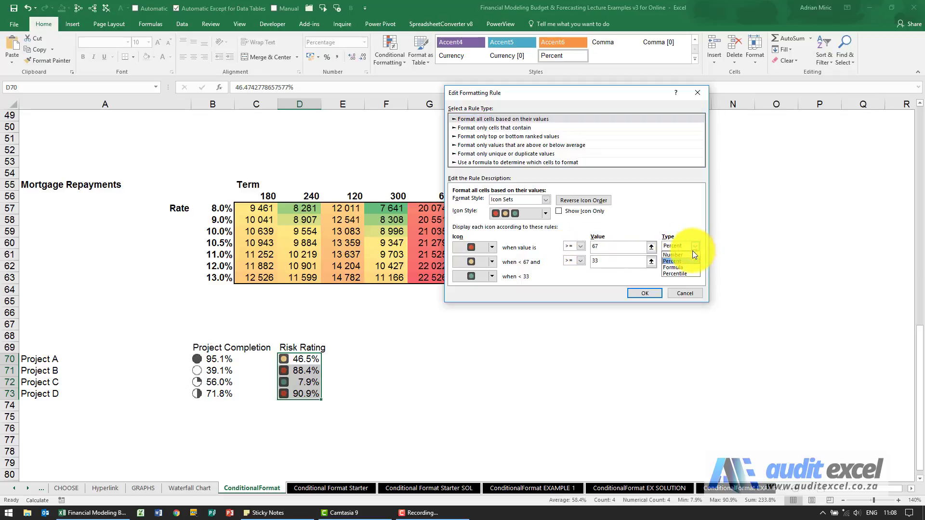
left_click(672, 254)
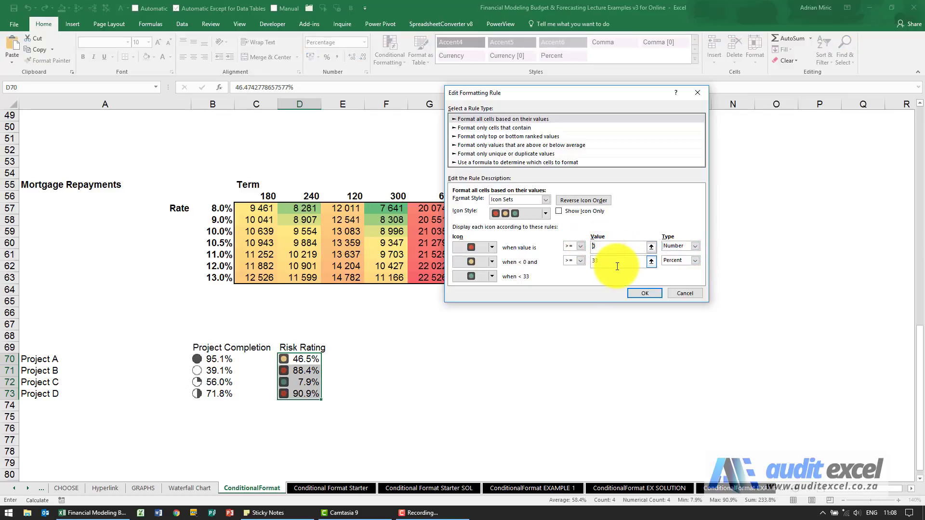
type("0.90")
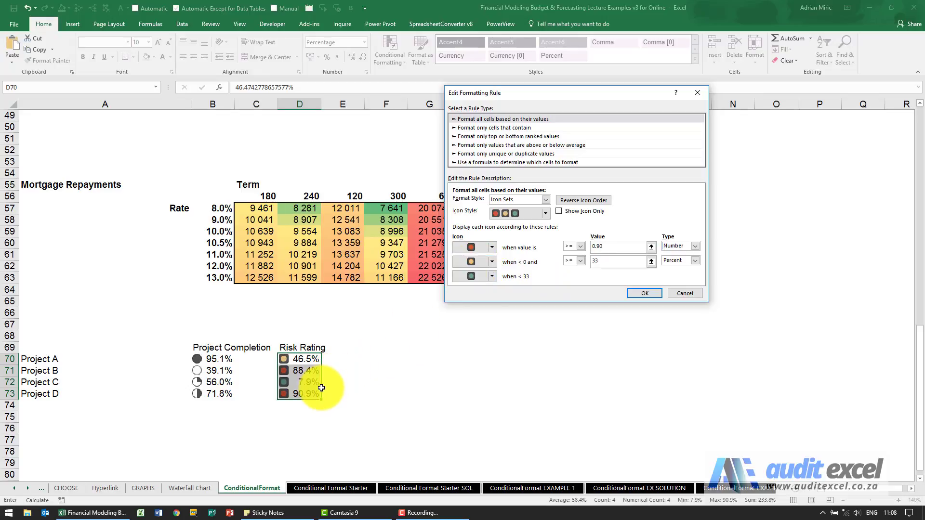
mouse_move(319, 391)
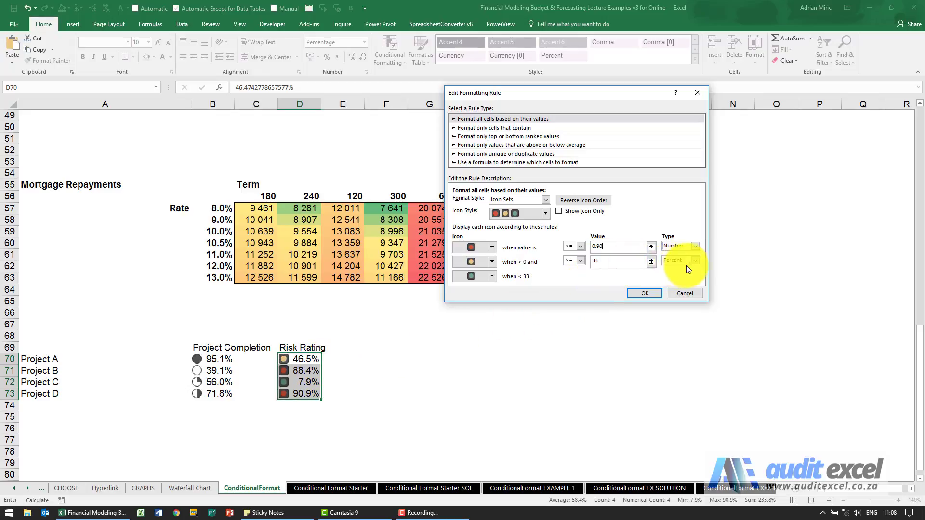
left_click(679, 261)
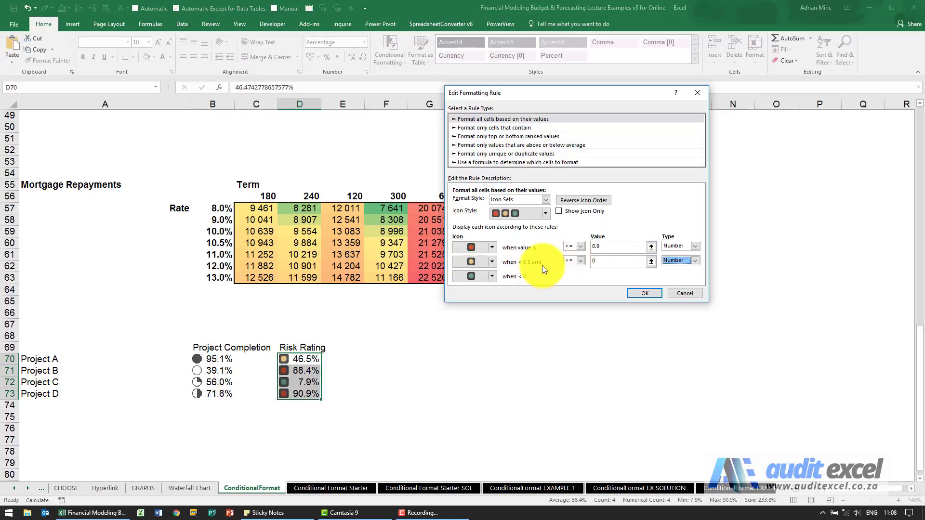
left_click(618, 261)
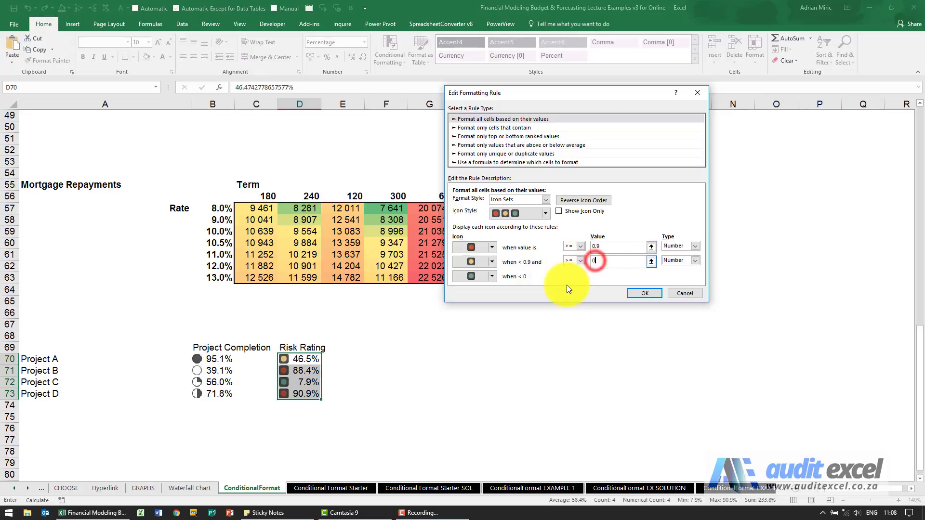
type("0.1")
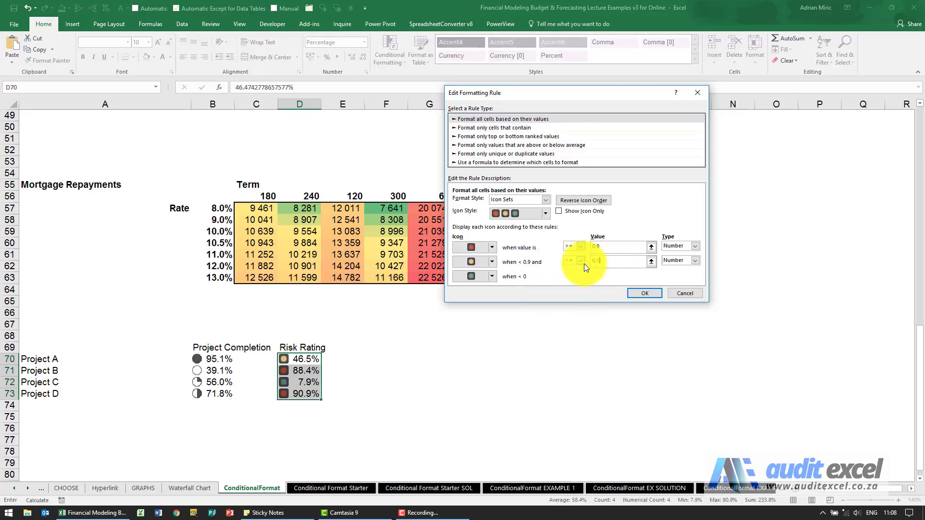
left_click(695, 261)
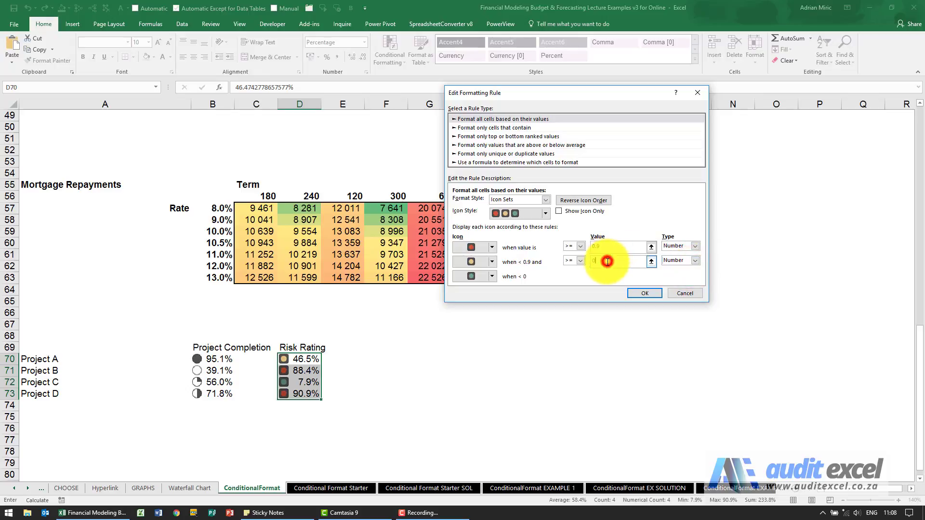
type("0.1")
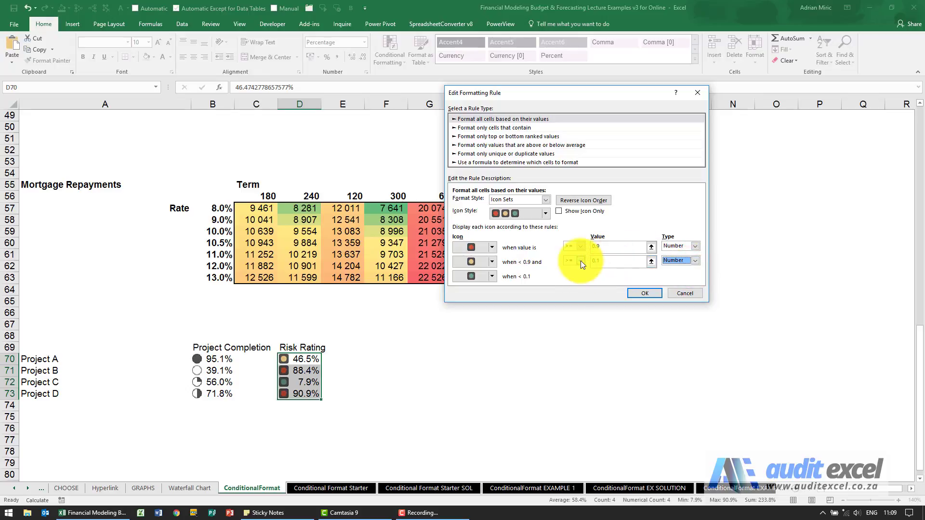
mouse_move(502, 258)
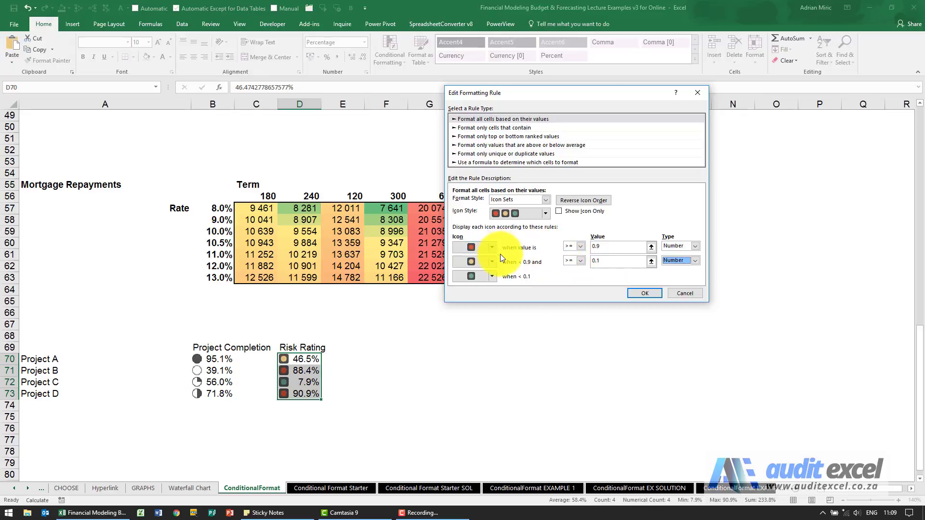
mouse_move(505, 255)
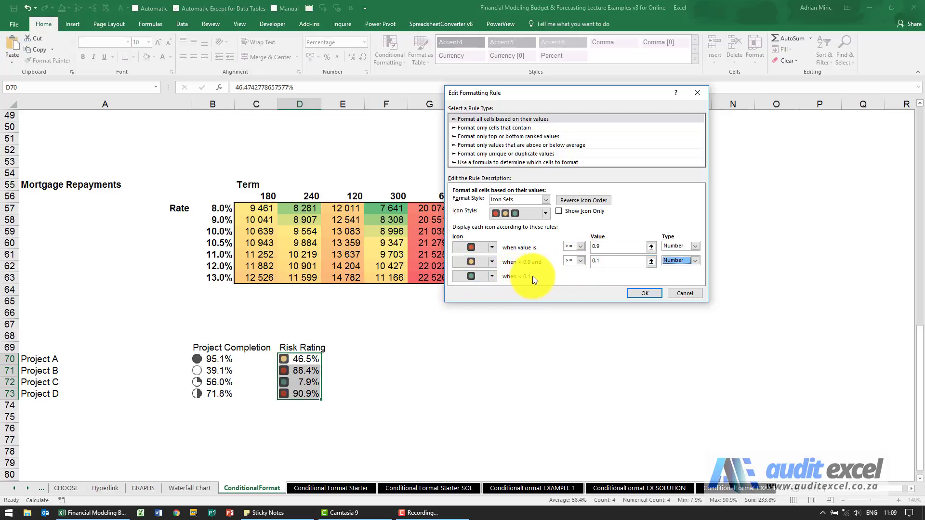
mouse_move(608, 295)
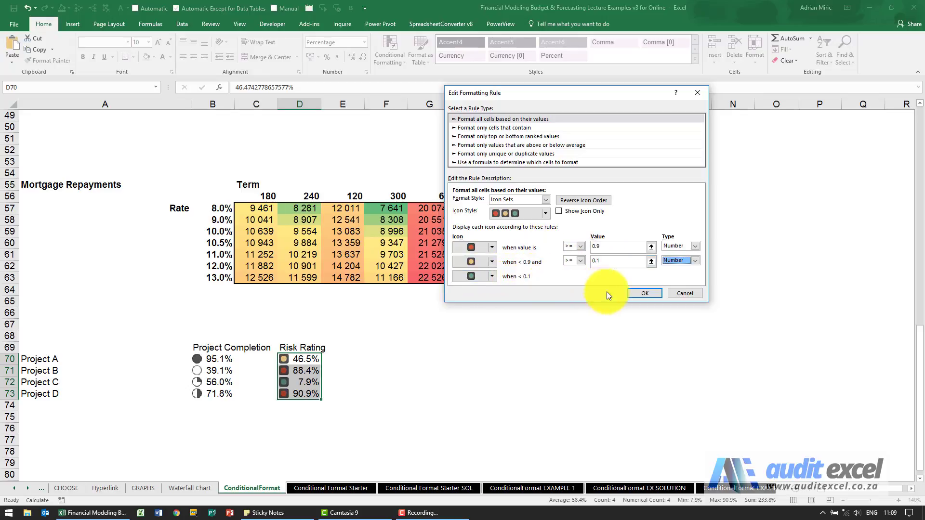
Confirm and apply the 0.9/0.1 risk thresholds, then select the Project Completion percentages B70:B73.
left_click(643, 294)
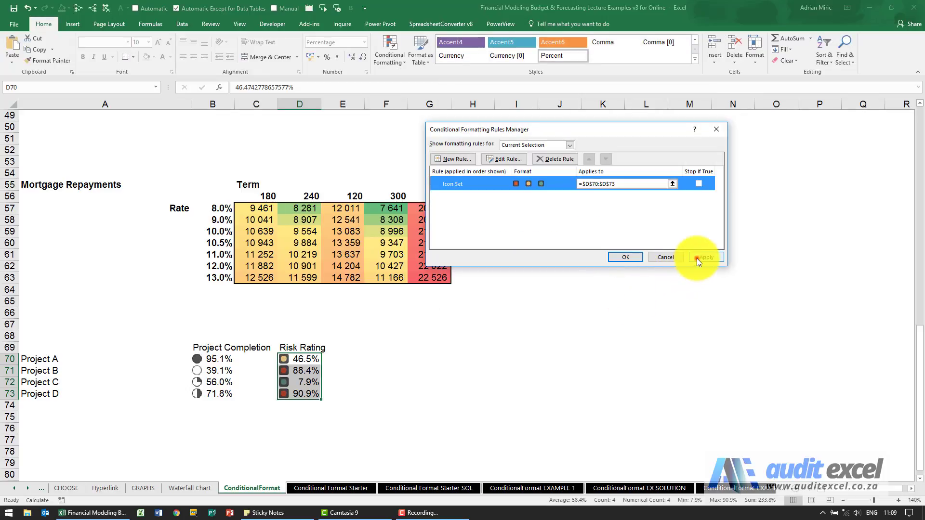
left_click(704, 257)
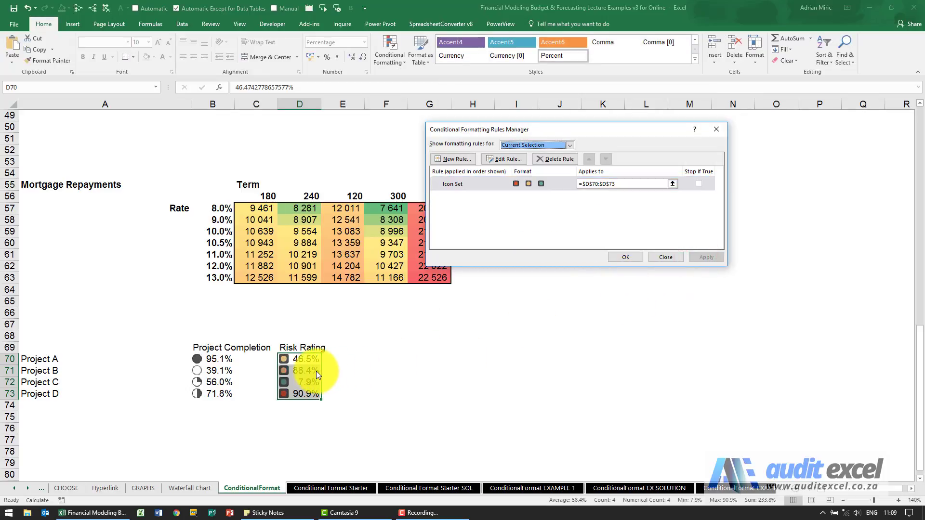
mouse_move(305, 388)
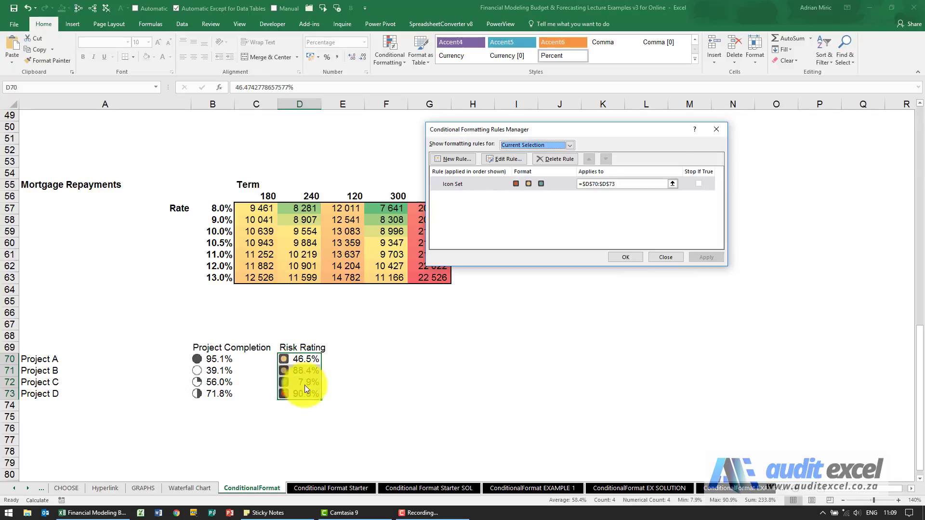
mouse_move(224, 357)
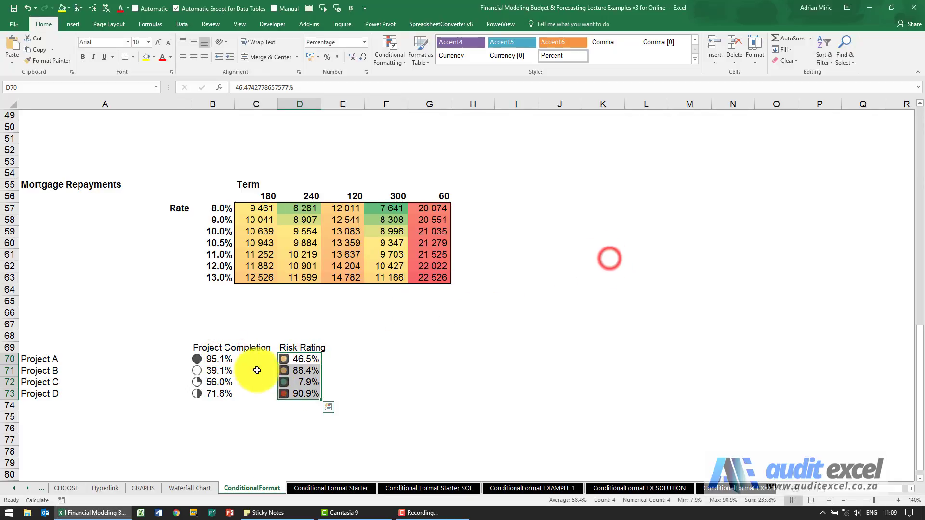
left_click(213, 358)
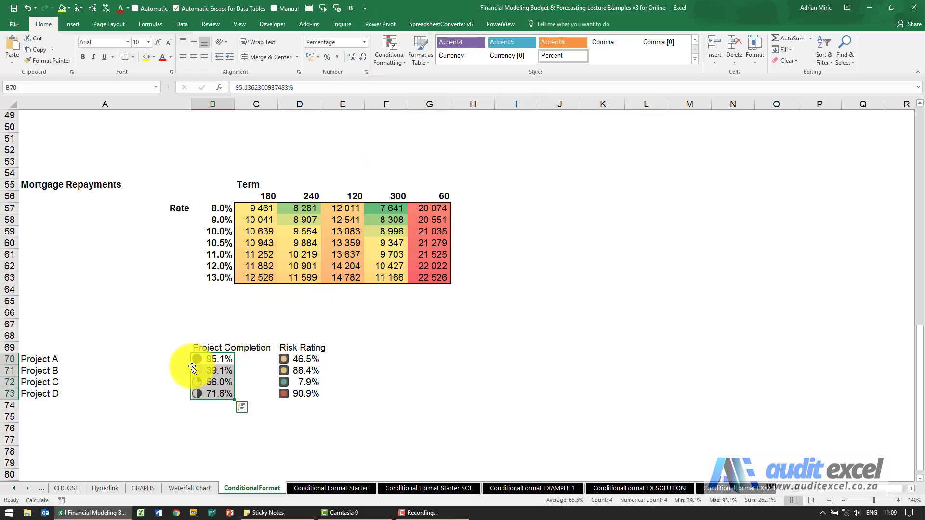
mouse_move(199, 373)
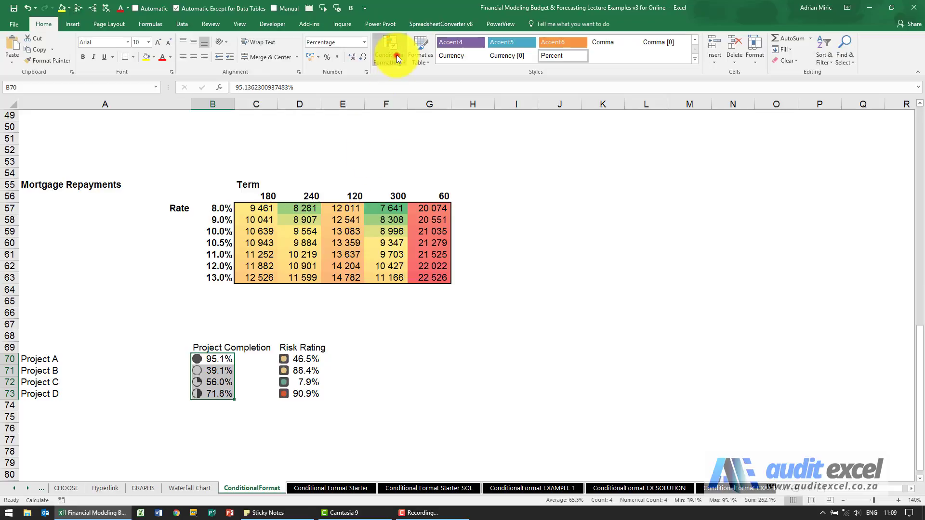
Open the conditional formatting rules and edit the Project Completion Icon Set rule.
left_click(389, 50)
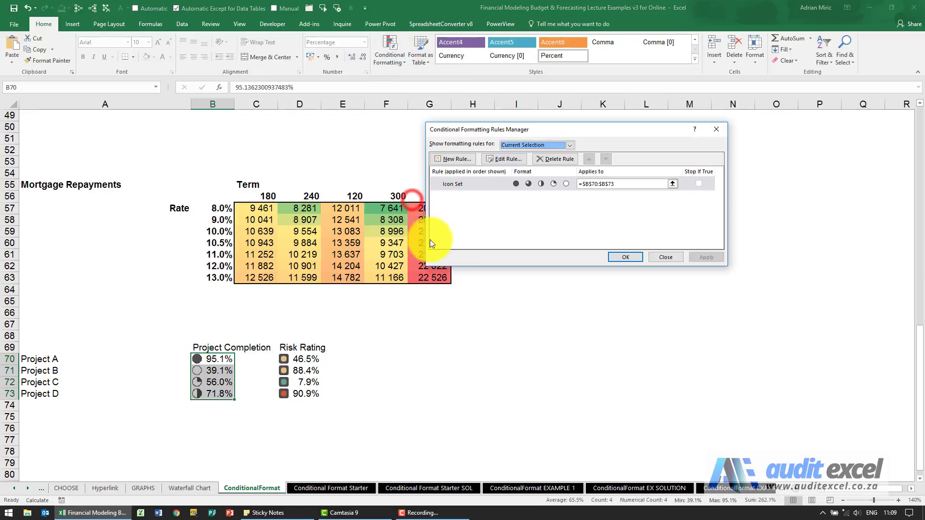
left_click(503, 159)
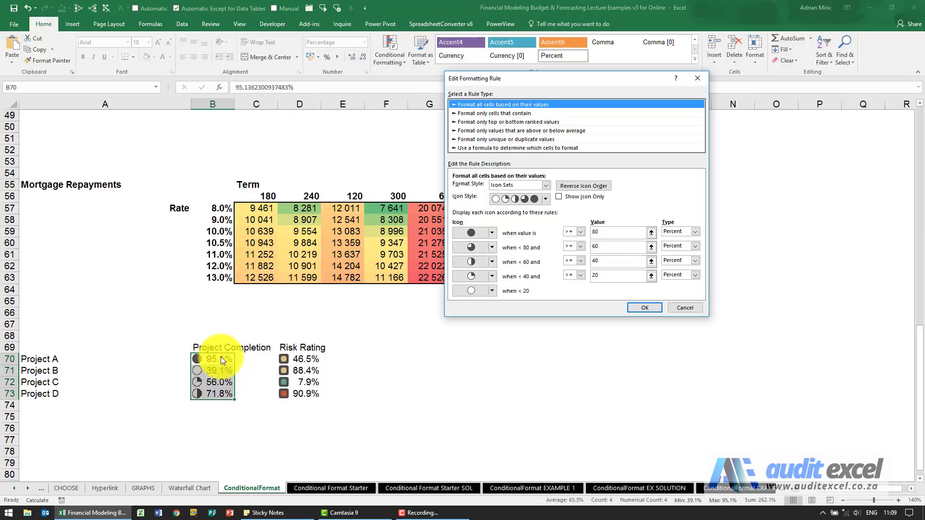
mouse_move(229, 374)
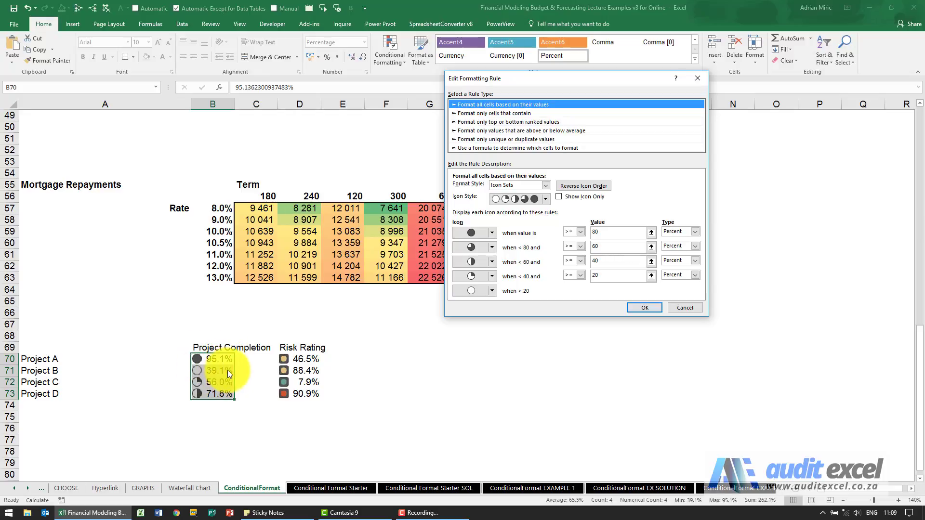
mouse_move(221, 384)
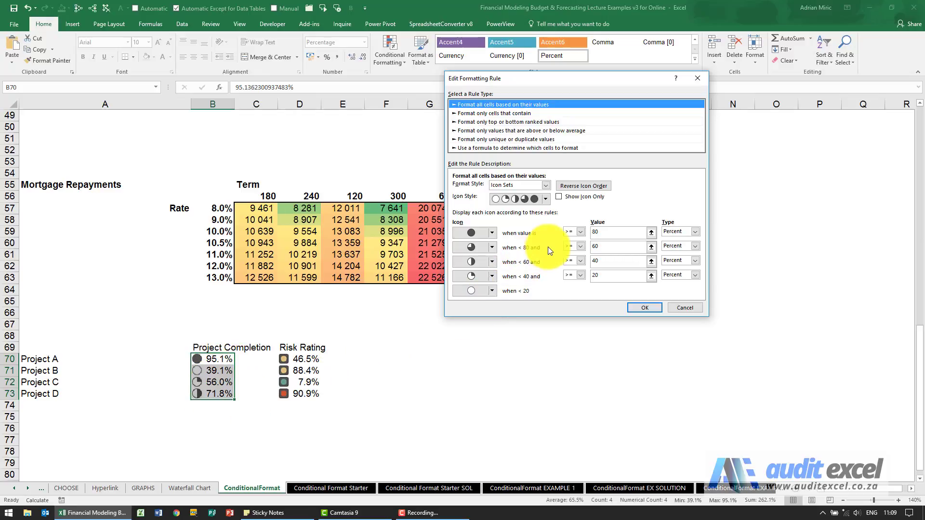
mouse_move(409, 334)
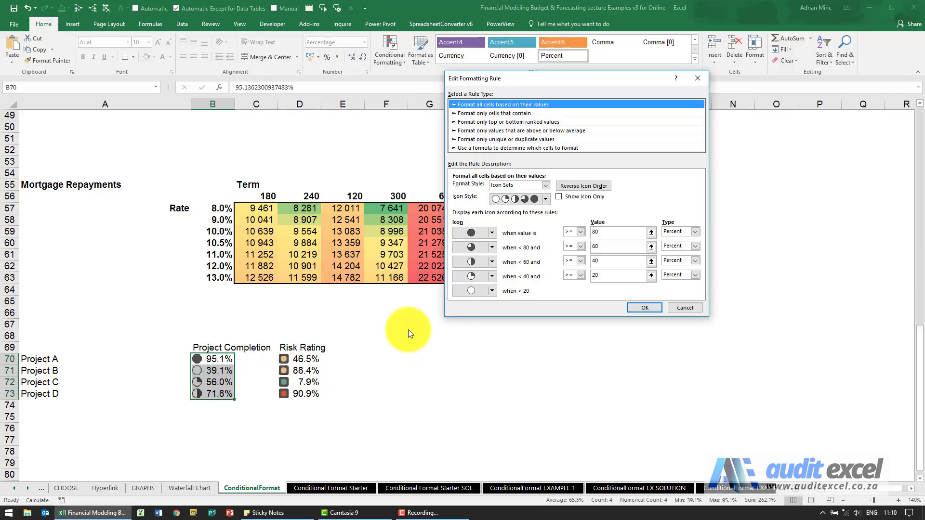
mouse_move(498, 242)
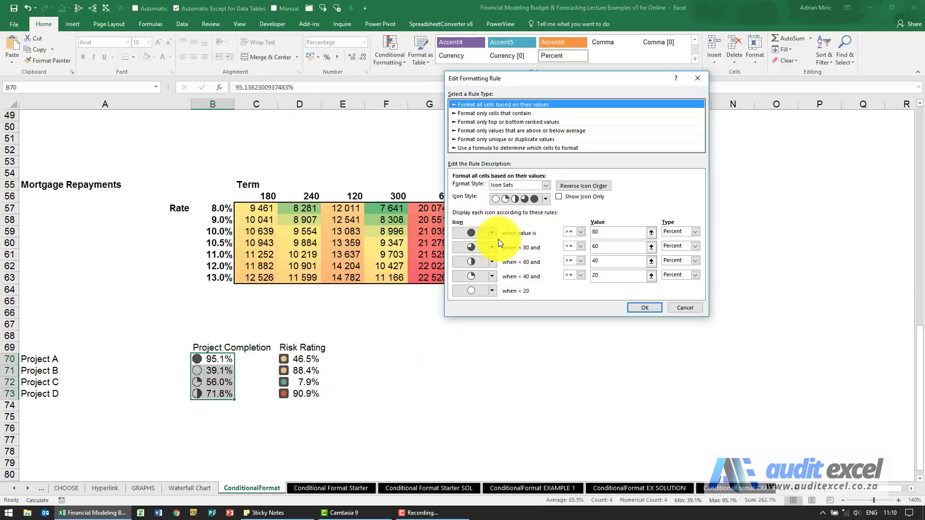
mouse_move(533, 274)
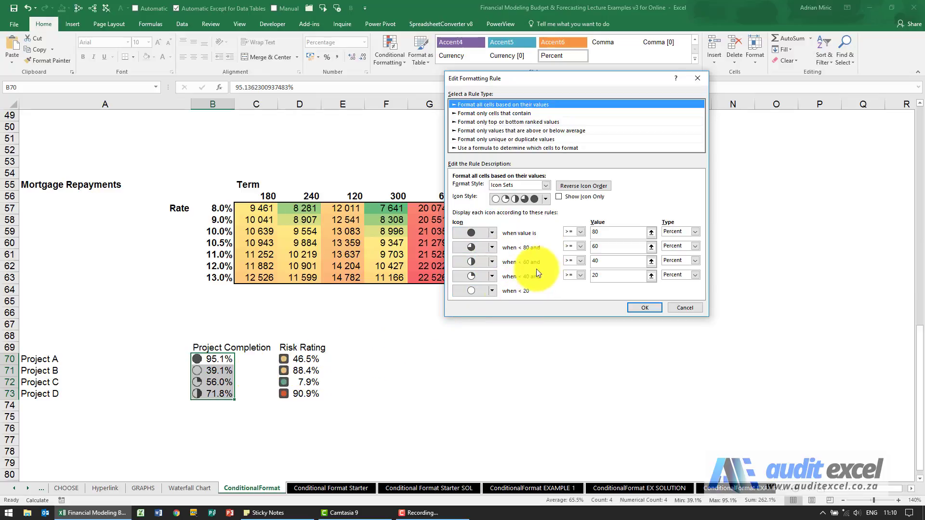
Make the completion icon thresholds Number type with values 0.8, 0.6, 0.4, 0.2, then reopen the rule.
left_click(693, 231)
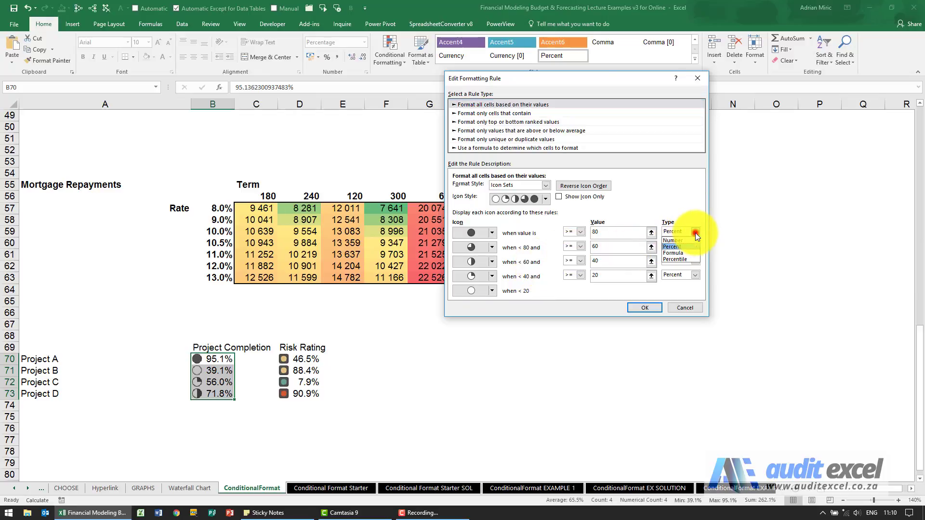
left_click(673, 240)
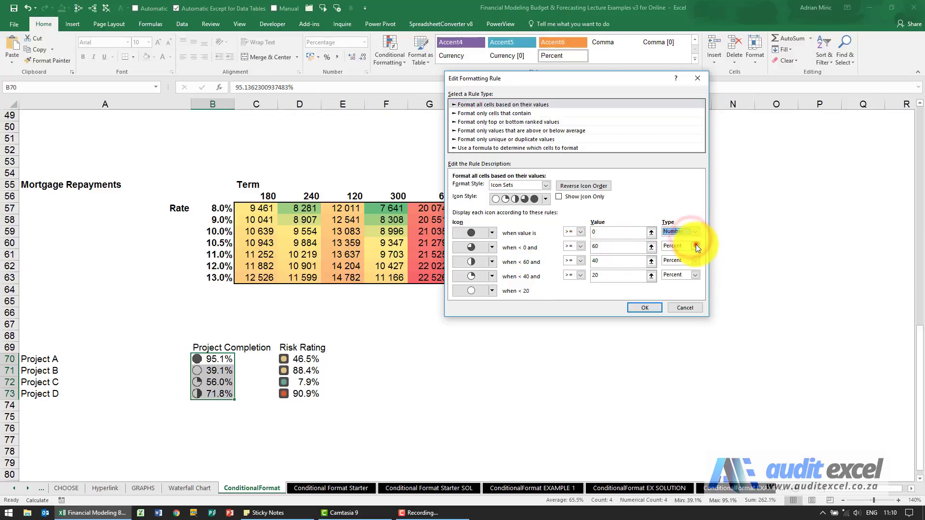
left_click(694, 261)
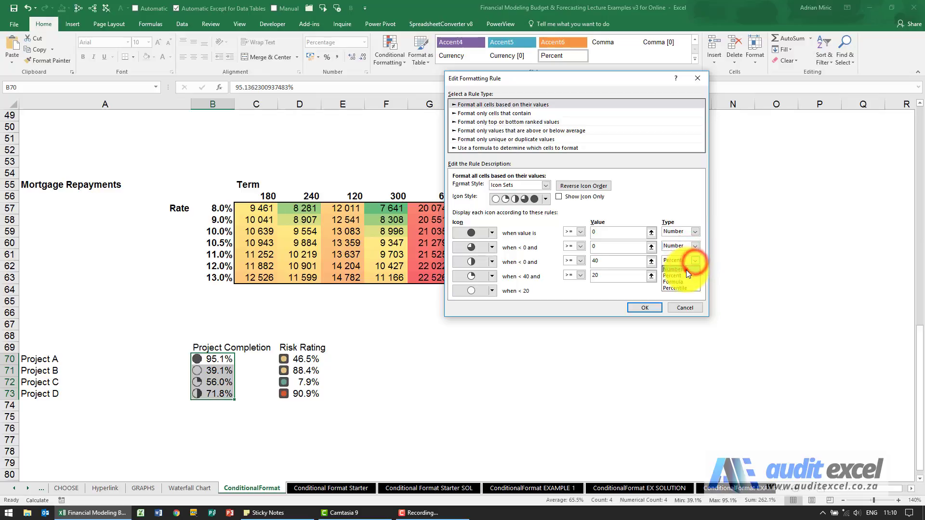
left_click(673, 269)
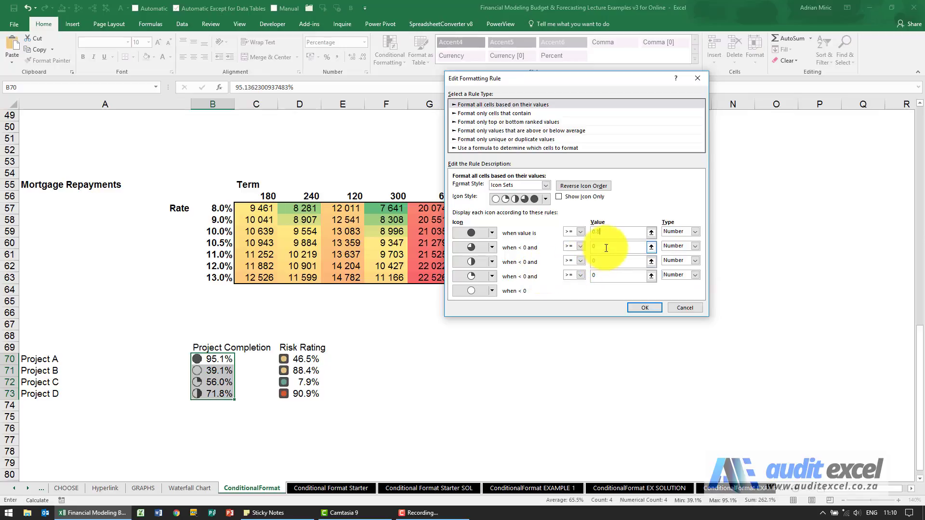
type("0.8")
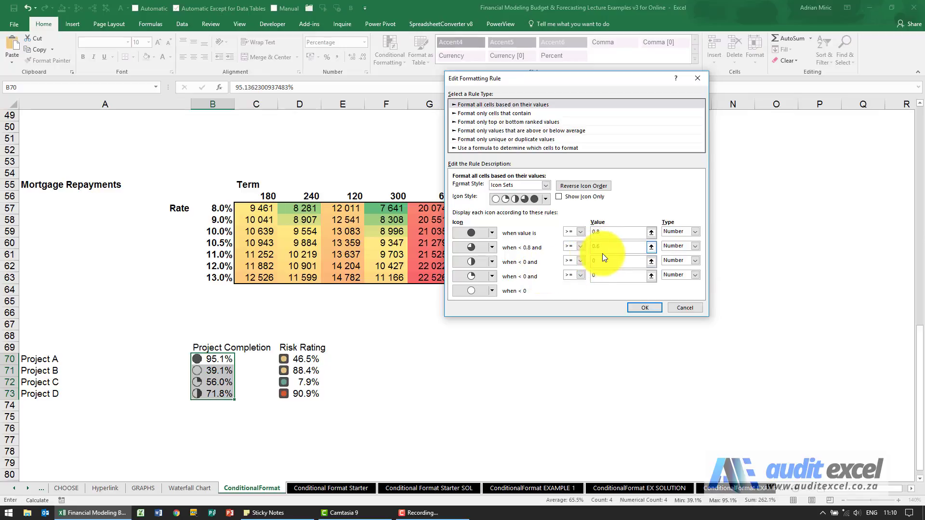
left_click(618, 261)
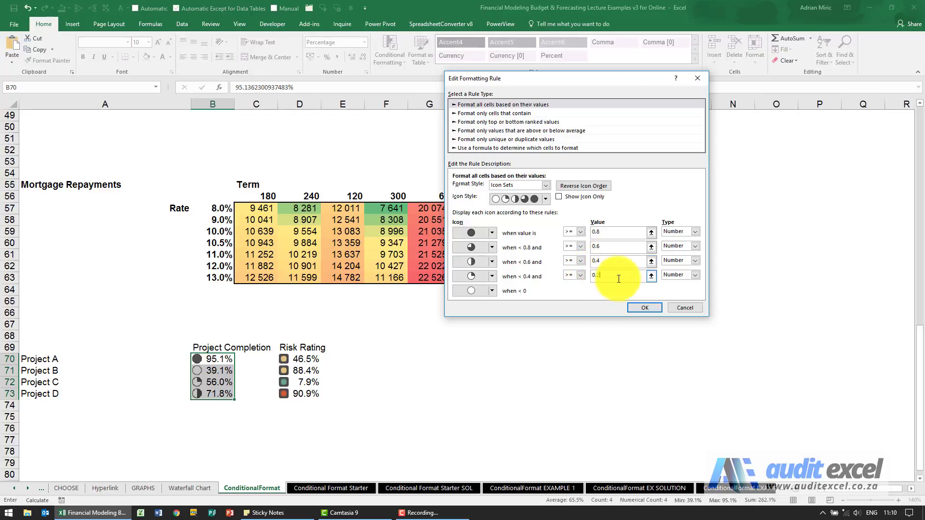
left_click(644, 307)
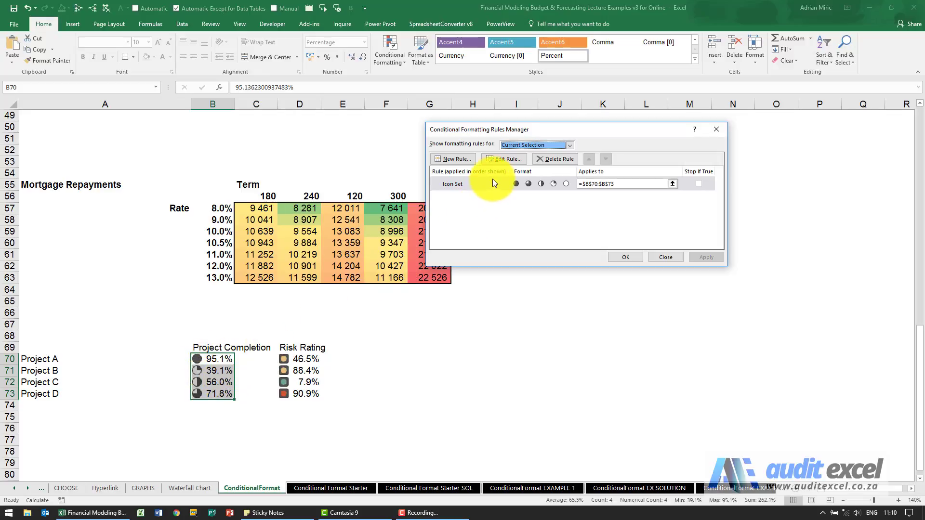
left_click(503, 159)
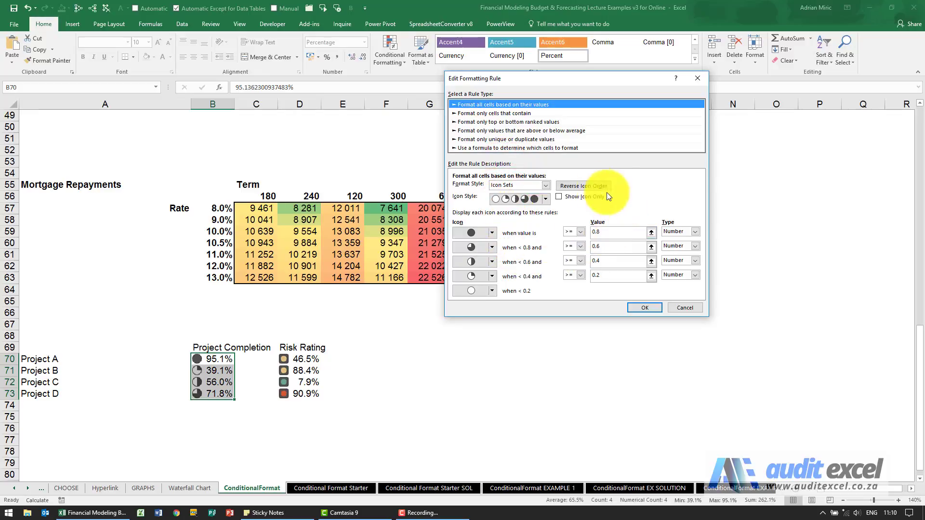
mouse_move(575, 294)
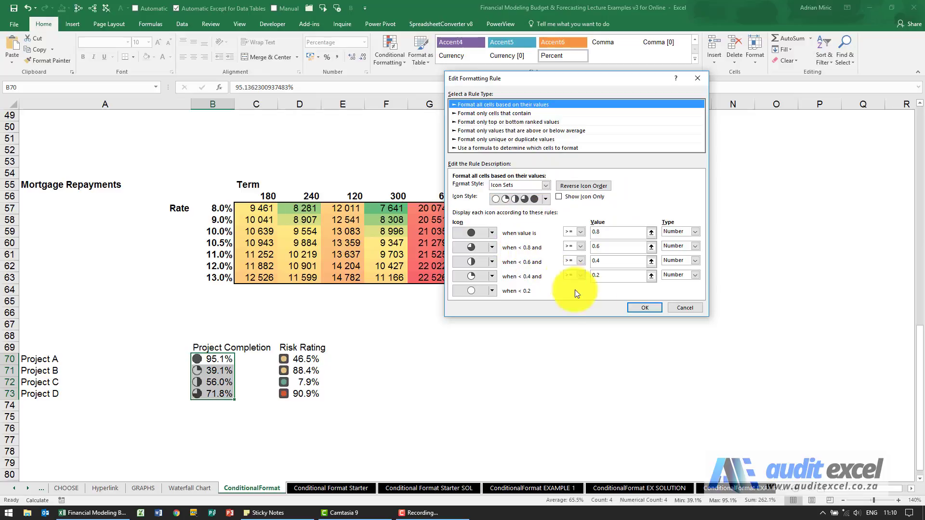